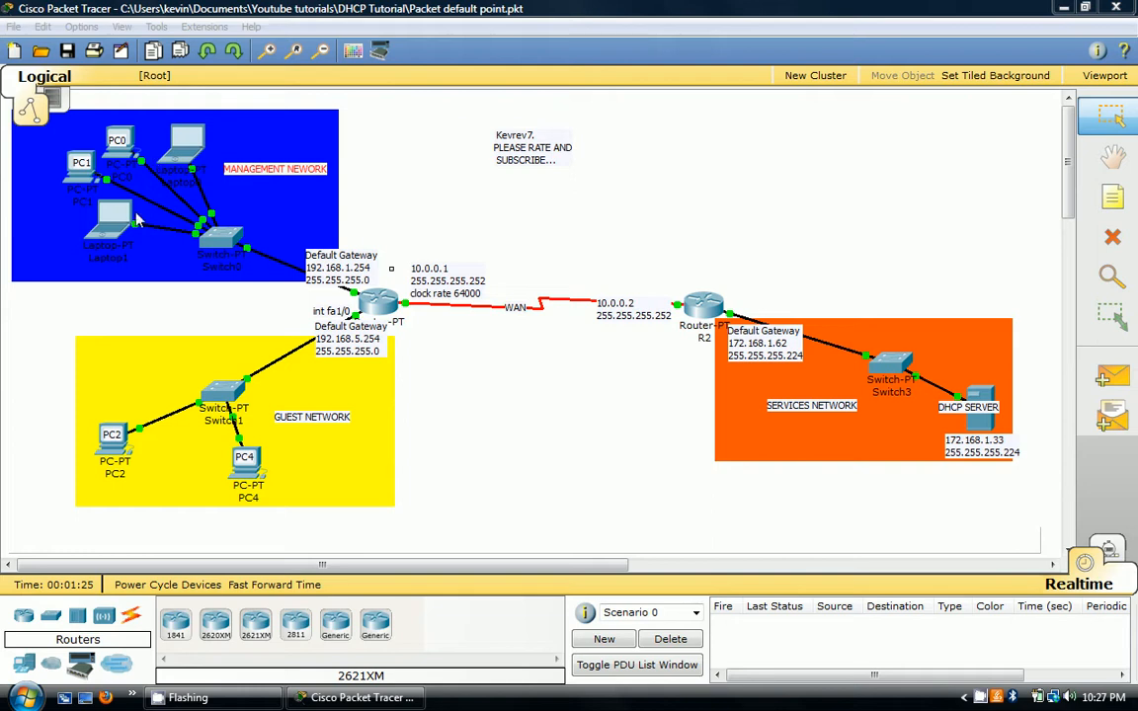
{"action": "mouse_move", "coordinate": [889, 321]}
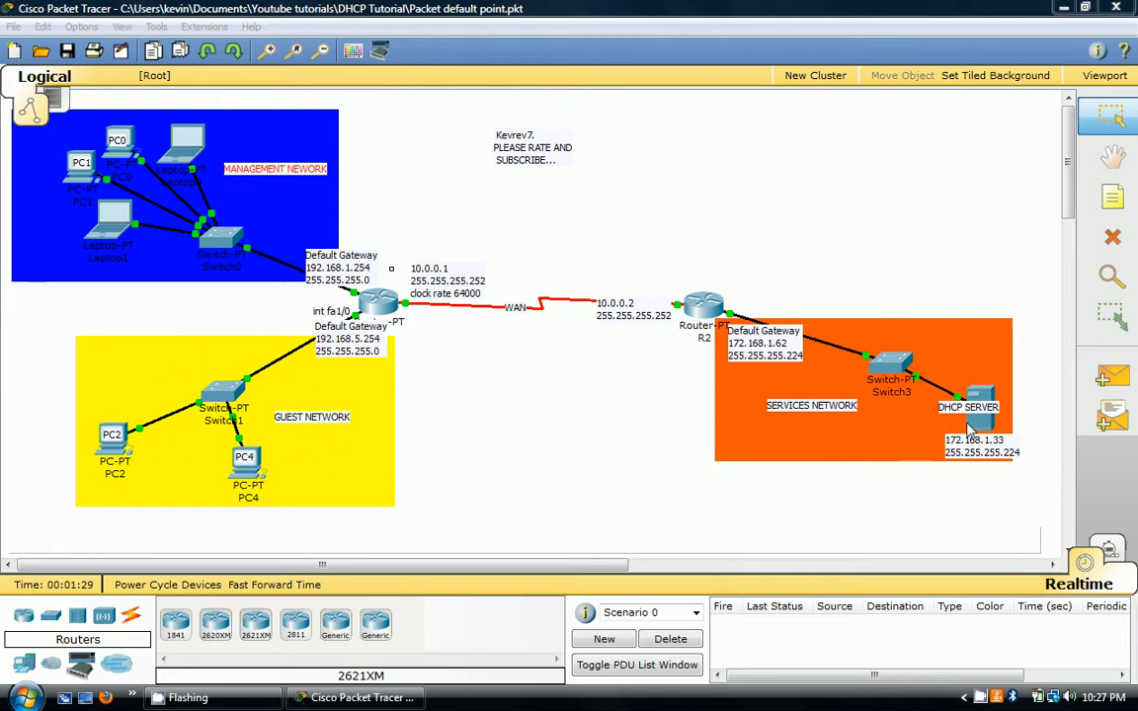
{"action": "mouse_move", "coordinate": [308, 245]}
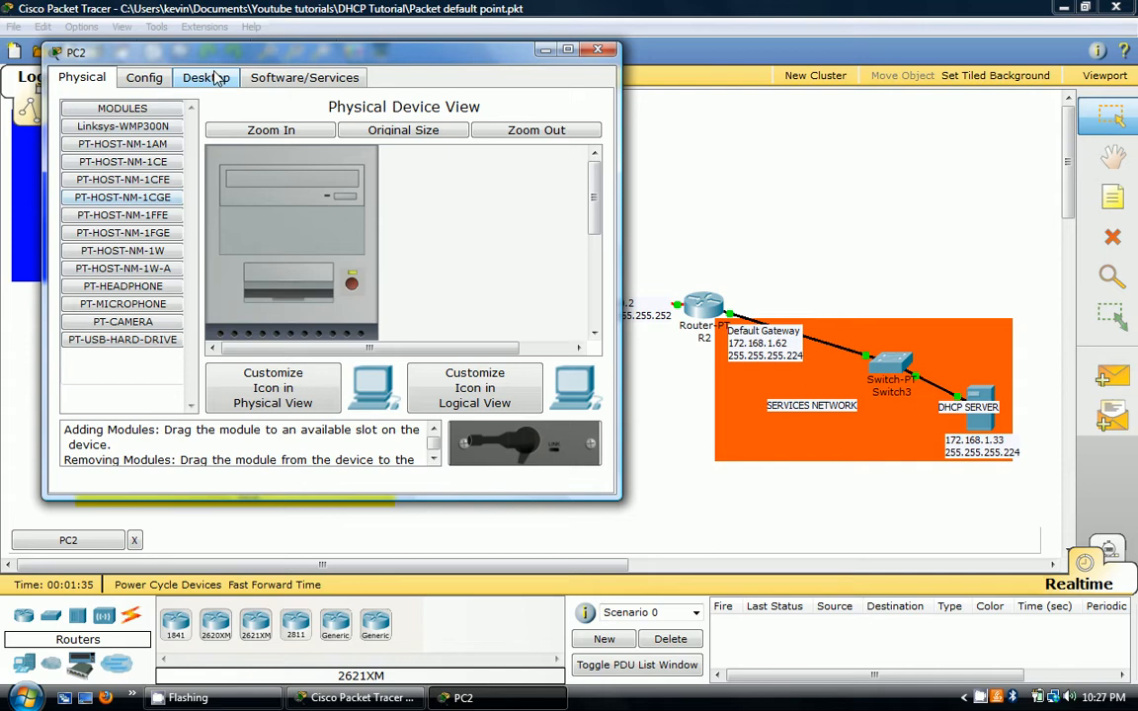
Step: Review the IP addressing settings of PC2, PC1 and Laptop1, closing each window afterwards
{"action": "left_click", "coordinate": [221, 77]}
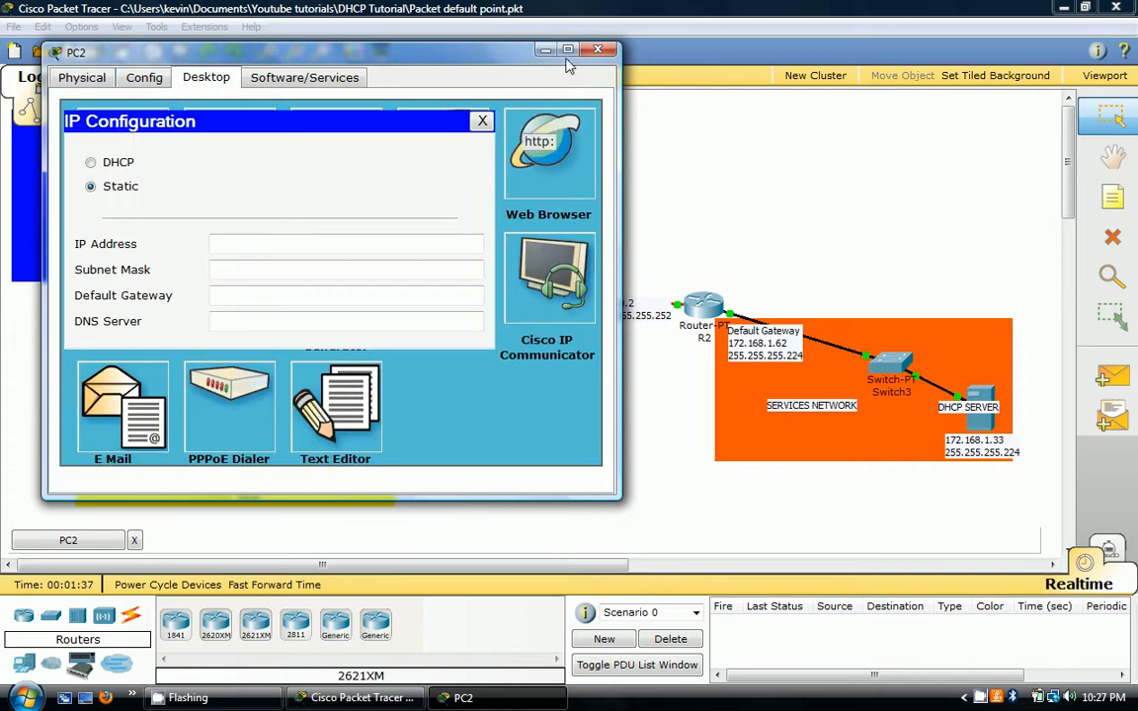
{"action": "left_click", "coordinate": [596, 49]}
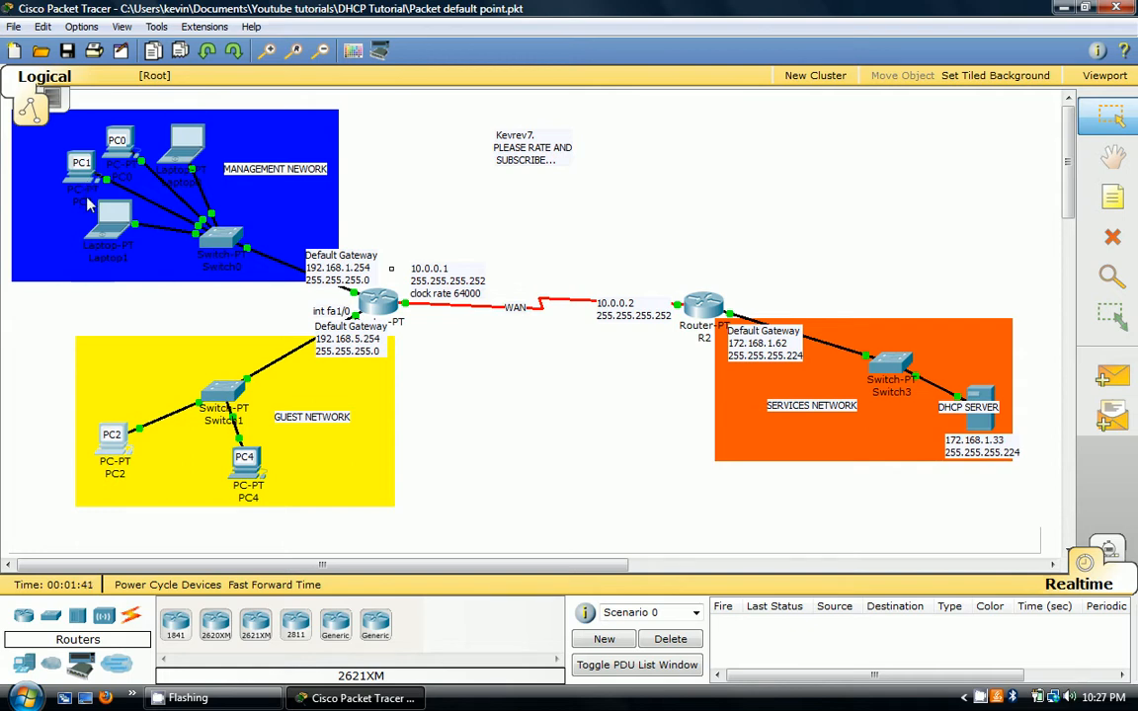
{"action": "mouse_move", "coordinate": [148, 109]}
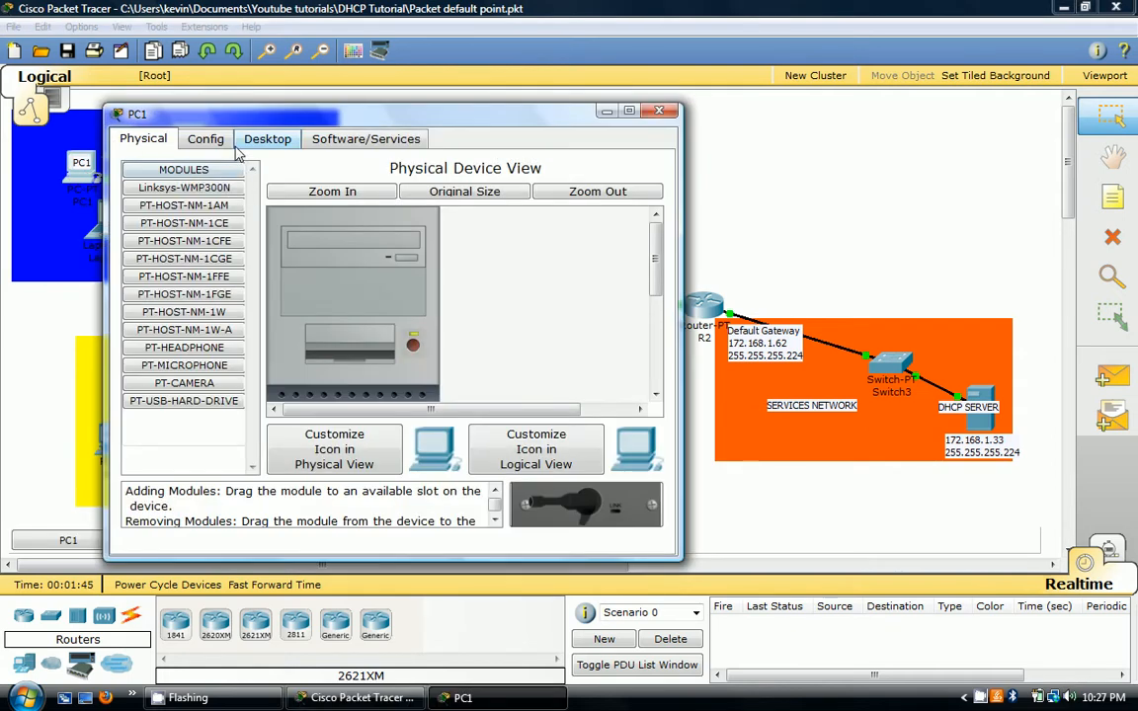
{"action": "left_click", "coordinate": [267, 138]}
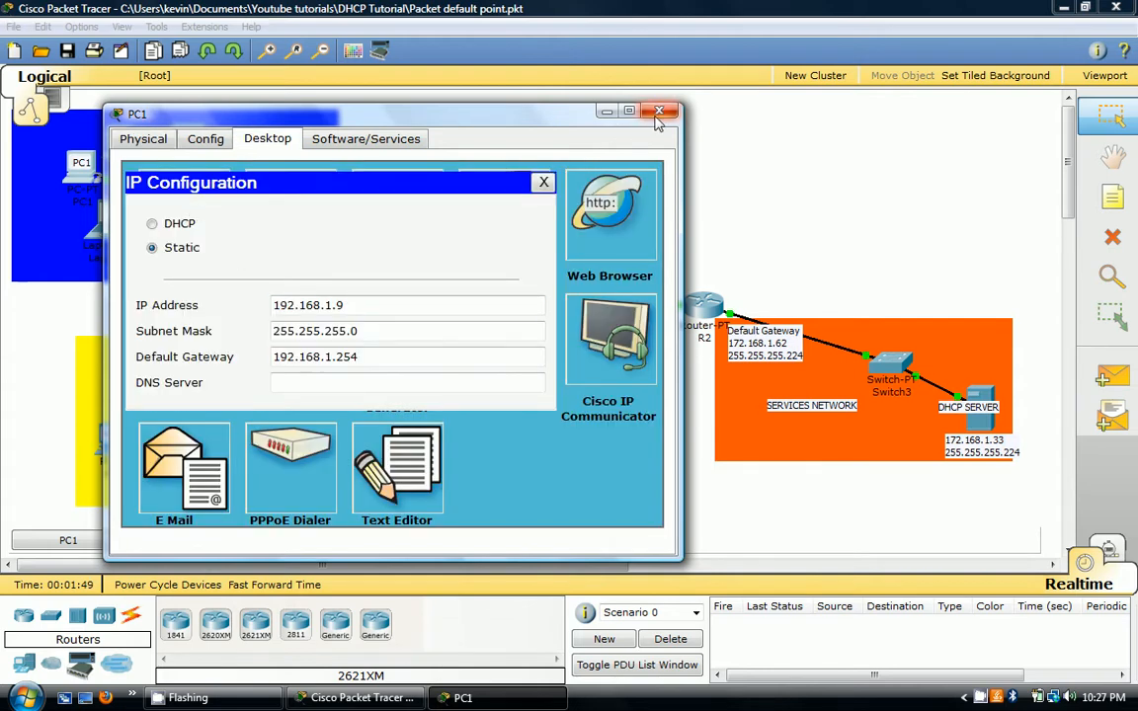
{"action": "mouse_move", "coordinate": [659, 113]}
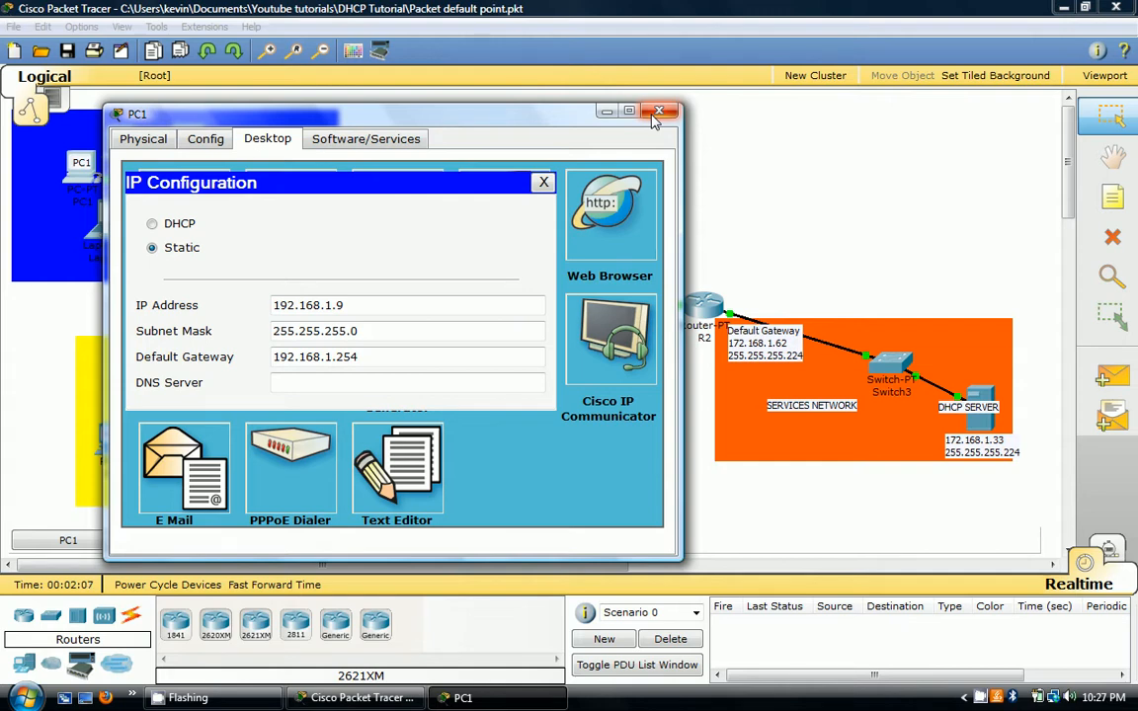
{"action": "left_click", "coordinate": [660, 110]}
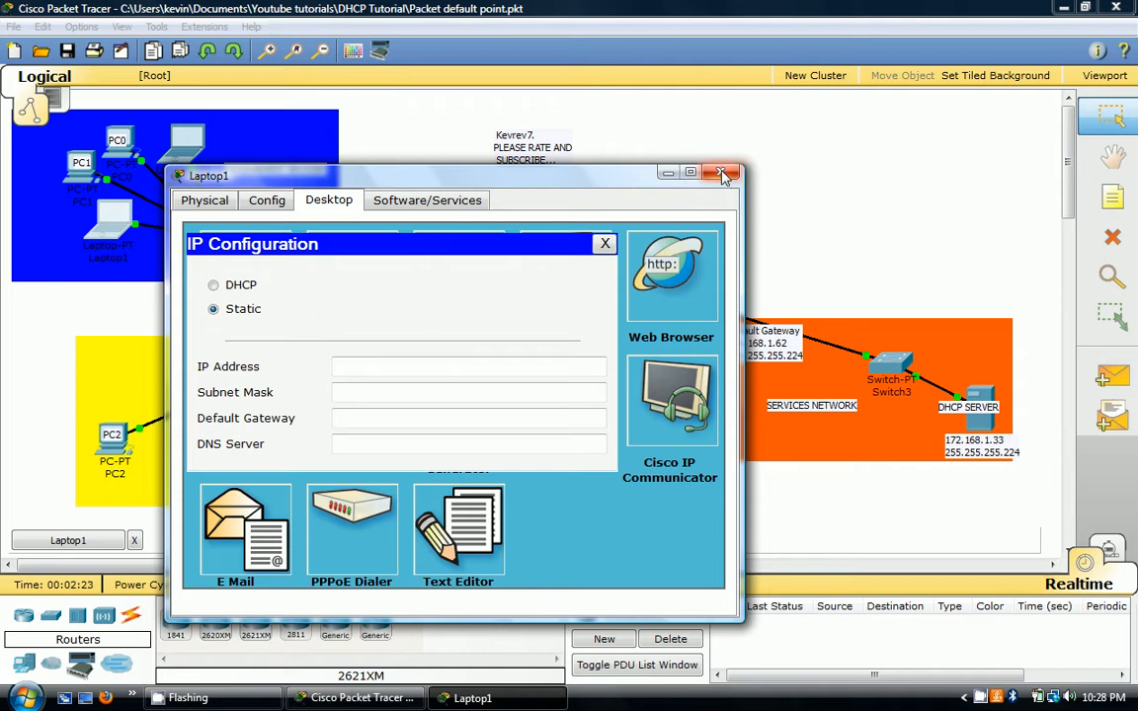
{"action": "mouse_move", "coordinate": [721, 174]}
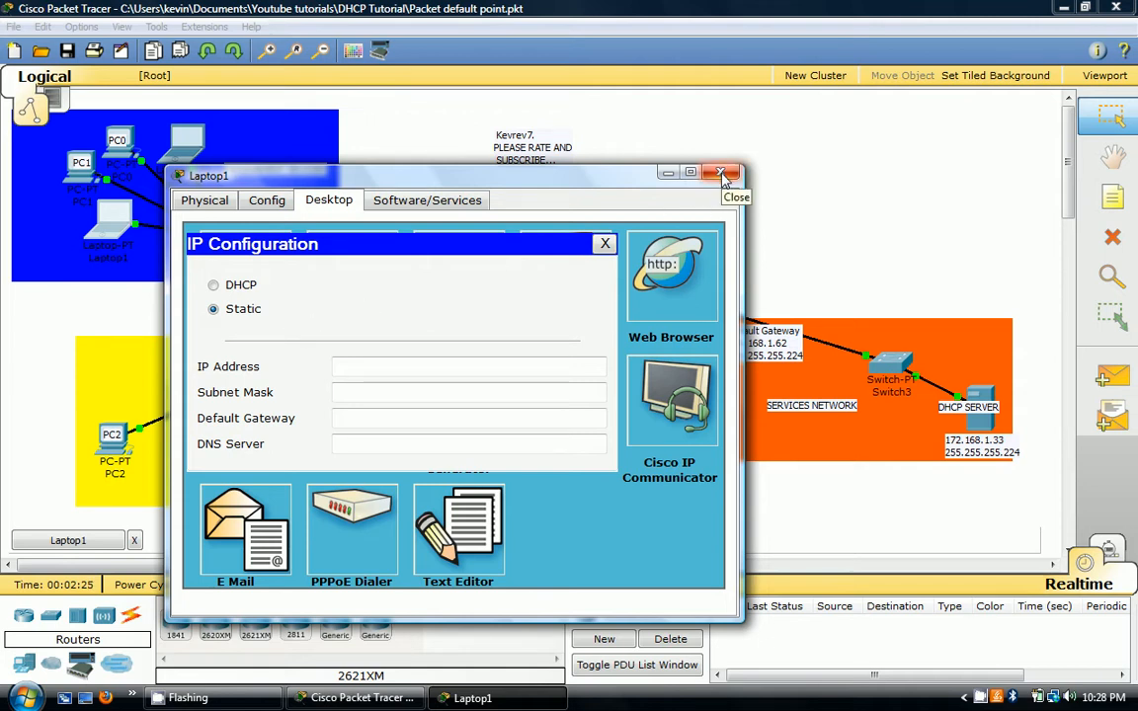
{"action": "left_click", "coordinate": [721, 174]}
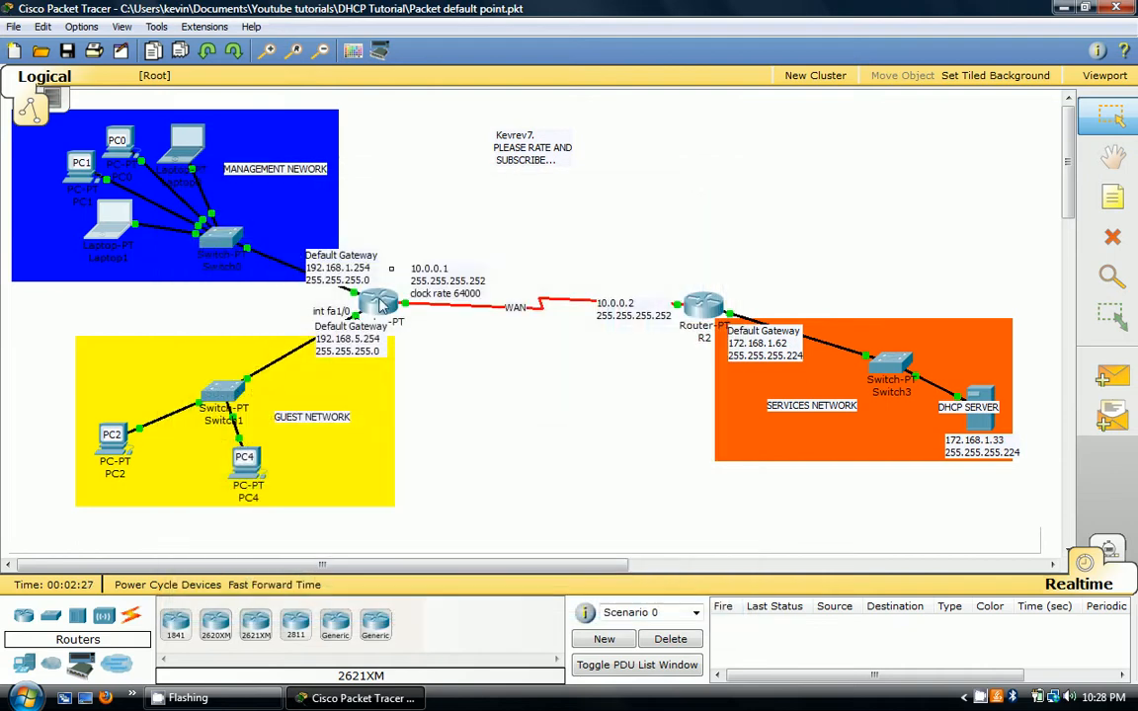
Step: Bring up router R1's command line ready for configuration
{"action": "double_click", "coordinate": [375, 300]}
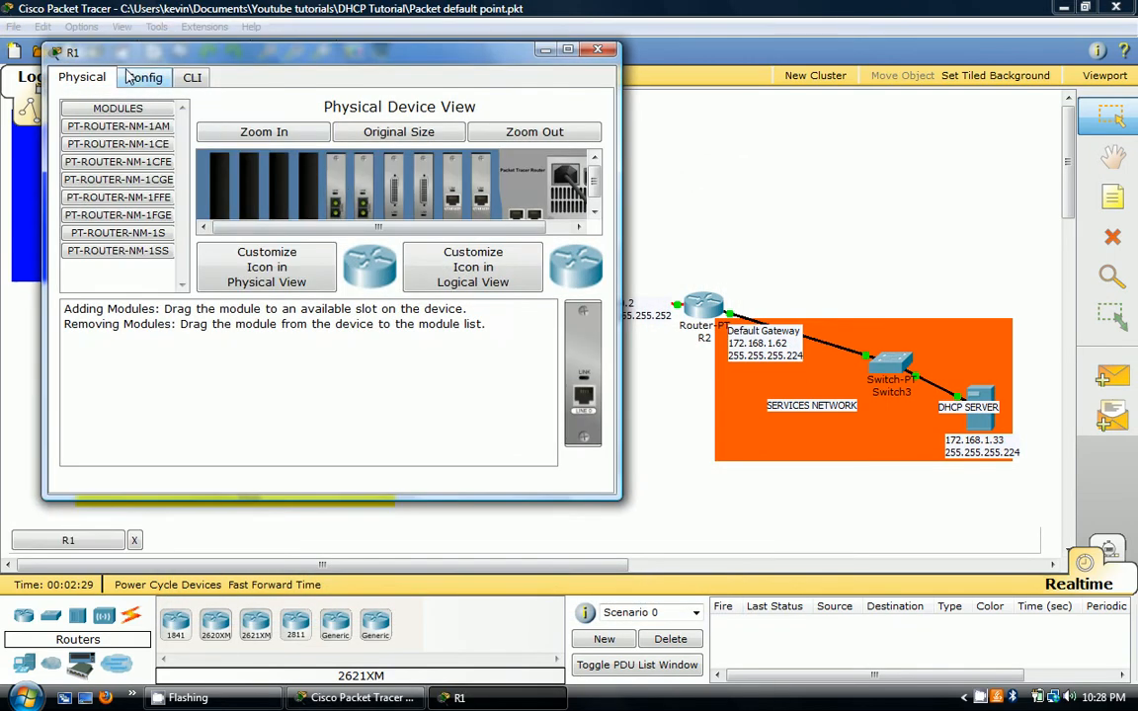
{"action": "left_click", "coordinate": [188, 77]}
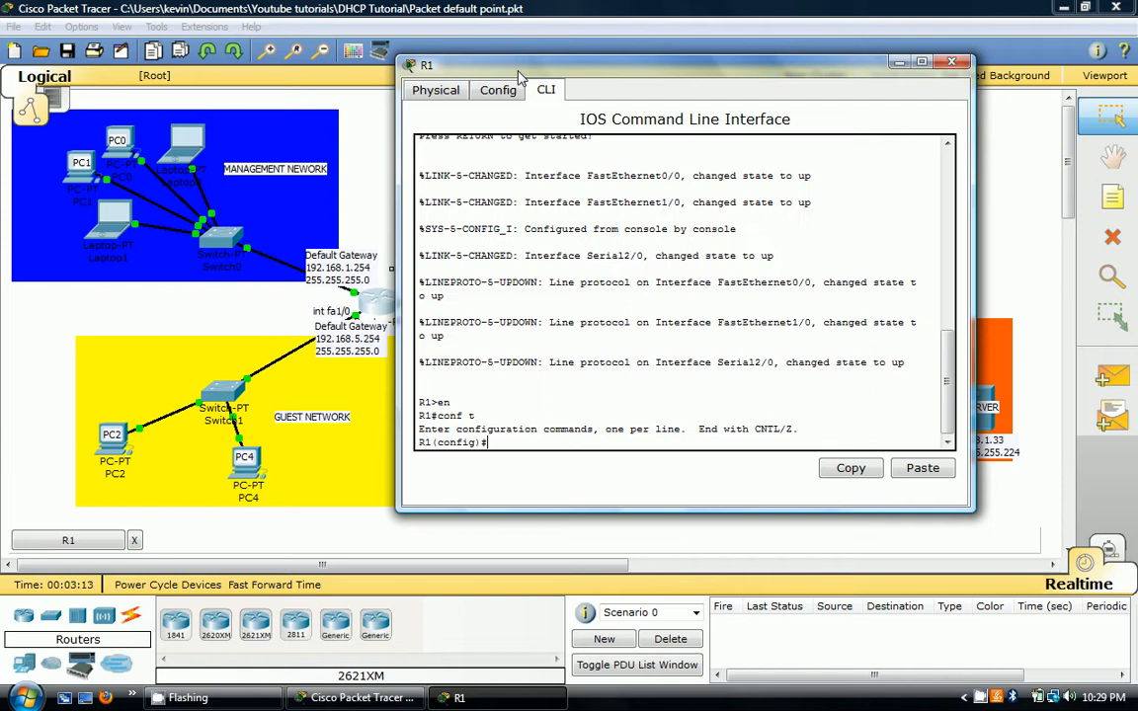
Step: Exclude the range 192.168.1.1 to 192.168.1.9 from R1's DHCP assignments
{"action": "type", "text": "i"}
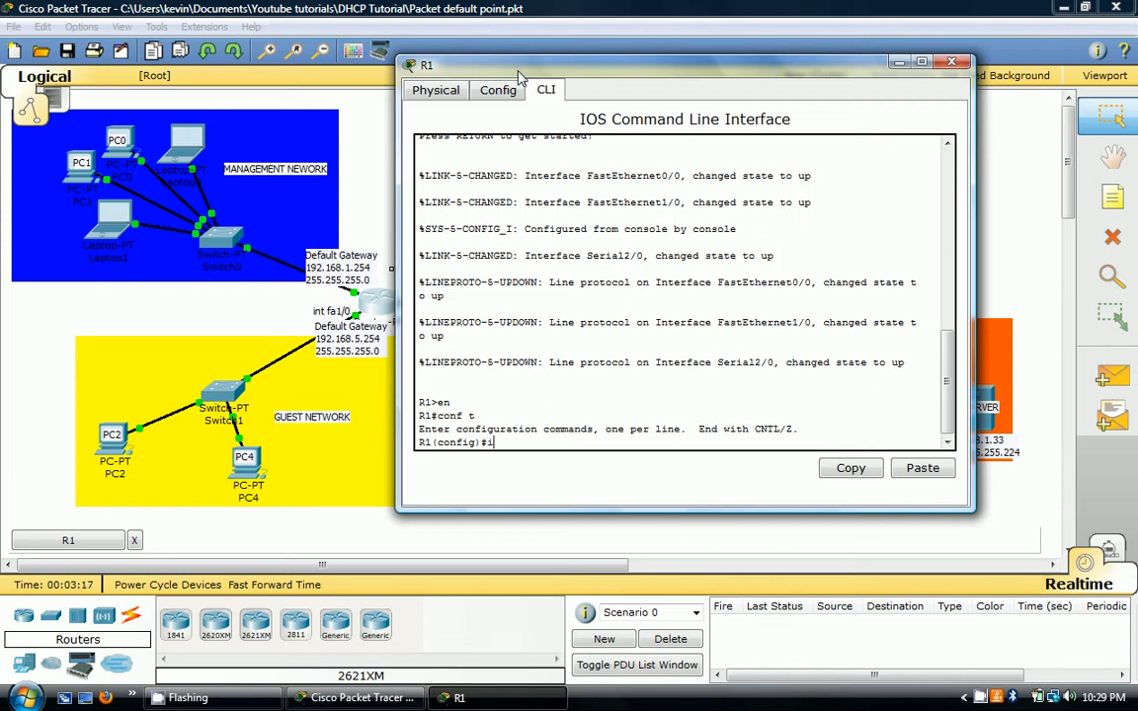
{"action": "type", "text": "p dhcp"}
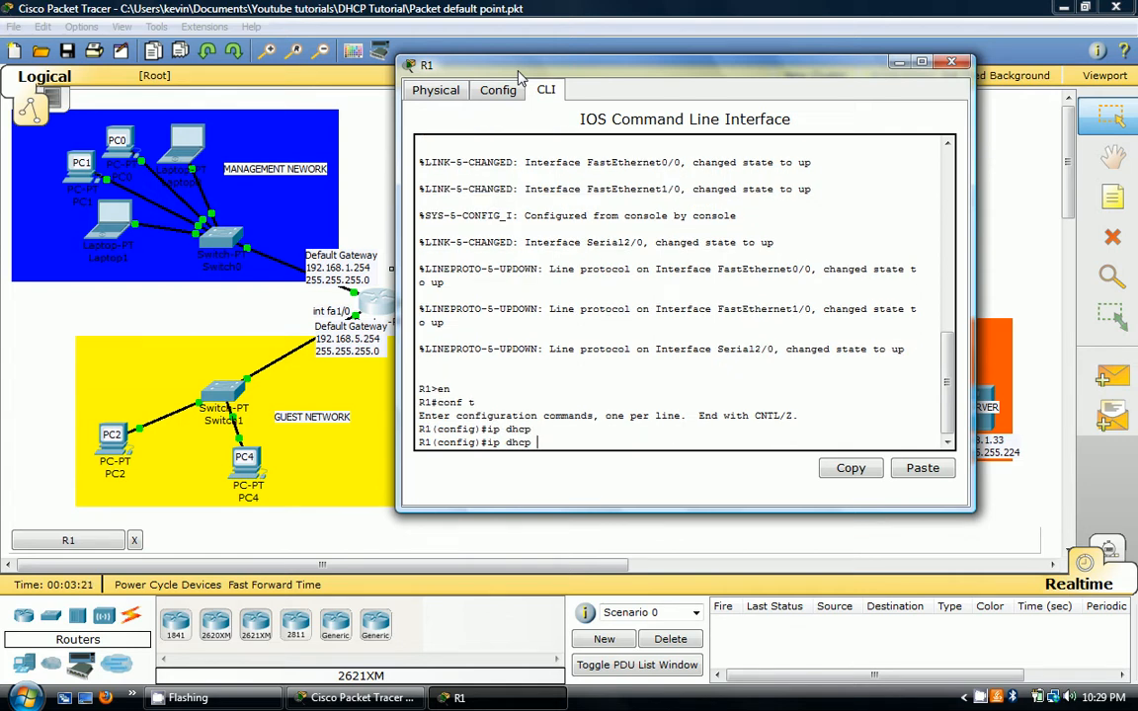
{"action": "type", "text": "exl"}
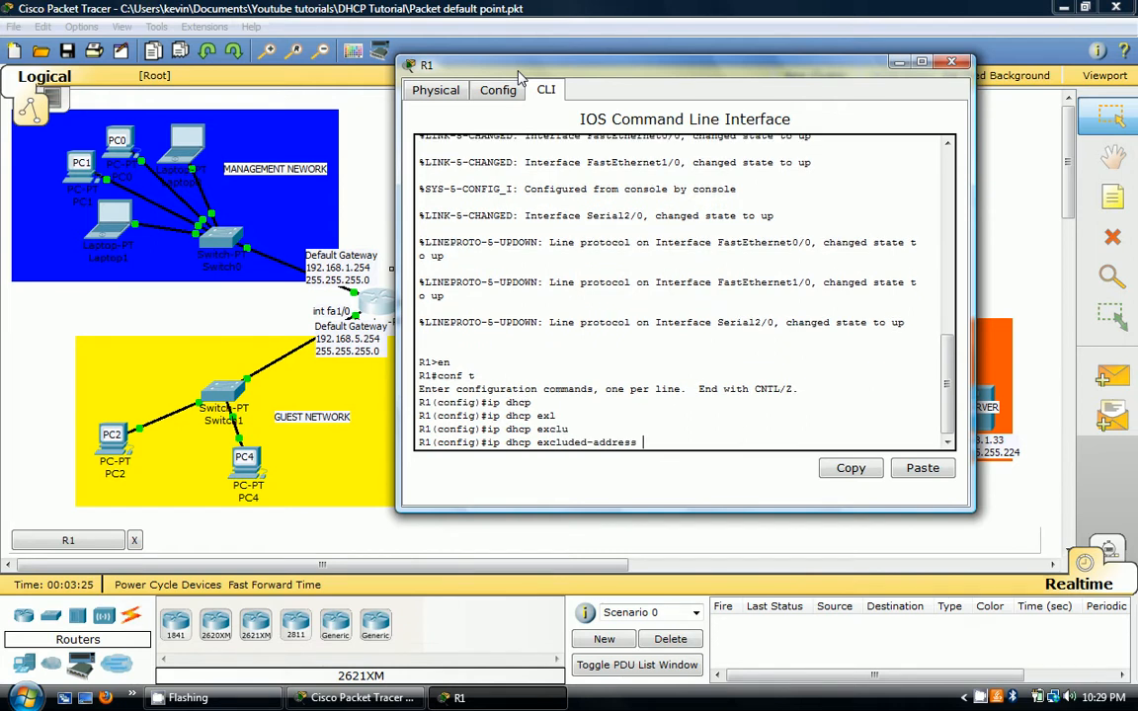
{"action": "type", "text": "192"}
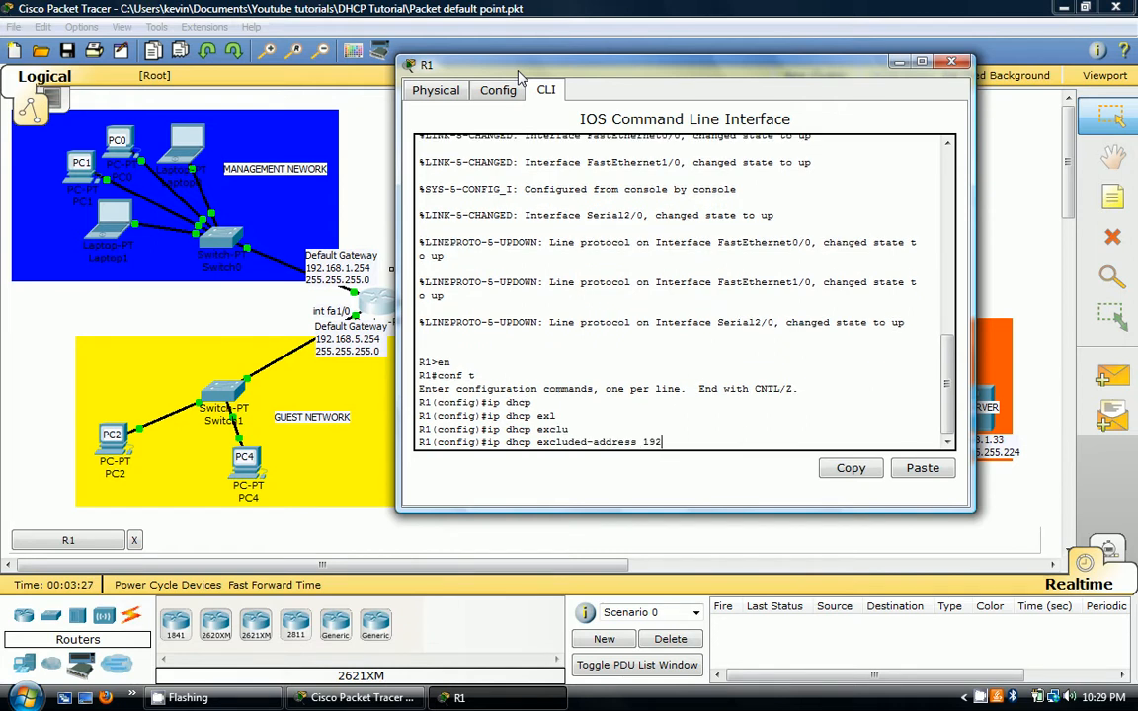
{"action": "type", "text": ".16"}
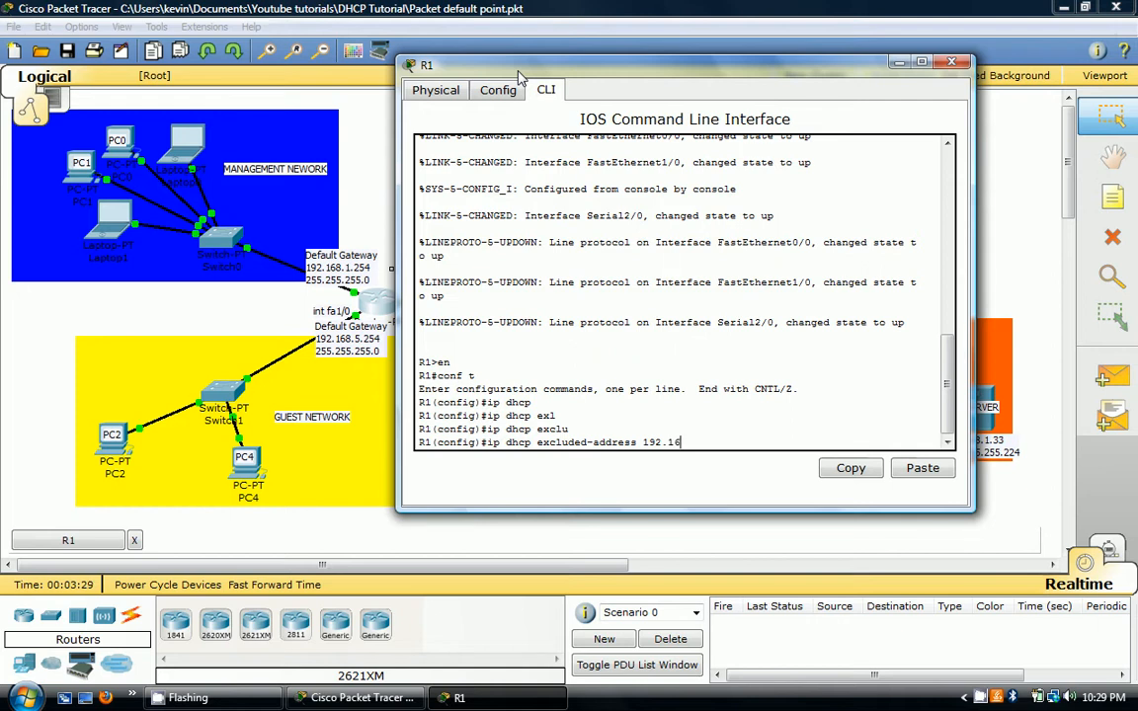
{"action": "type", "text": "8.1."}
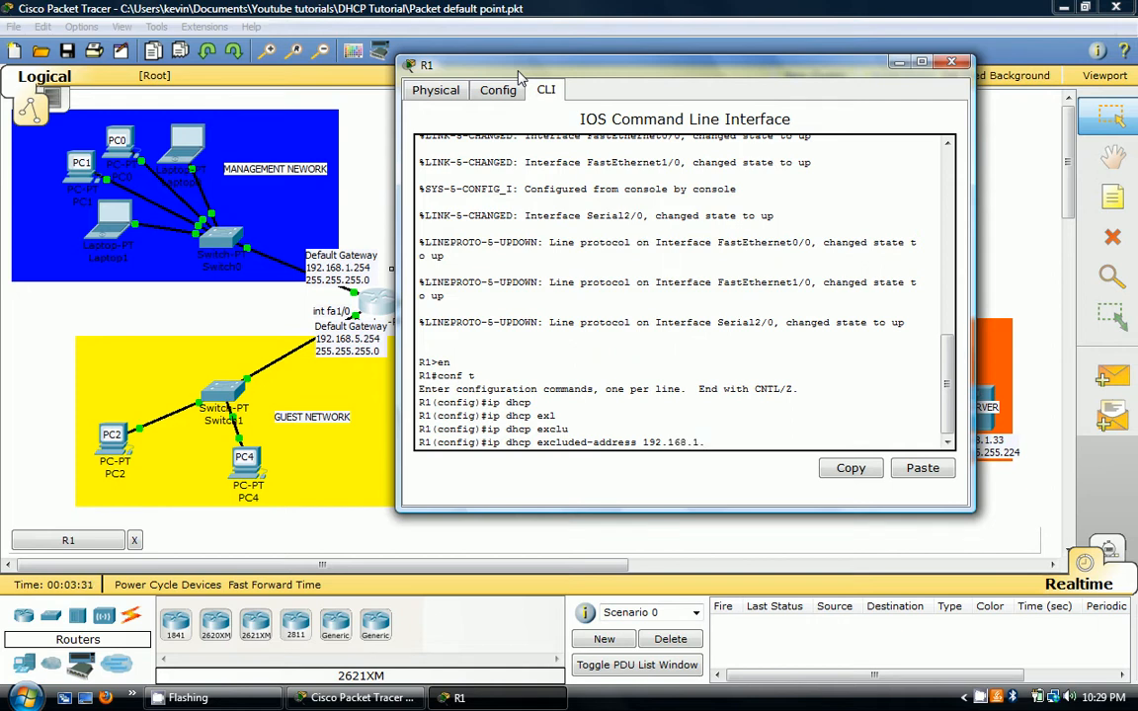
{"action": "type", "text": "1"}
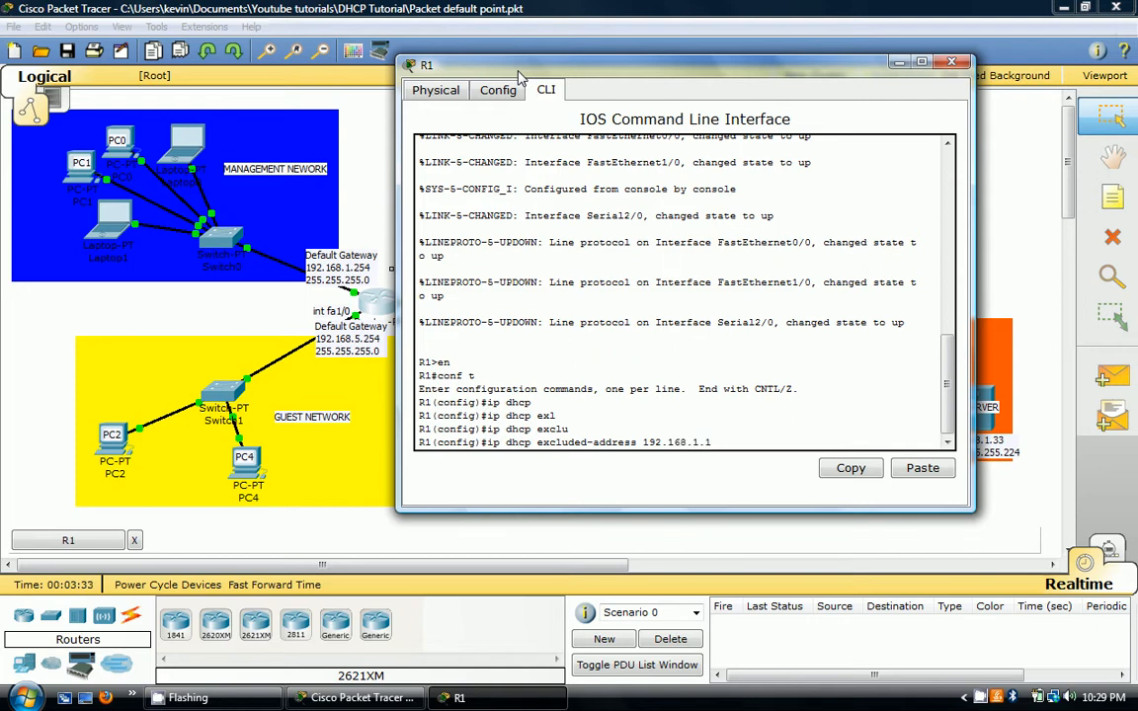
{"action": "type", "text": "192."}
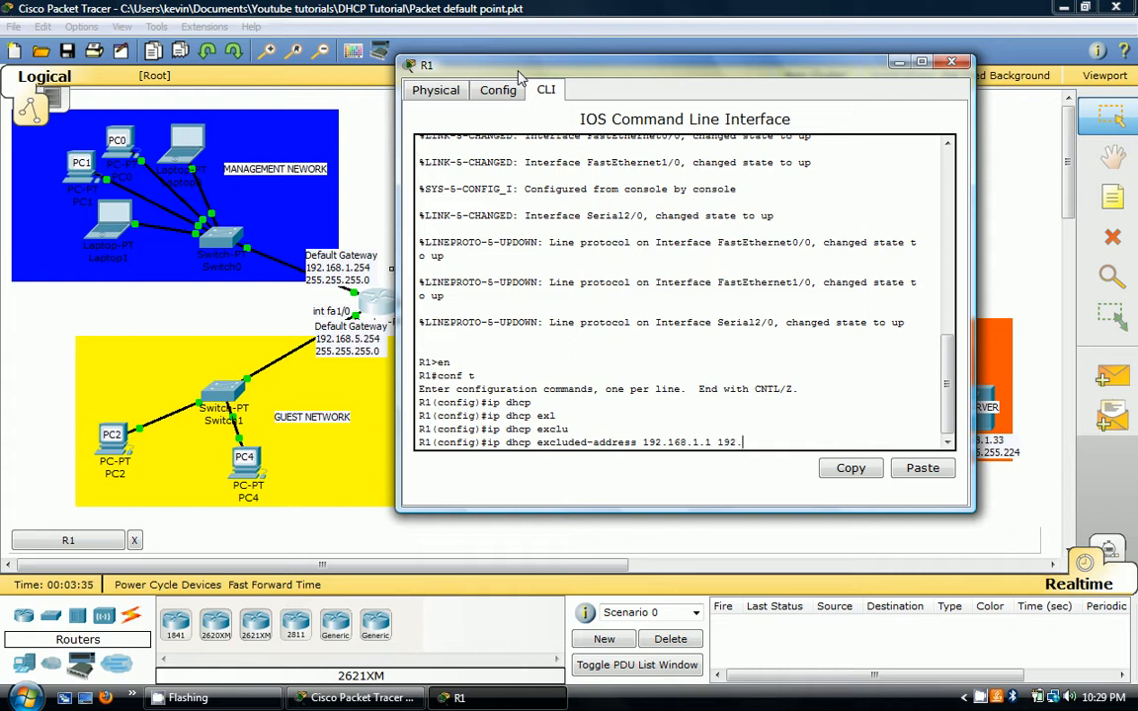
{"action": "type", "text": "168.1.9"}
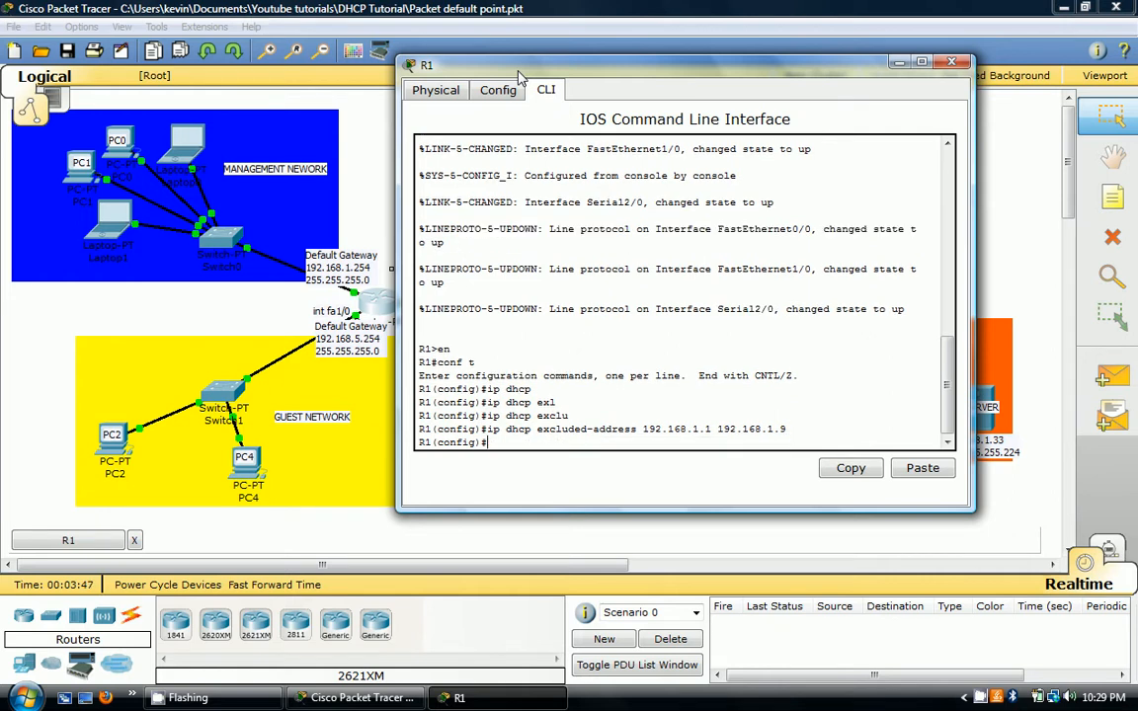
Step: Exclude 192.168.1.254 from DHCP as well and begin the next ip dhcp command
{"action": "type", "text": "ip dhcp excluded-address 192.168.1."}
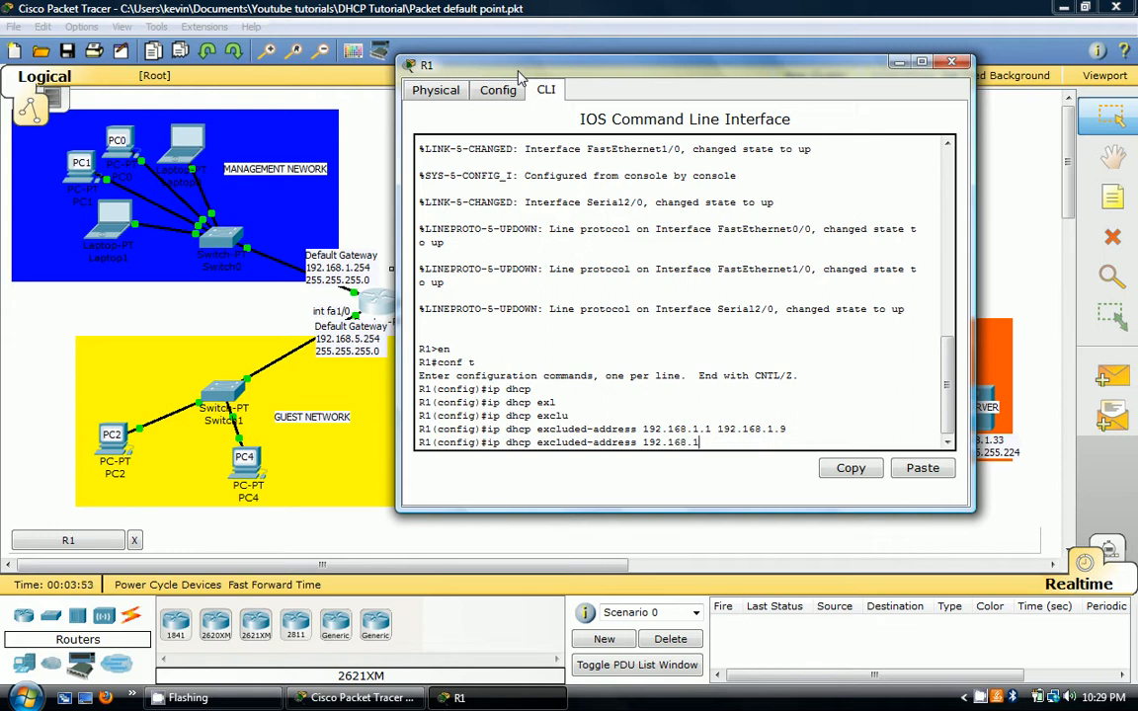
{"action": "type", "text": "254"}
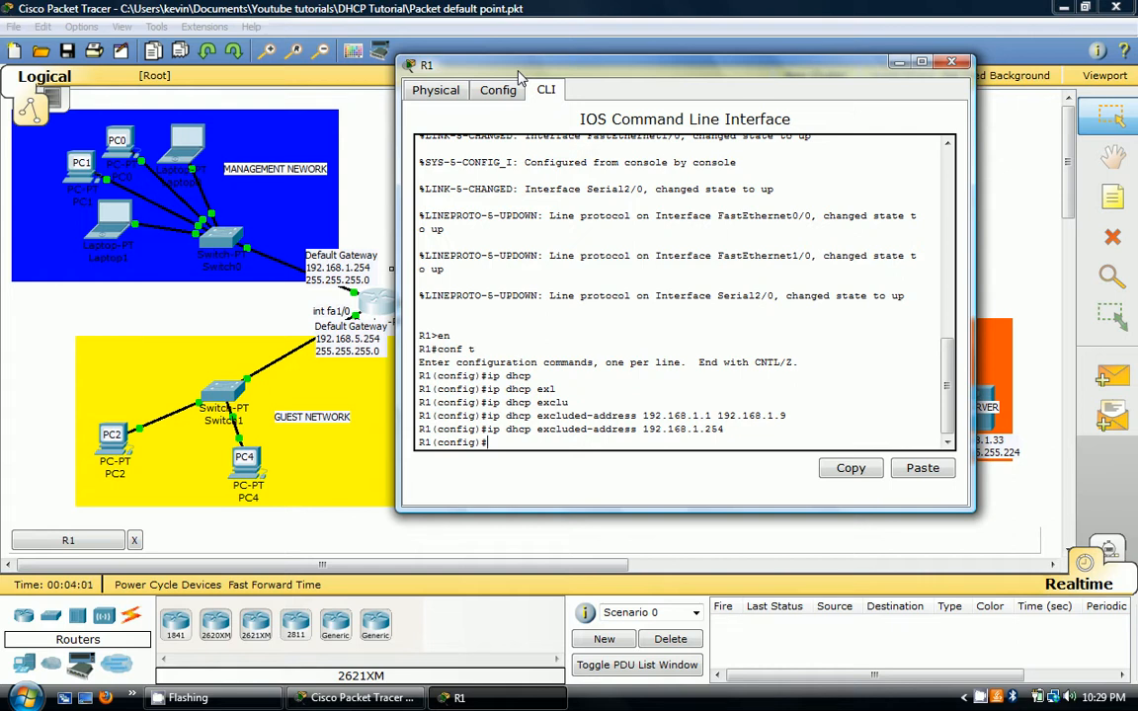
{"action": "type", "text": "ip dhcp"}
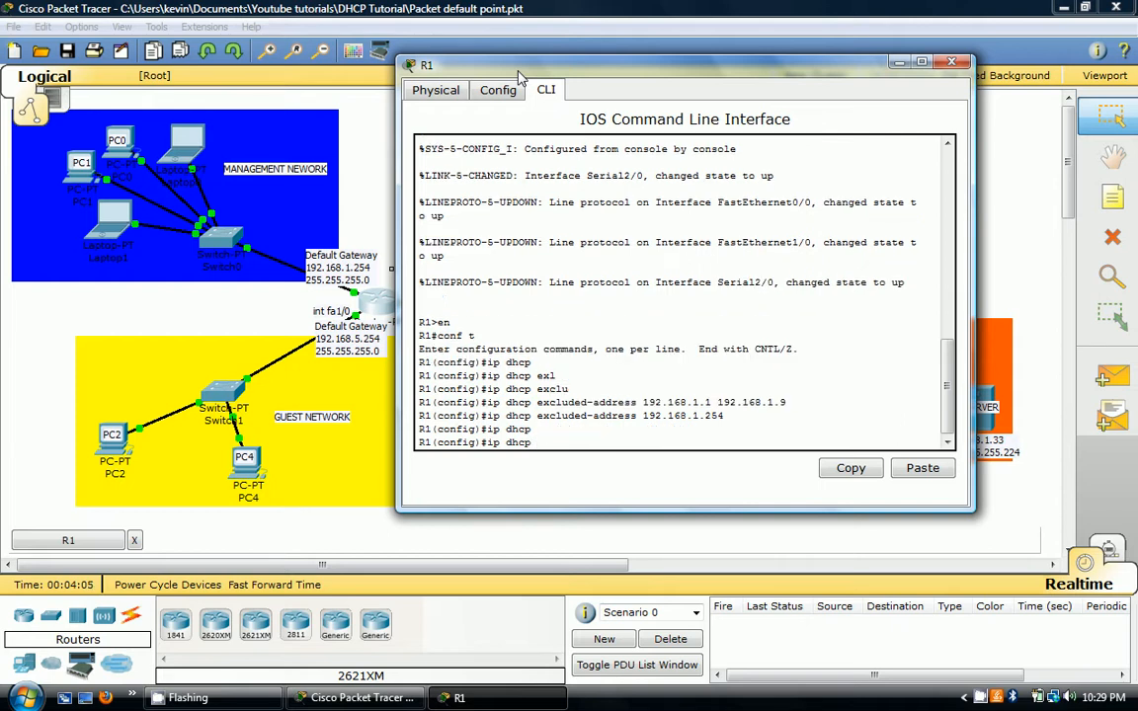
Step: Create R1's MANAGEMENT DHCP pool with network 192.168.1.0 255.255.255.0
{"action": "type", "text": "MAN"}
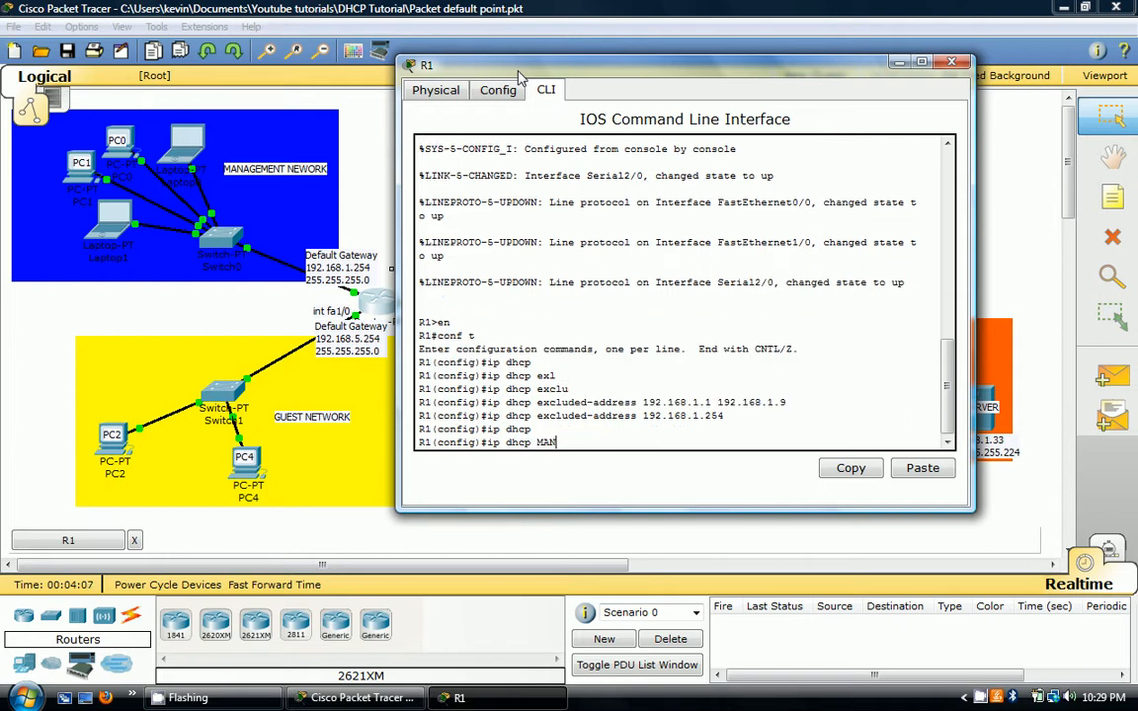
{"action": "type", "text": "AGEMENT"}
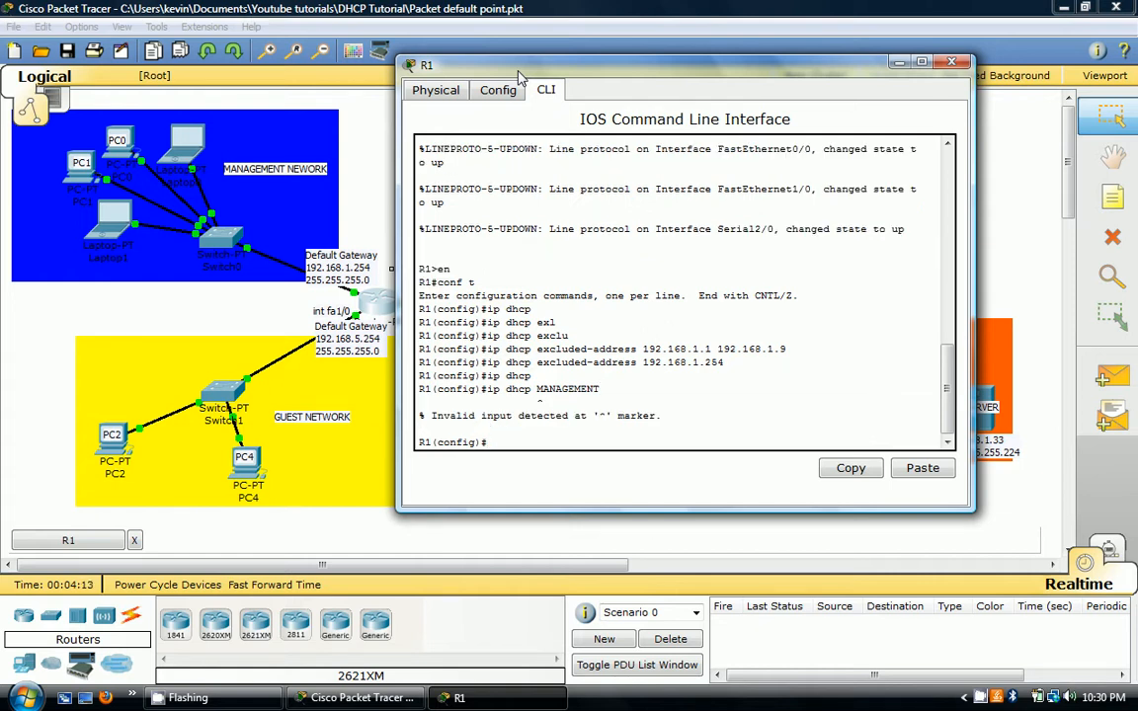
{"action": "type", "text": "ip dhcp MANAGEMENT"}
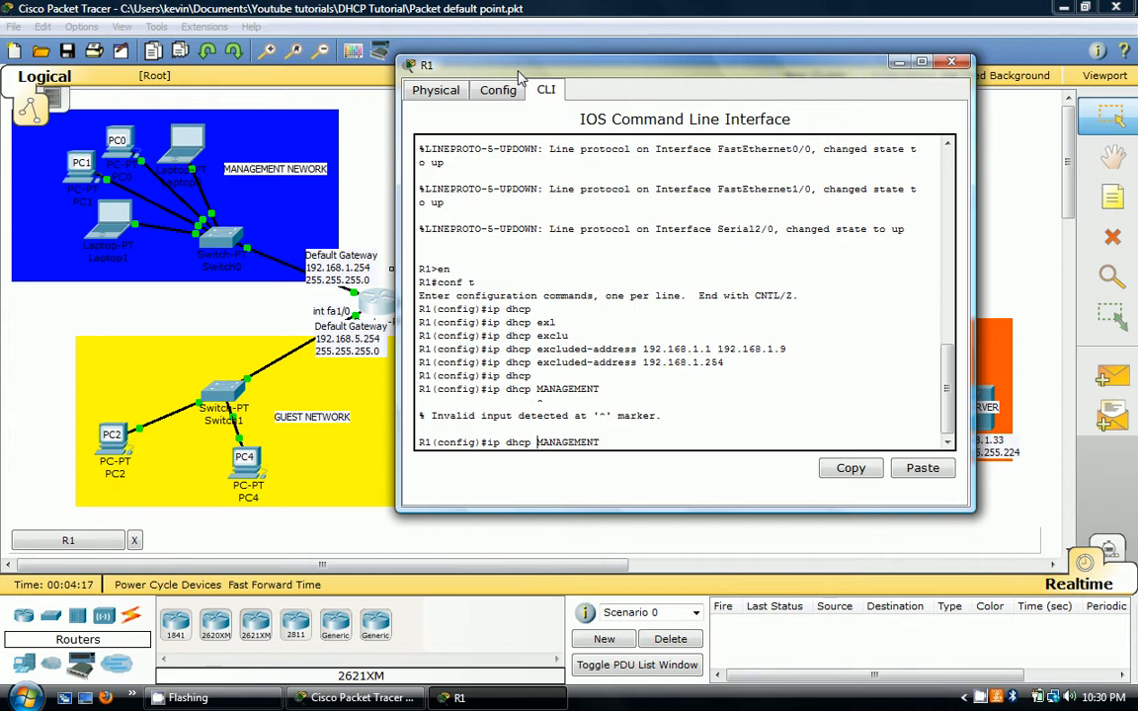
{"action": "type", "text": "pool"}
{"action": "type", "text": "network 19"}
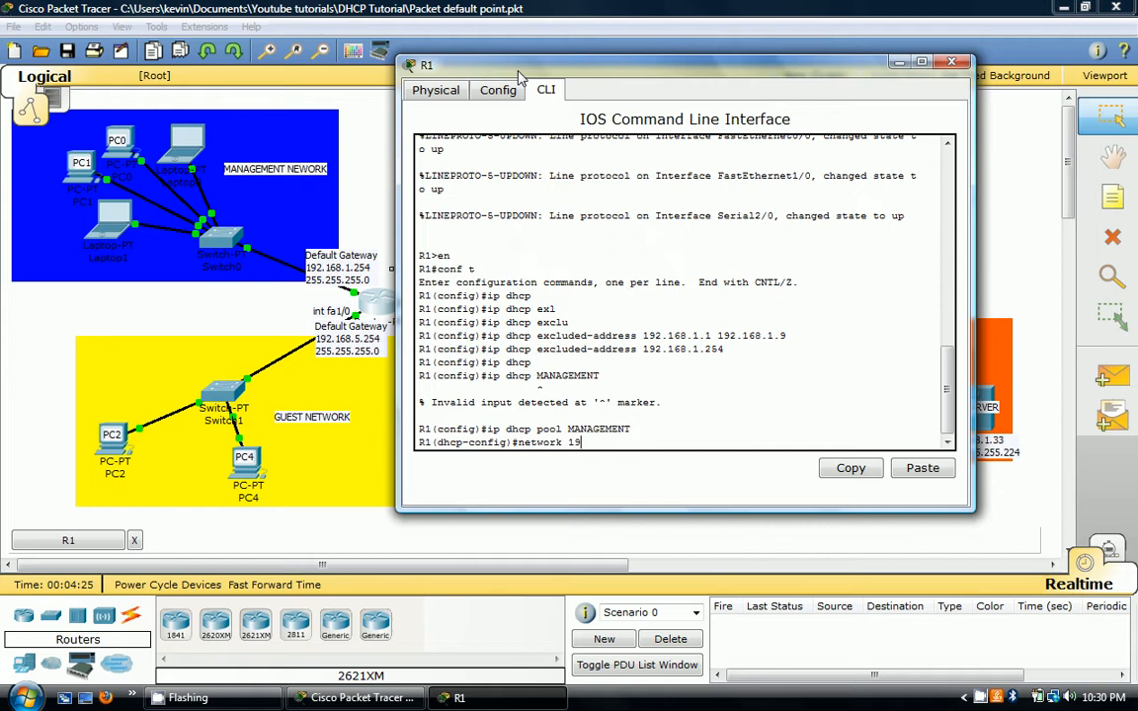
{"action": "type", "text": "2.1"}
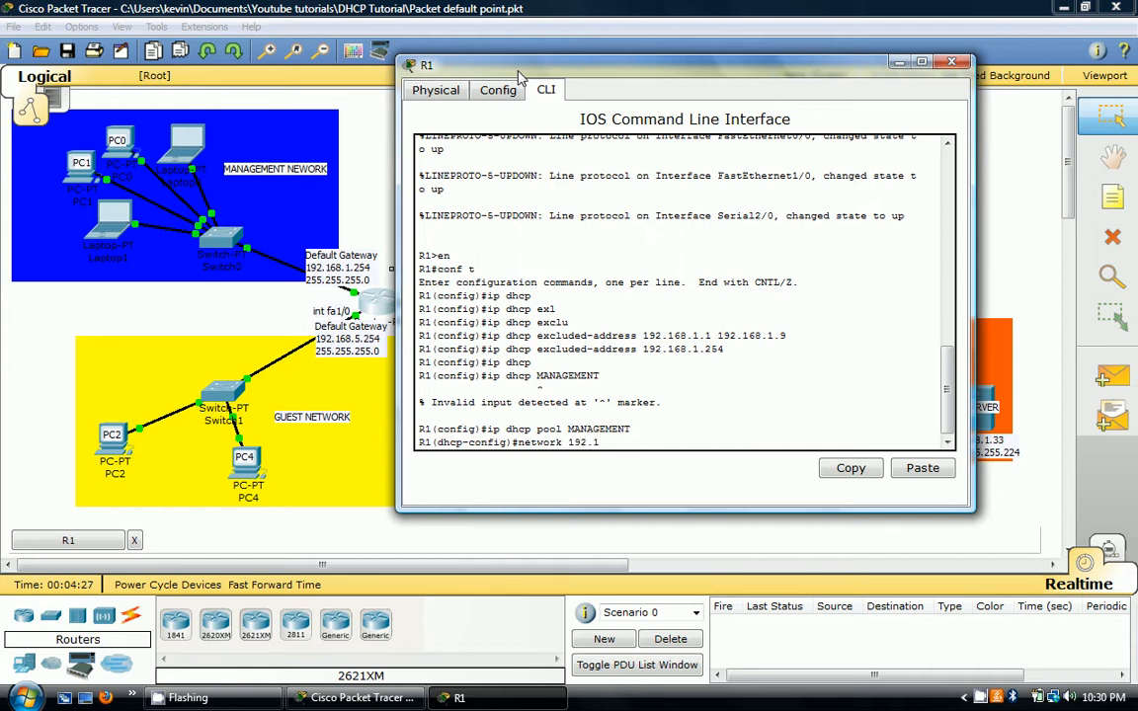
{"action": "type", "text": "68.1.0 255.255.255.0"}
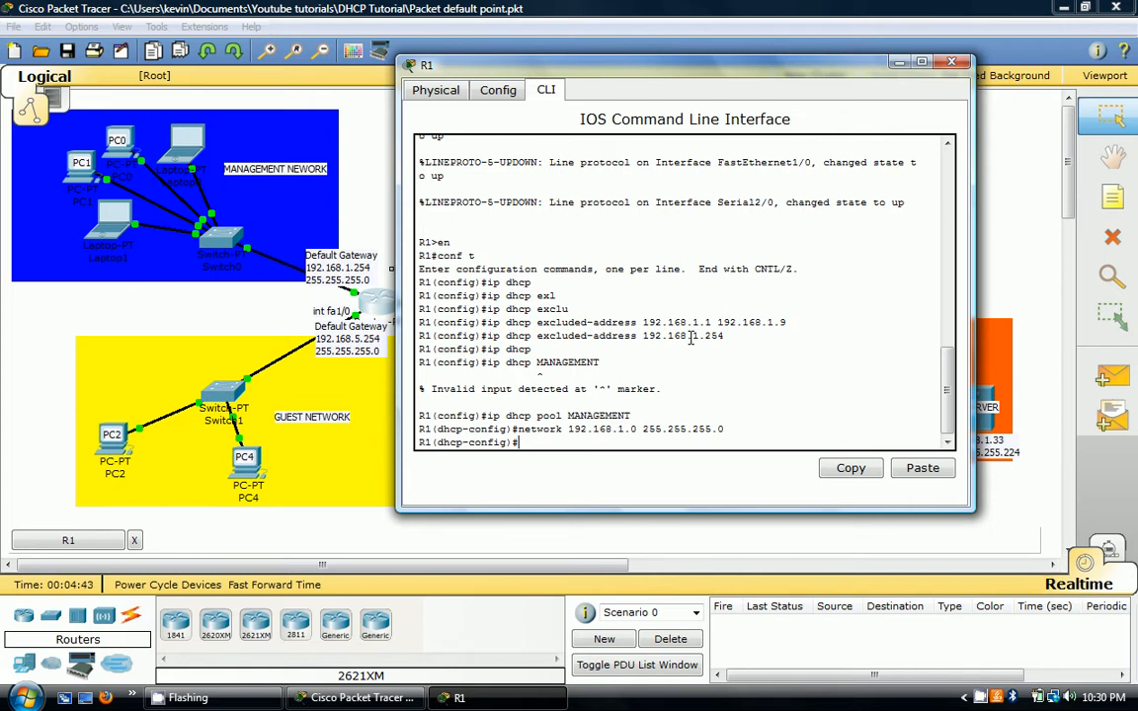
Step: Set the pool's default router to 192.168.1.254 and commit it
{"action": "type", "text": "deg"}
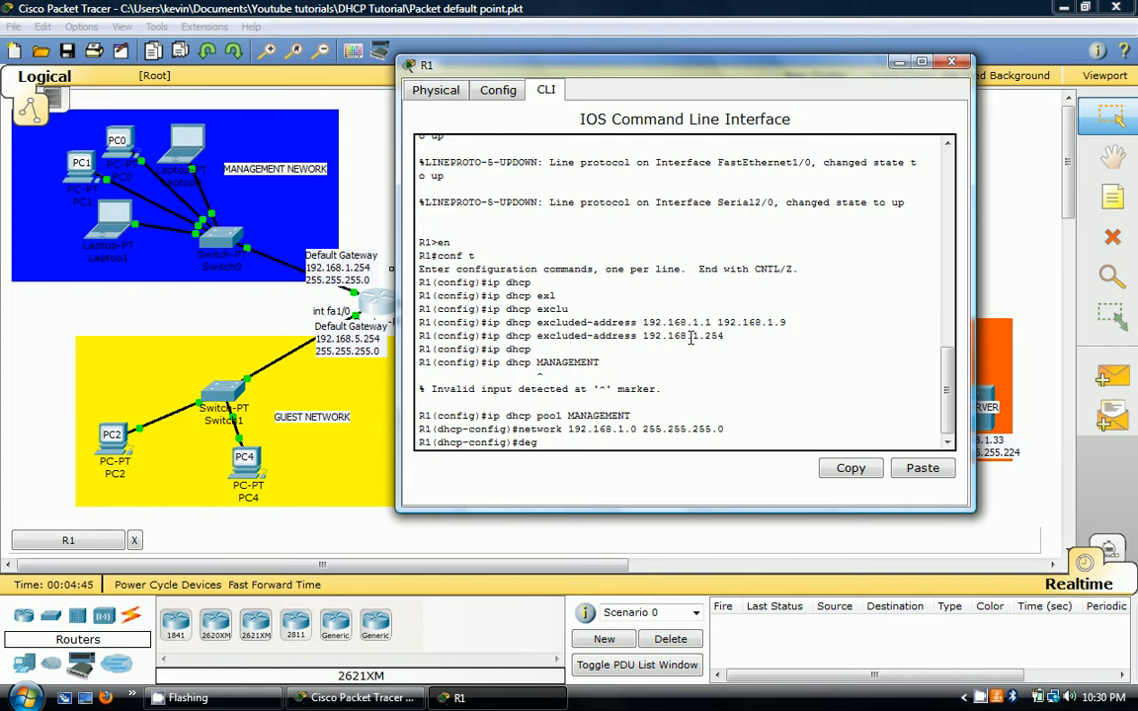
{"action": "type", "text": "default-router"}
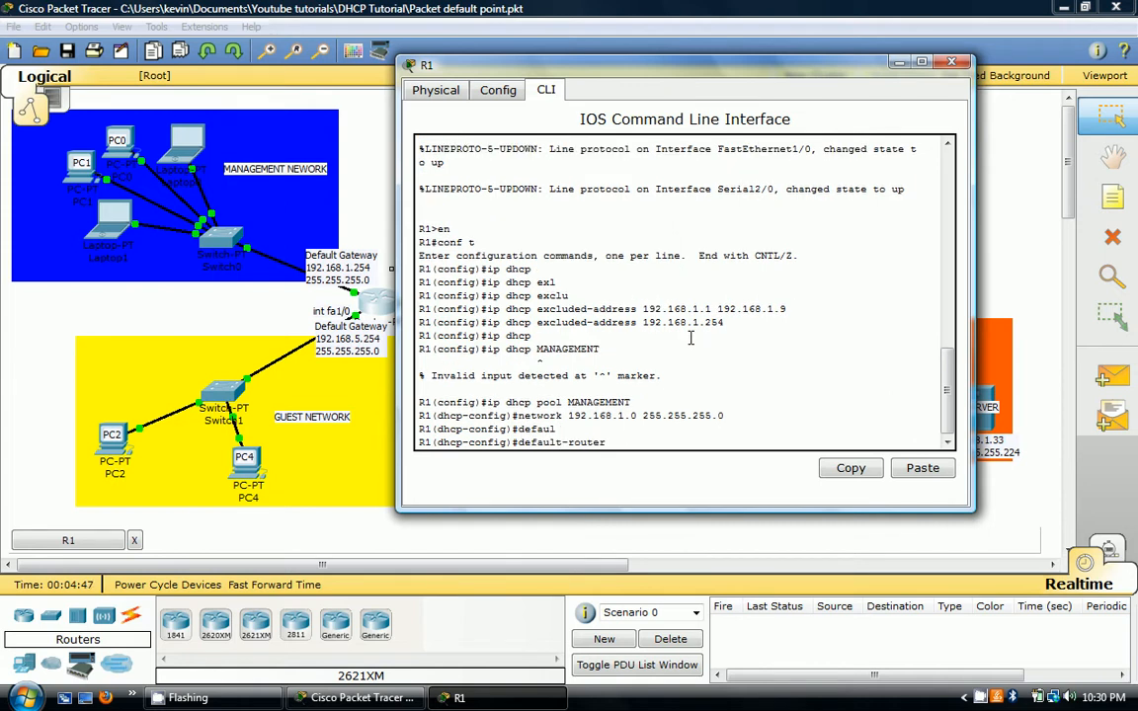
{"action": "type", "text": "192.168.1"}
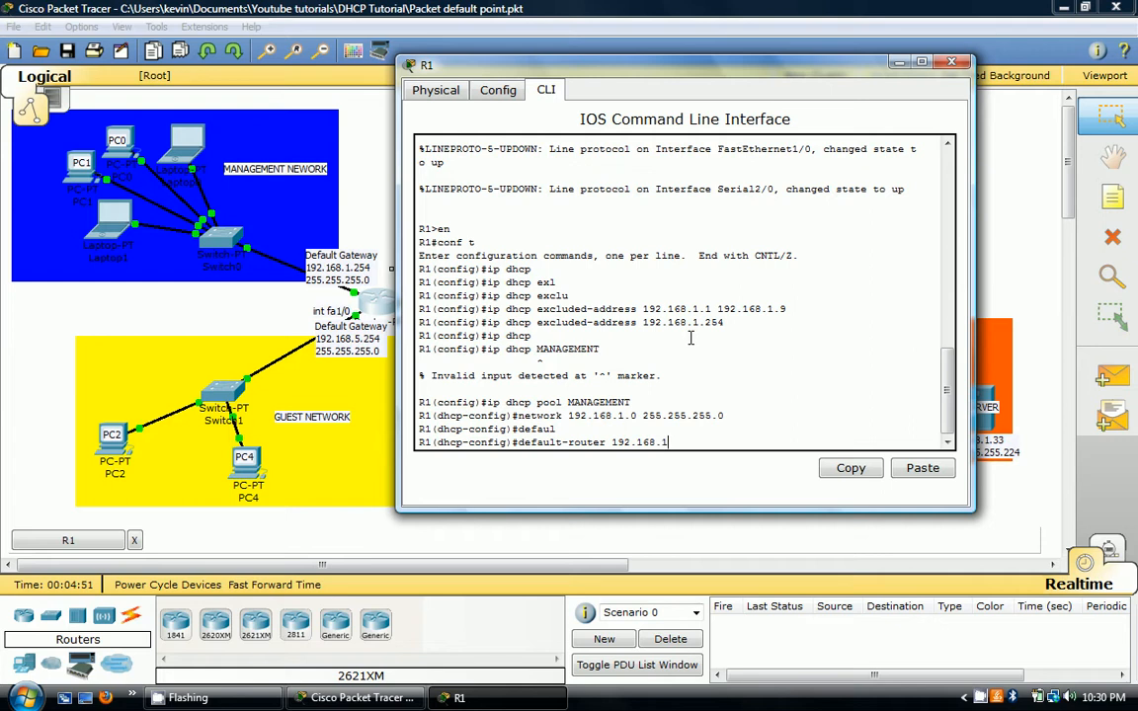
{"action": "type", "text": "254"}
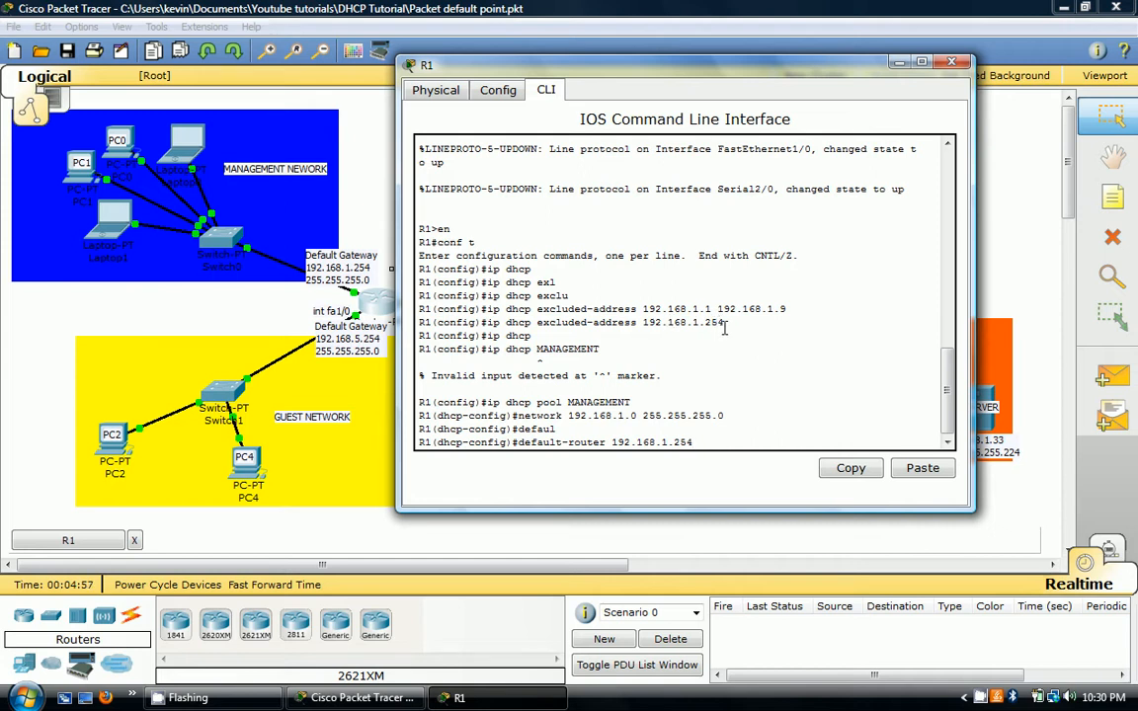
{"action": "key", "text": "Return"}
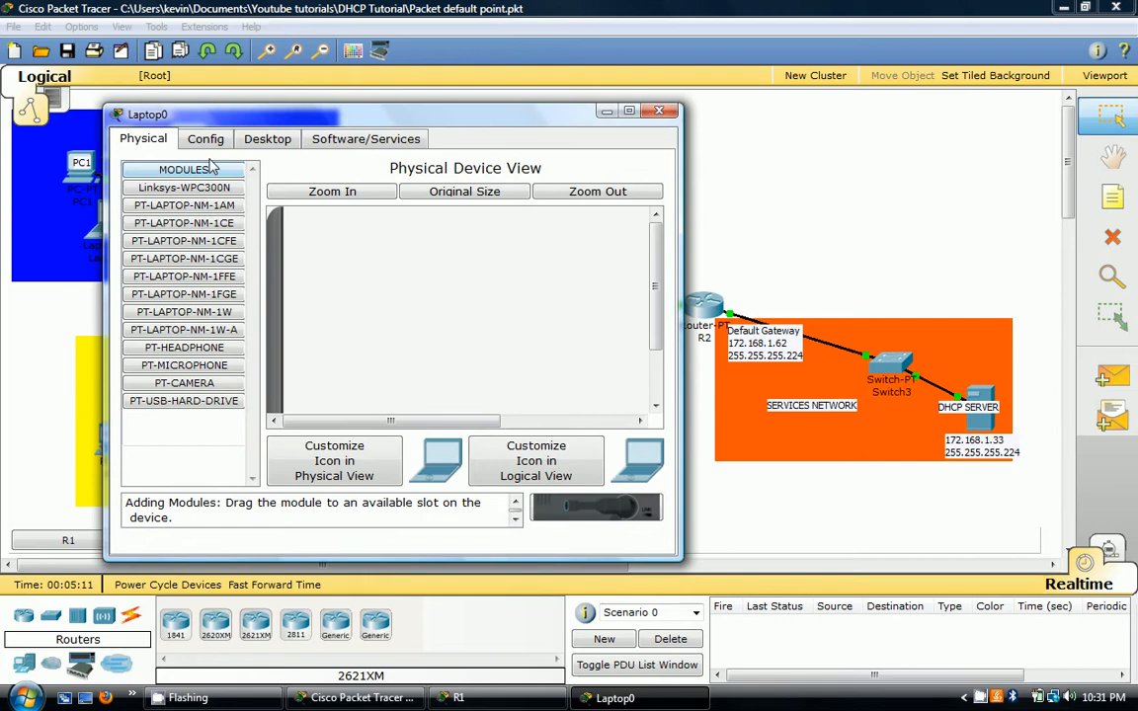
Step: Exit the pool to privileged mode and run 'show ip dhcp binding', which lists no entries
{"action": "left_click", "coordinate": [267, 138]}
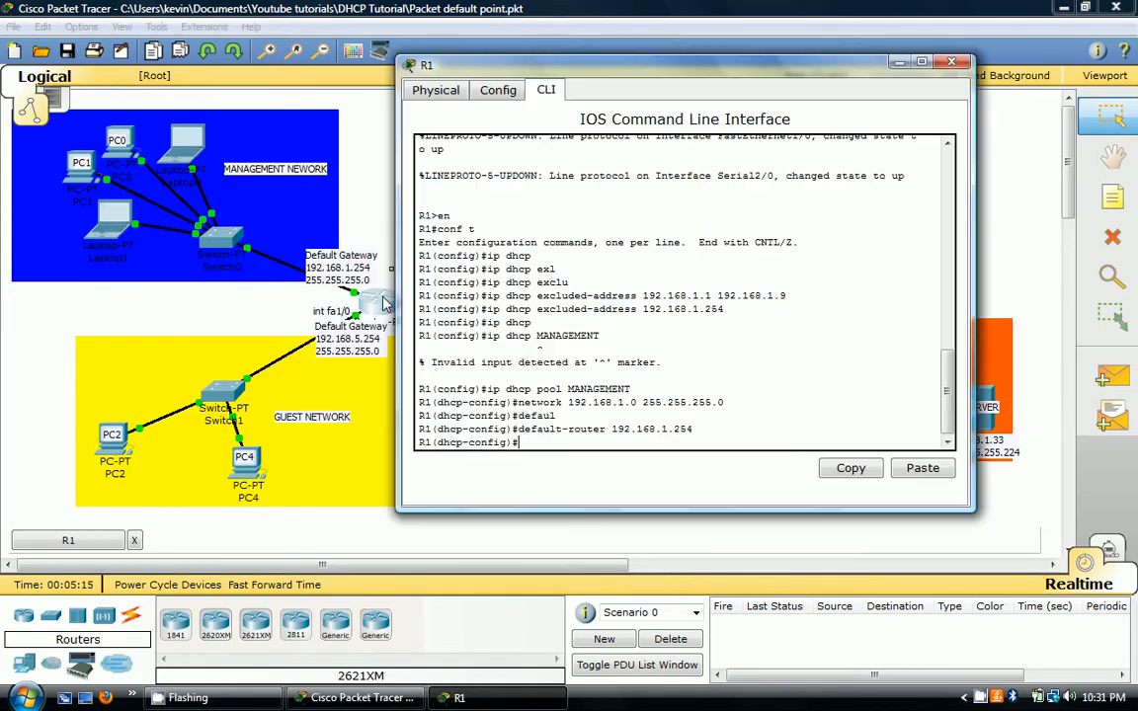
{"action": "type", "text": "exir"}
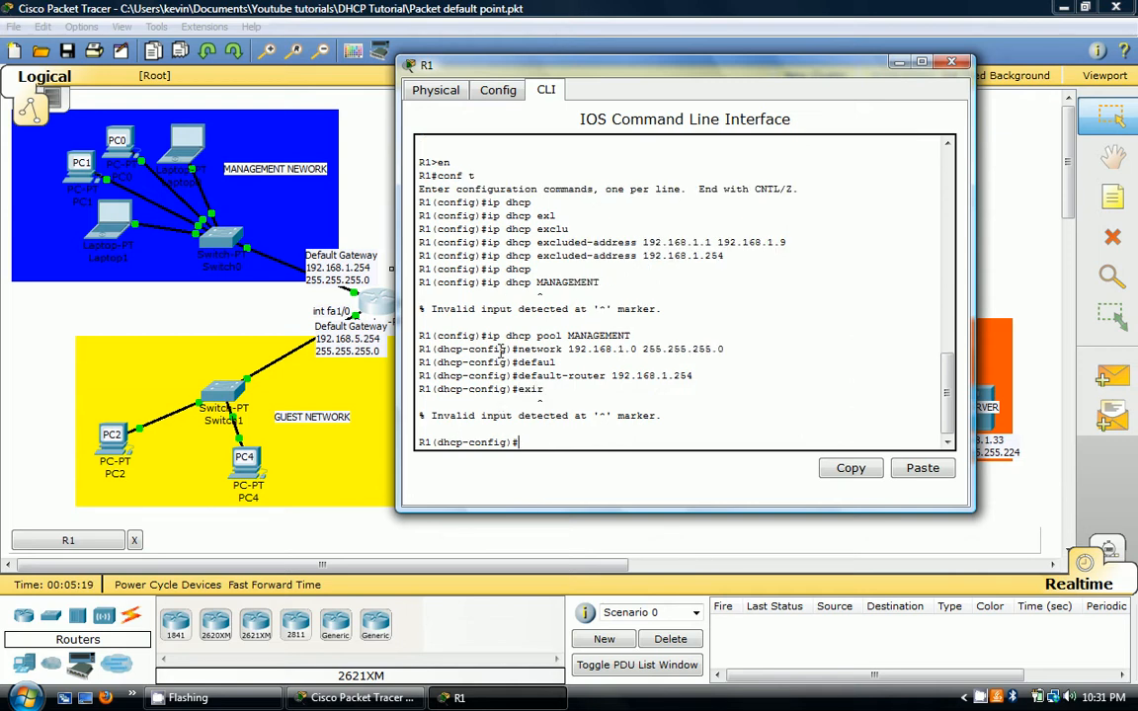
{"action": "type", "text": "exit"}
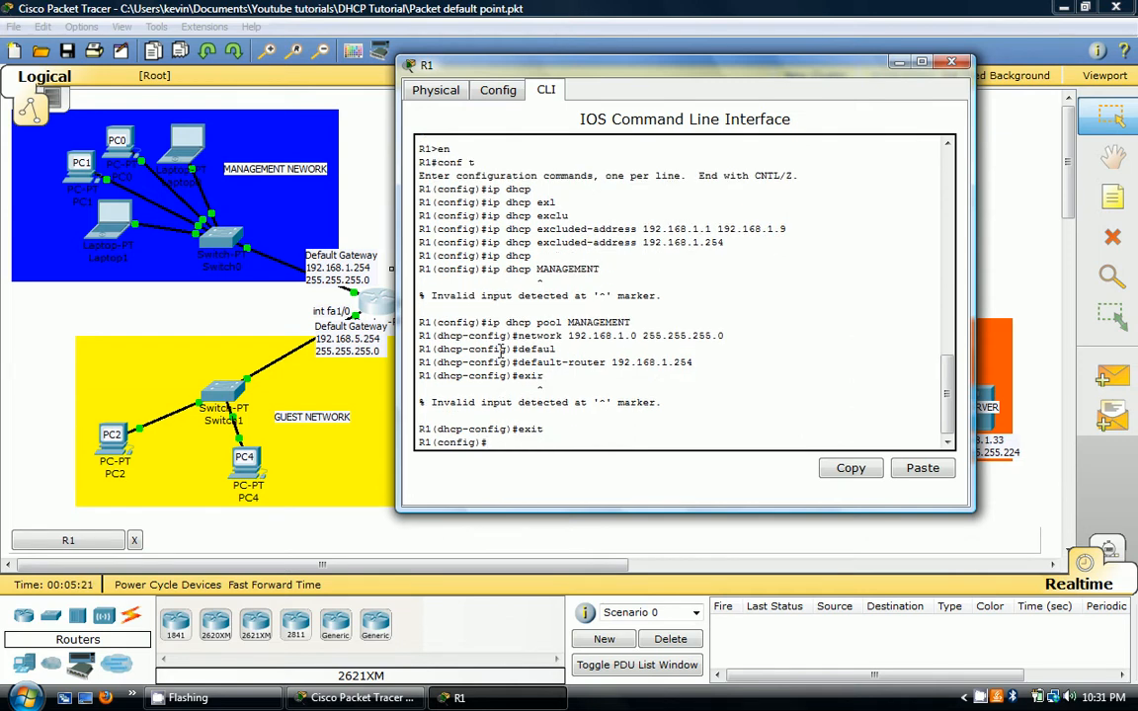
{"action": "type", "text": "end"}
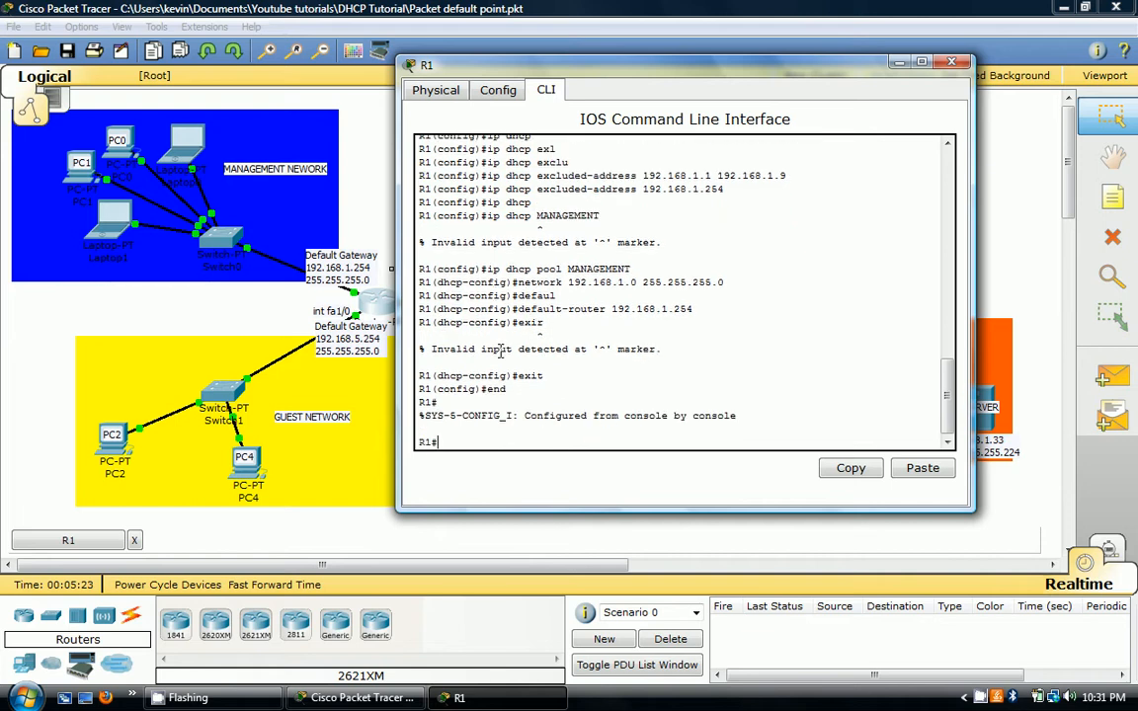
{"action": "type", "text": "show ip"}
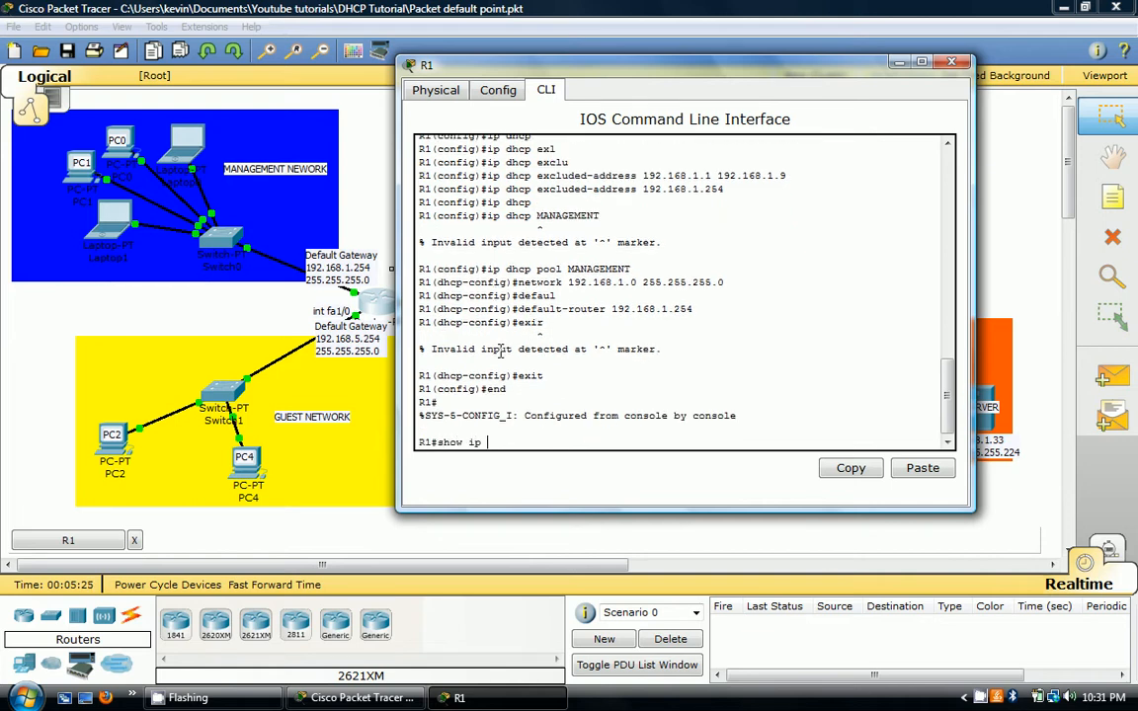
{"action": "type", "text": "dh"}
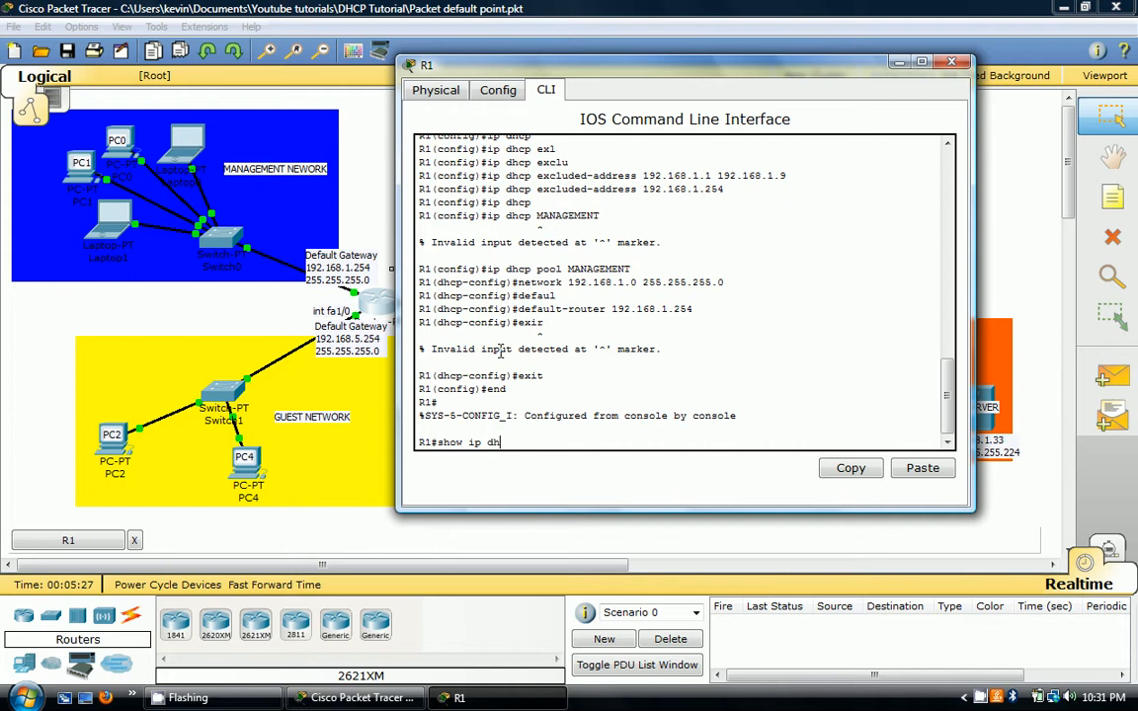
{"action": "type", "text": "?"}
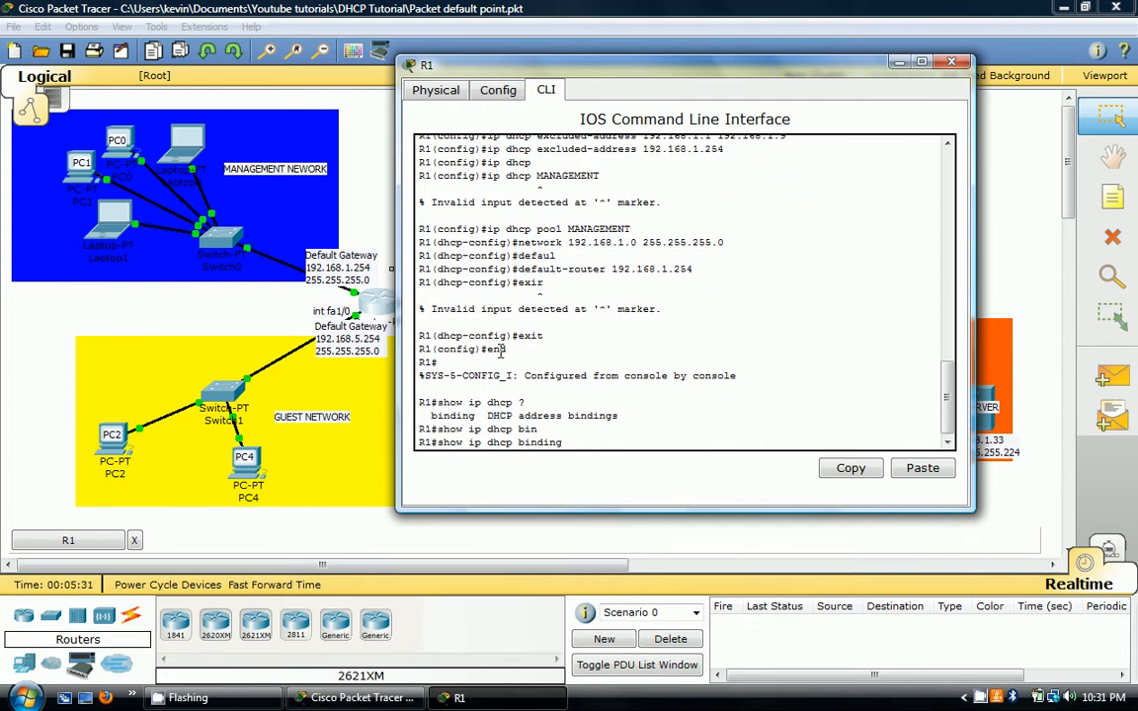
{"action": "key", "text": "Return"}
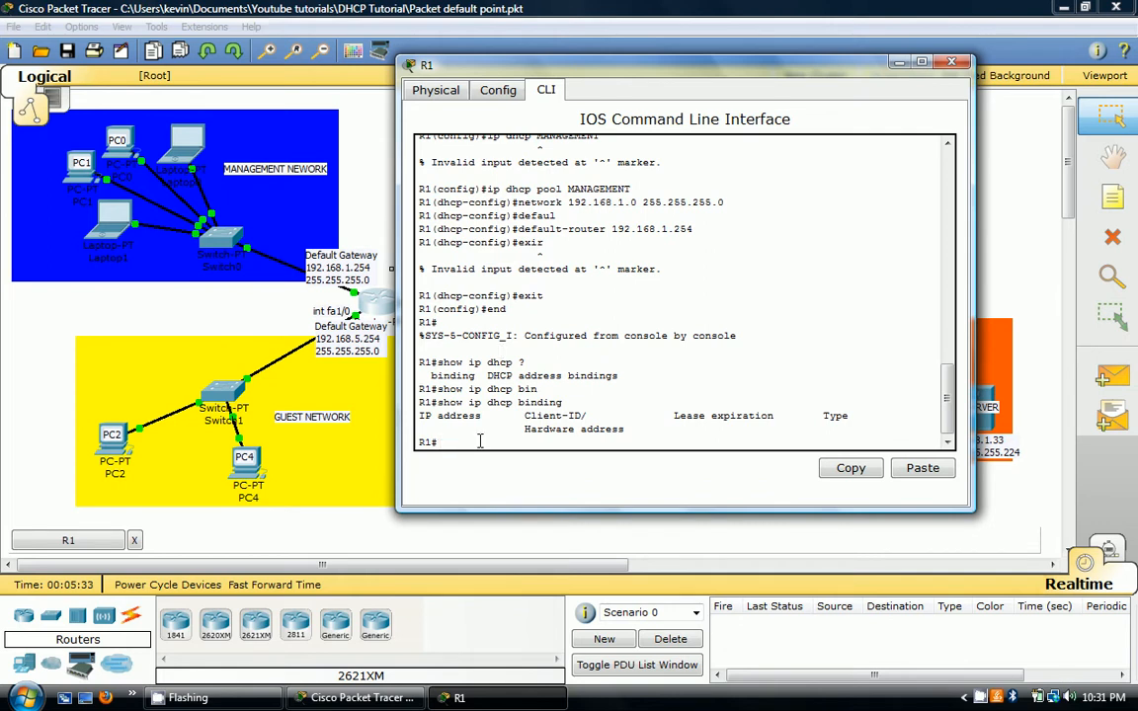
{"action": "mouse_move", "coordinate": [512, 434]}
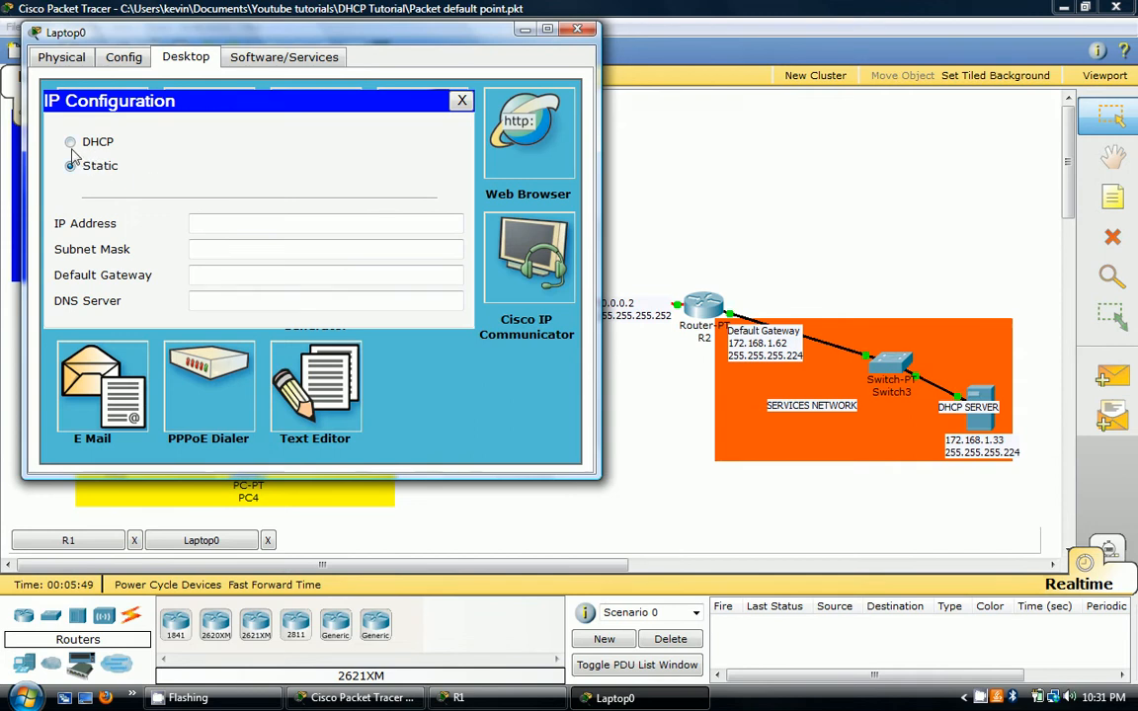
Step: Switch Laptop0 to DHCP so it receives 192.168.1.10, then return to R1's command line
{"action": "left_click", "coordinate": [68, 142]}
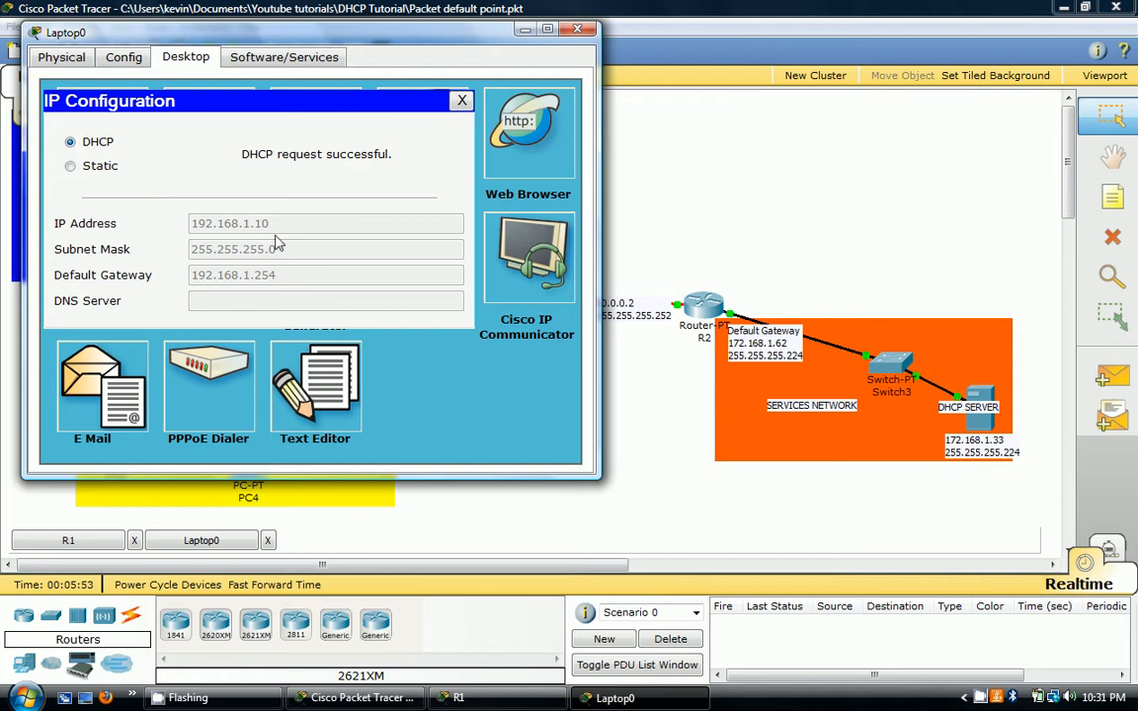
{"action": "mouse_move", "coordinate": [247, 234]}
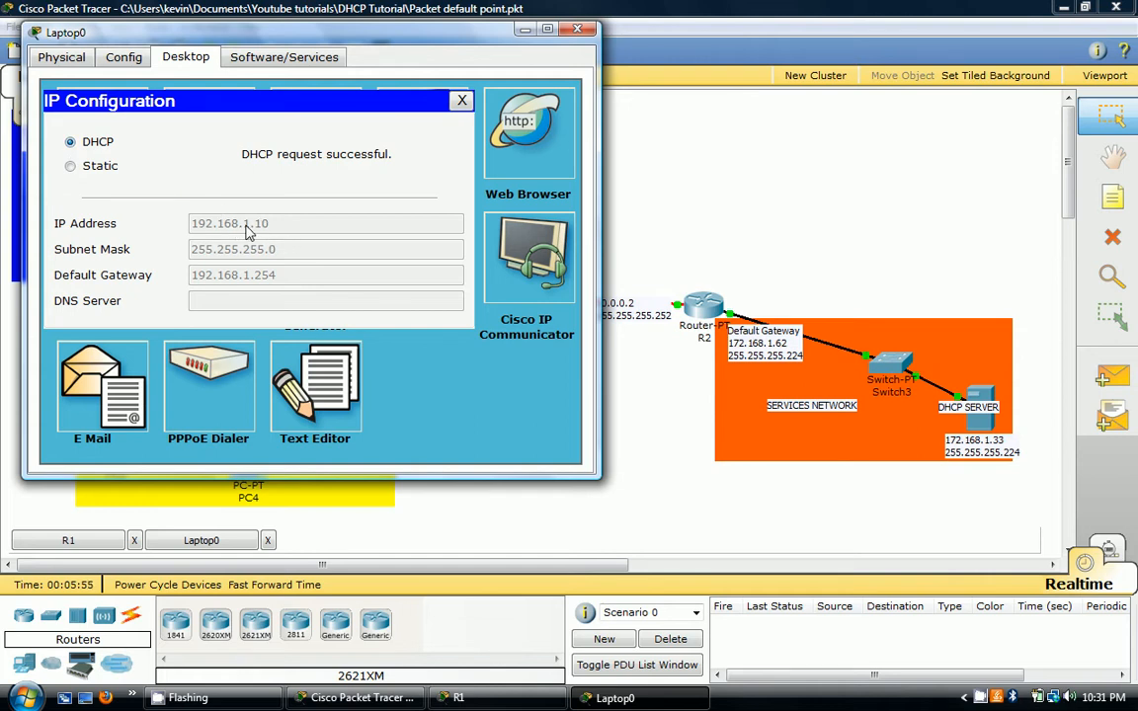
{"action": "left_click", "coordinate": [458, 699]}
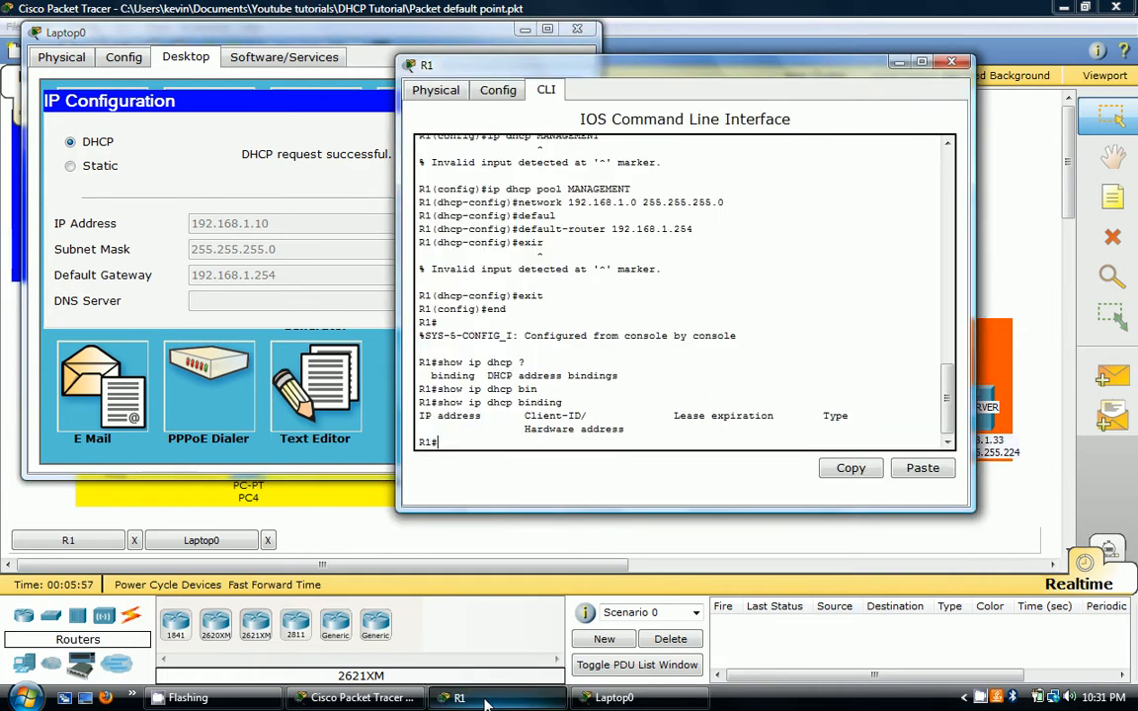
Step: Run 'show ip dhcp binding' on R1 to confirm the 192.168.1.10 lease appears
{"action": "type", "text": "show ip dhcp binding"}
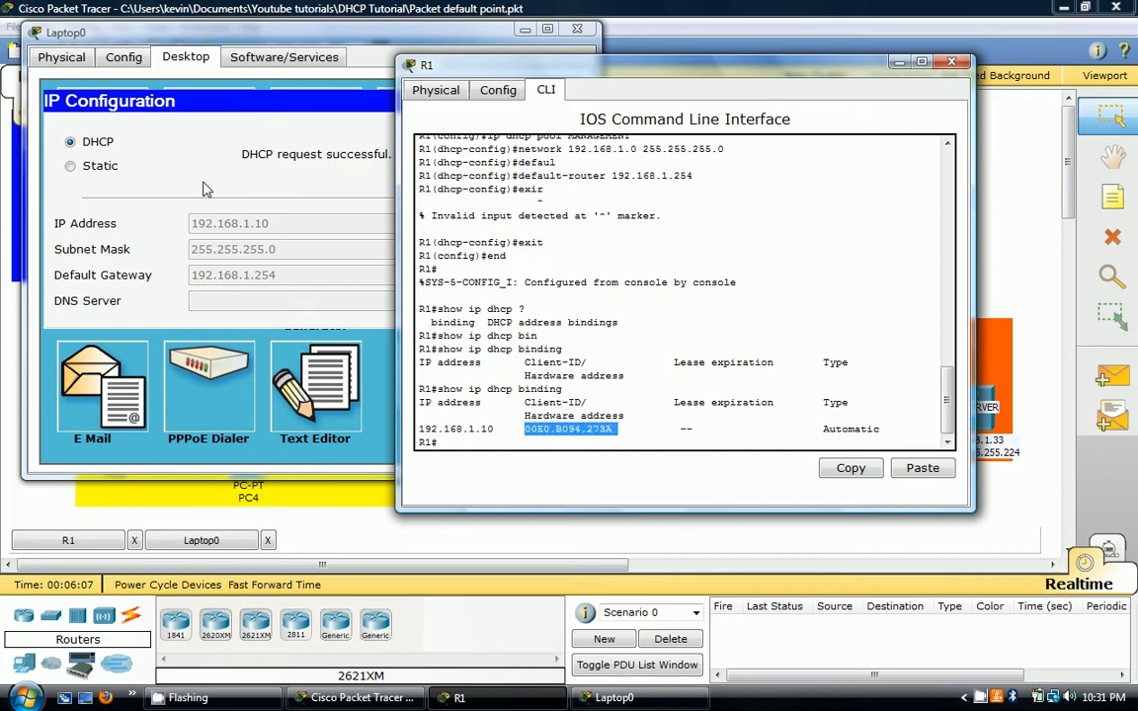
{"action": "mouse_move", "coordinate": [348, 300]}
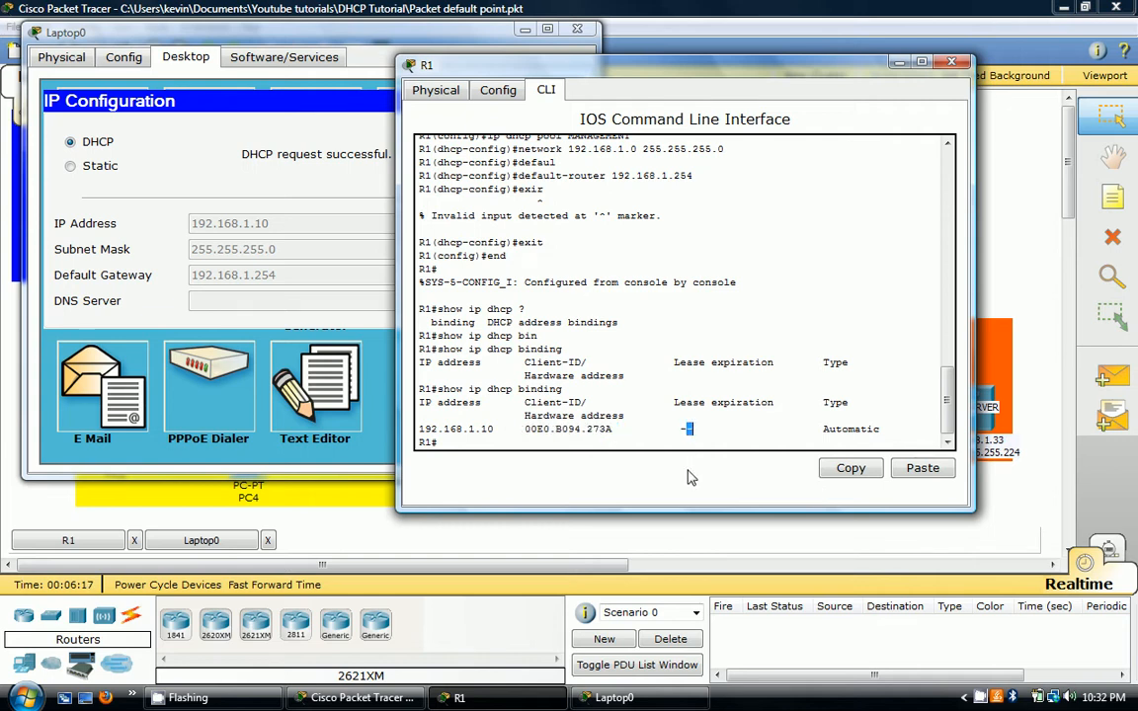
{"action": "mouse_move", "coordinate": [869, 309]}
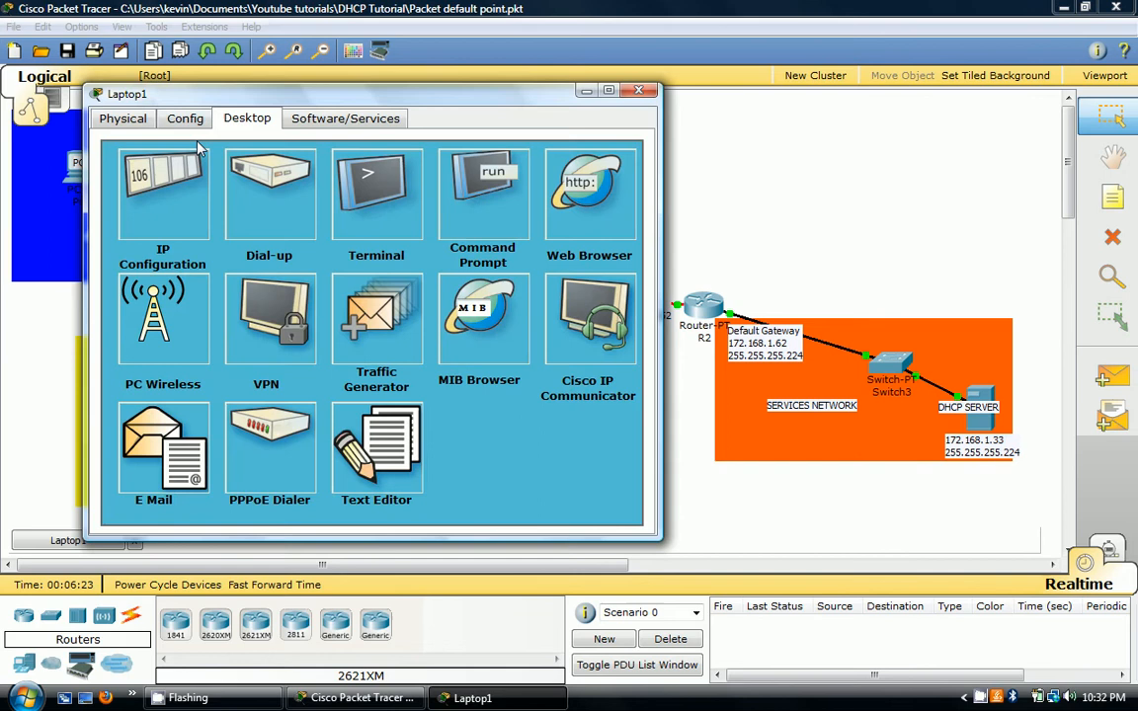
Step: Switch Laptop1 to DHCP so it receives 192.168.1.11, then close its window
{"action": "left_click", "coordinate": [162, 194]}
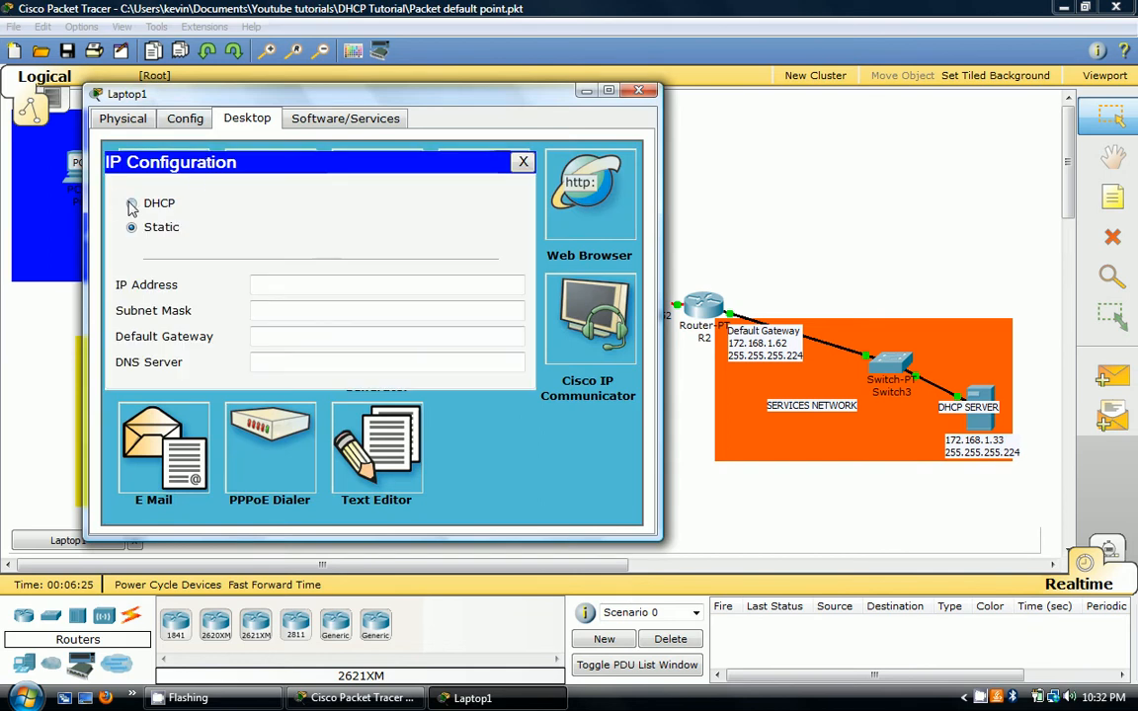
{"action": "left_click", "coordinate": [131, 204]}
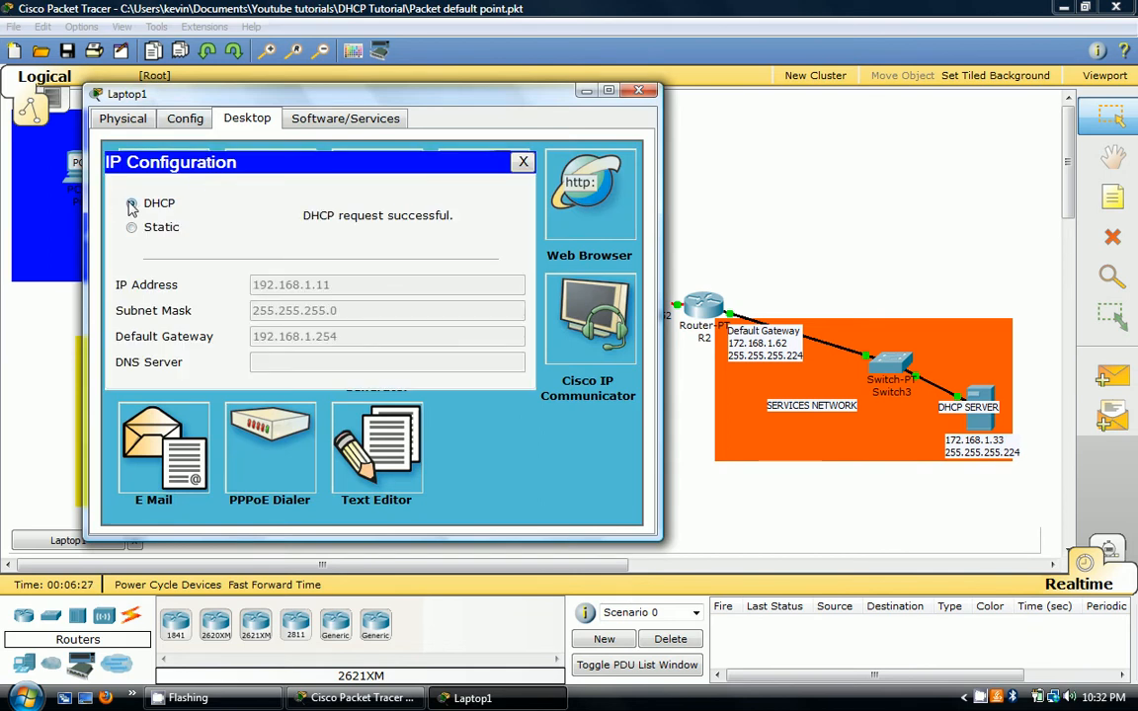
{"action": "left_click", "coordinate": [130, 201]}
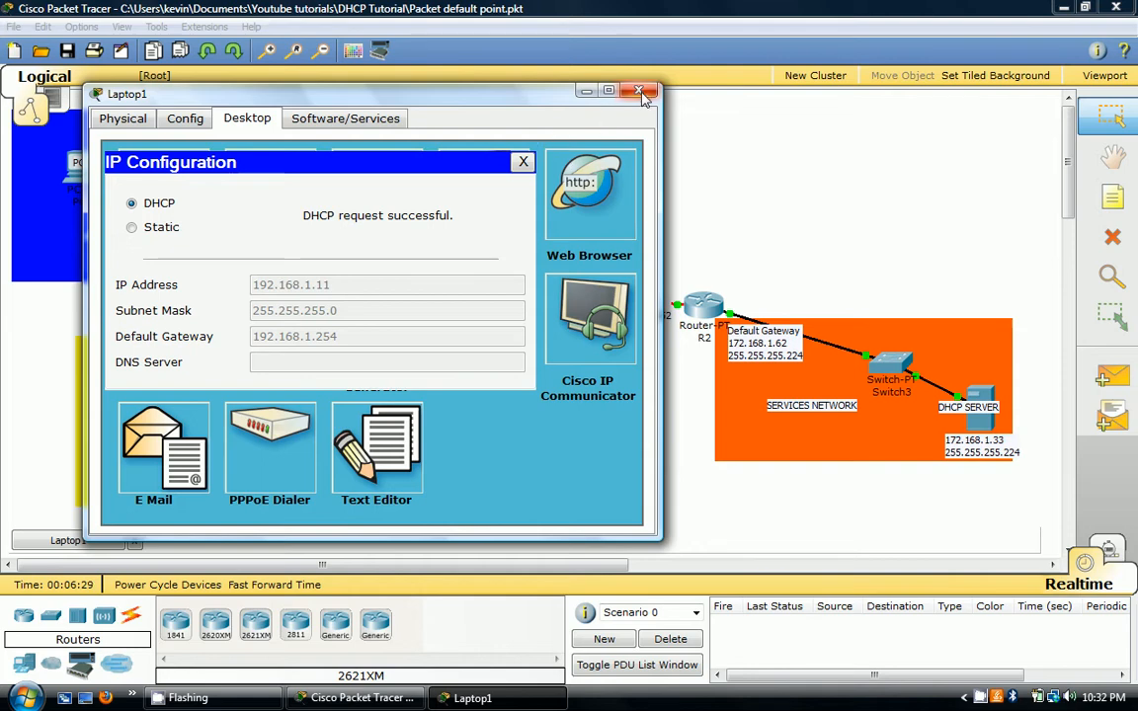
{"action": "left_click", "coordinate": [640, 89]}
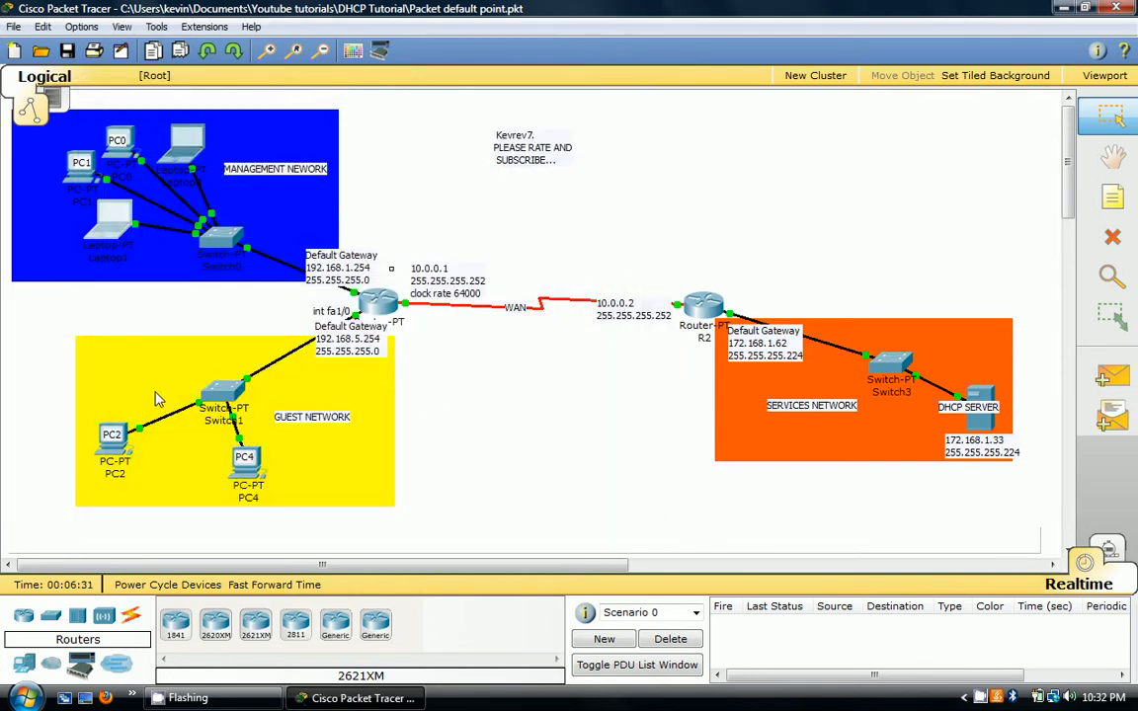
{"action": "mouse_move", "coordinate": [189, 397]}
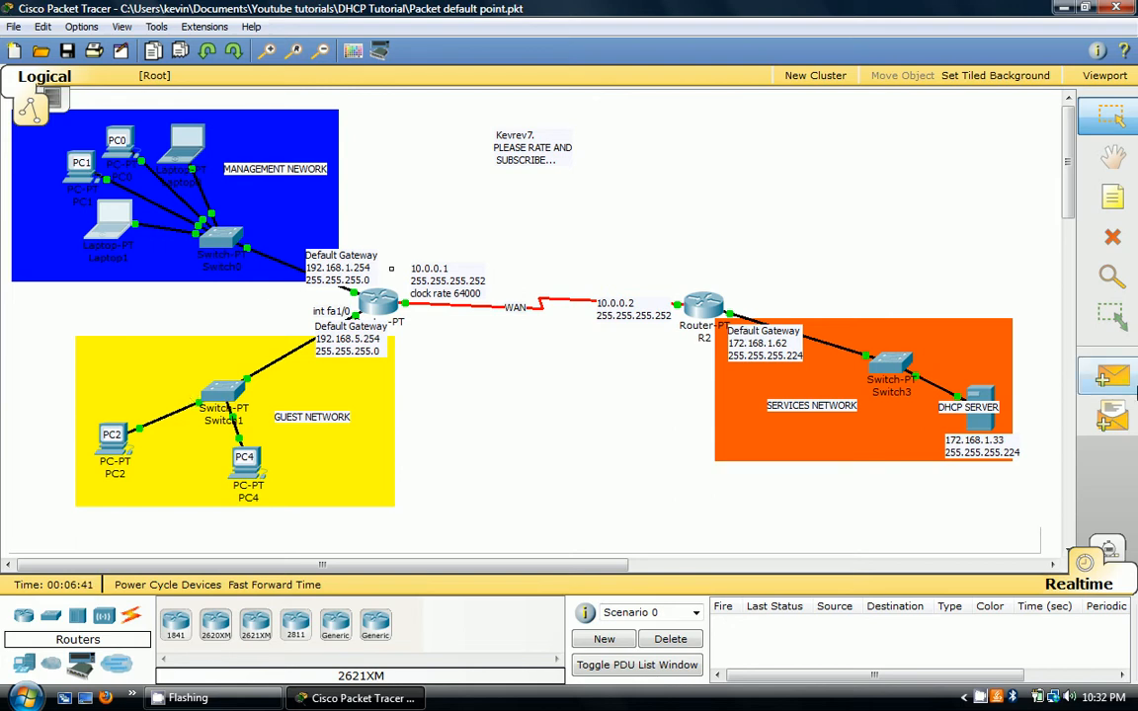
{"action": "mouse_move", "coordinate": [980, 432]}
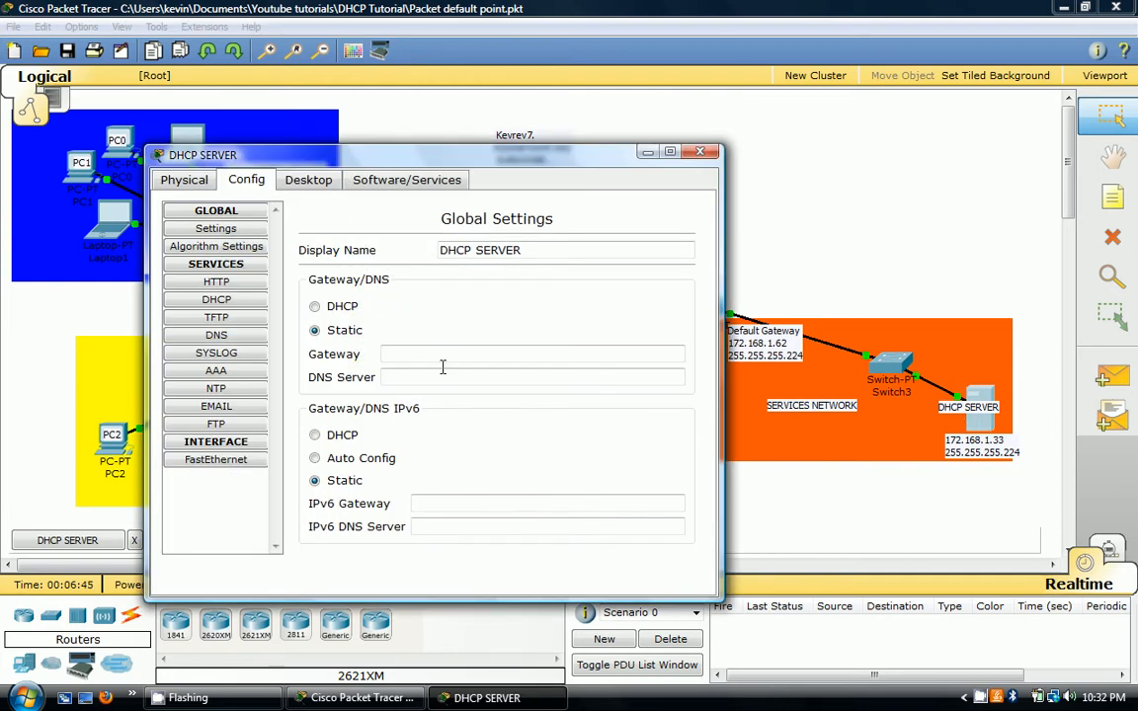
Step: Enter static gateway 172.168.1.62 on the DHCP SERVER and go to its DHCP service settings
{"action": "left_click", "coordinate": [531, 354]}
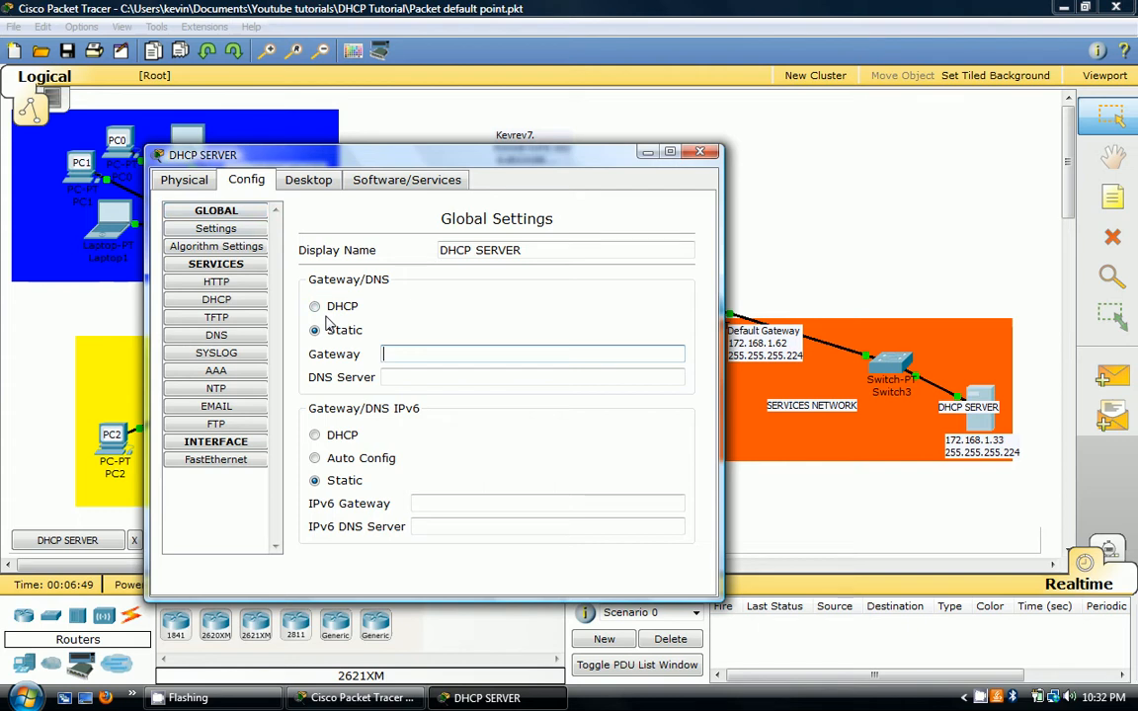
{"action": "type", "text": "7"}
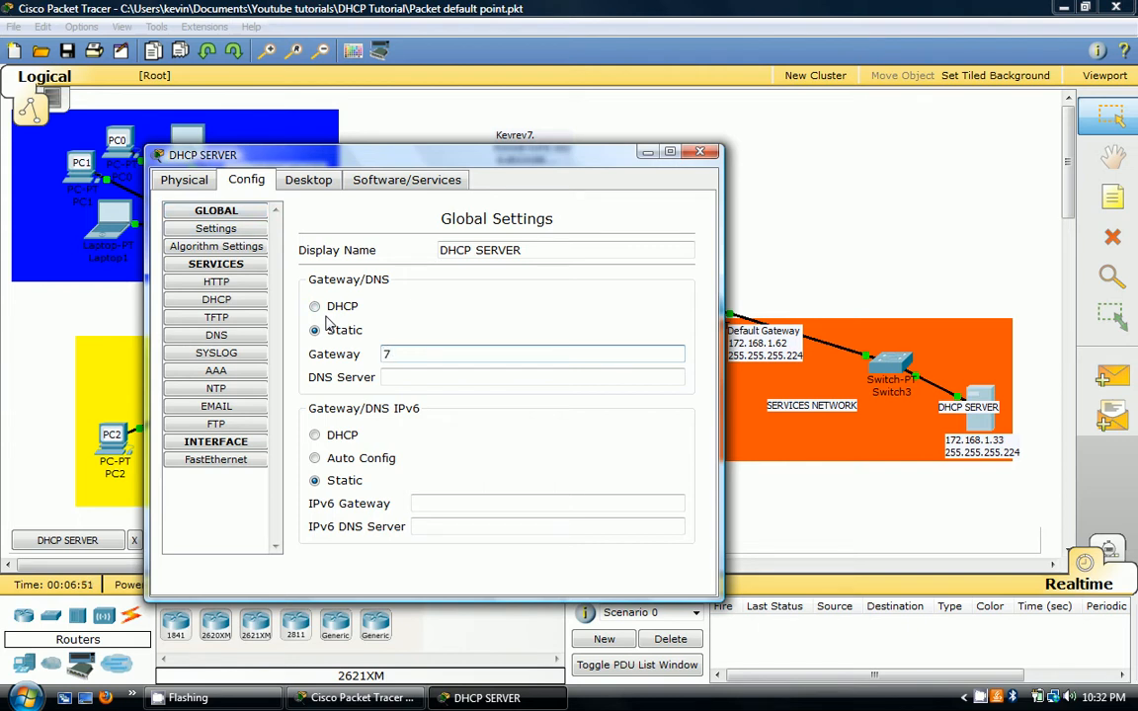
{"action": "type", "text": "72.168.1.62"}
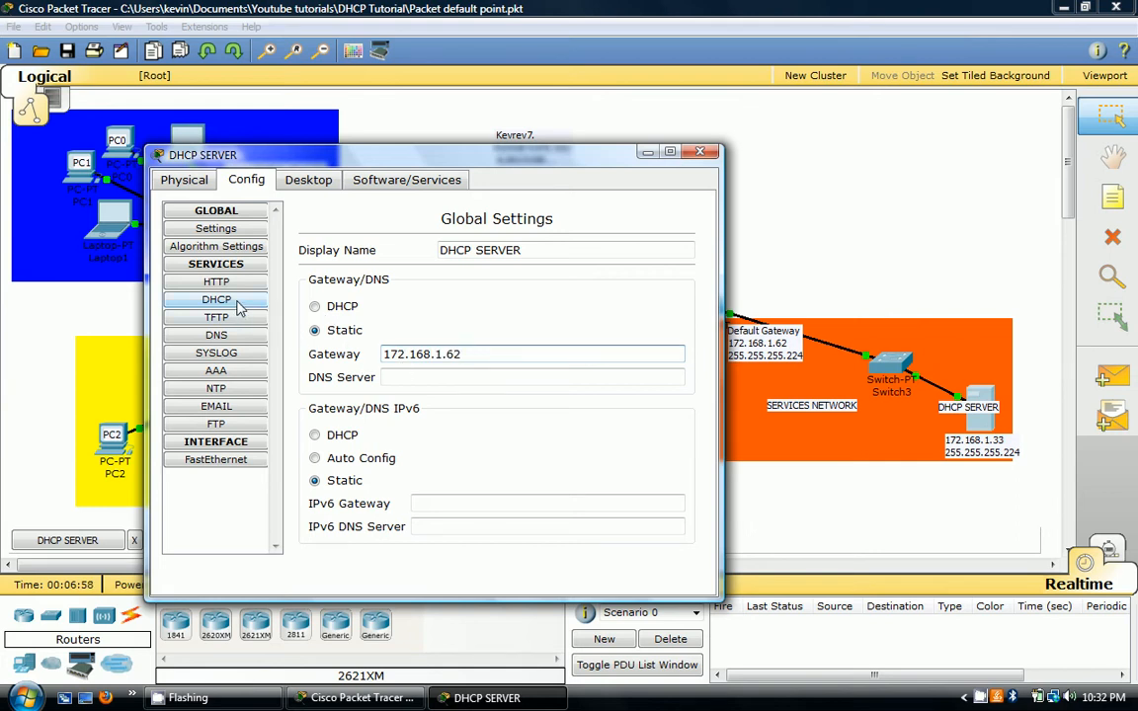
{"action": "left_click", "coordinate": [216, 301]}
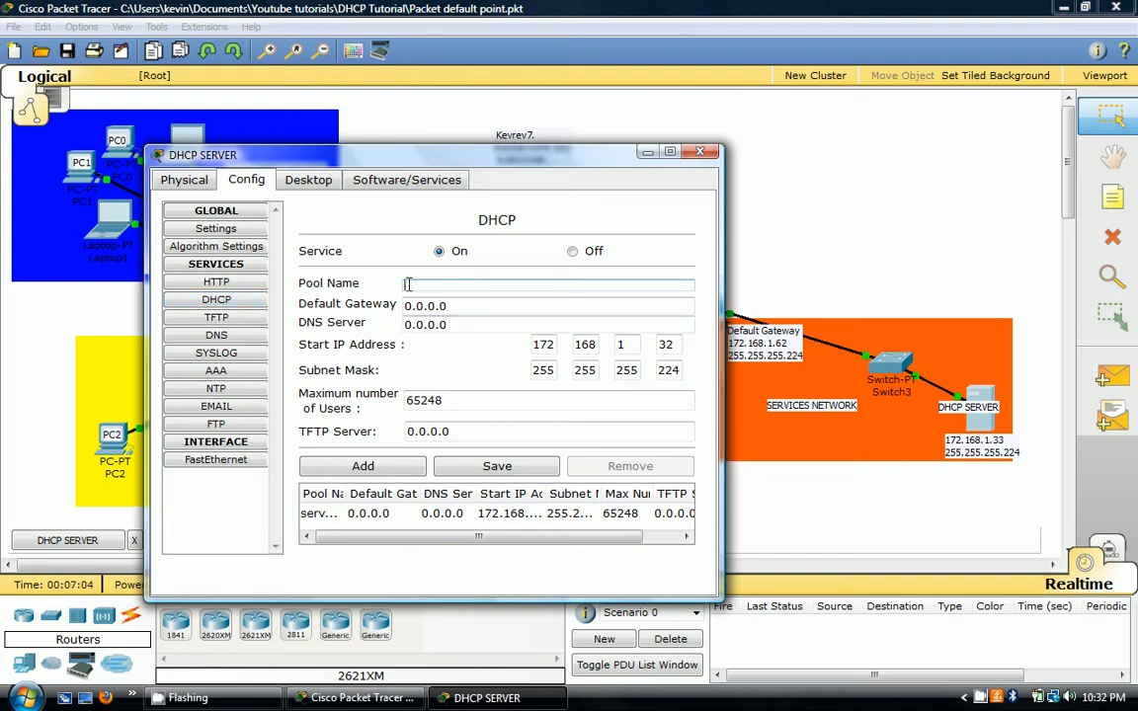
Step: Add pool GUEST with gateway 192.168.5.254, start 192.168.5.0, mask 255.255.255.0 and 254 users
{"action": "type", "text": "GUEST"}
{"action": "left_click", "coordinate": [547, 304]}
{"action": "type", "text": "192.168.5.254"}
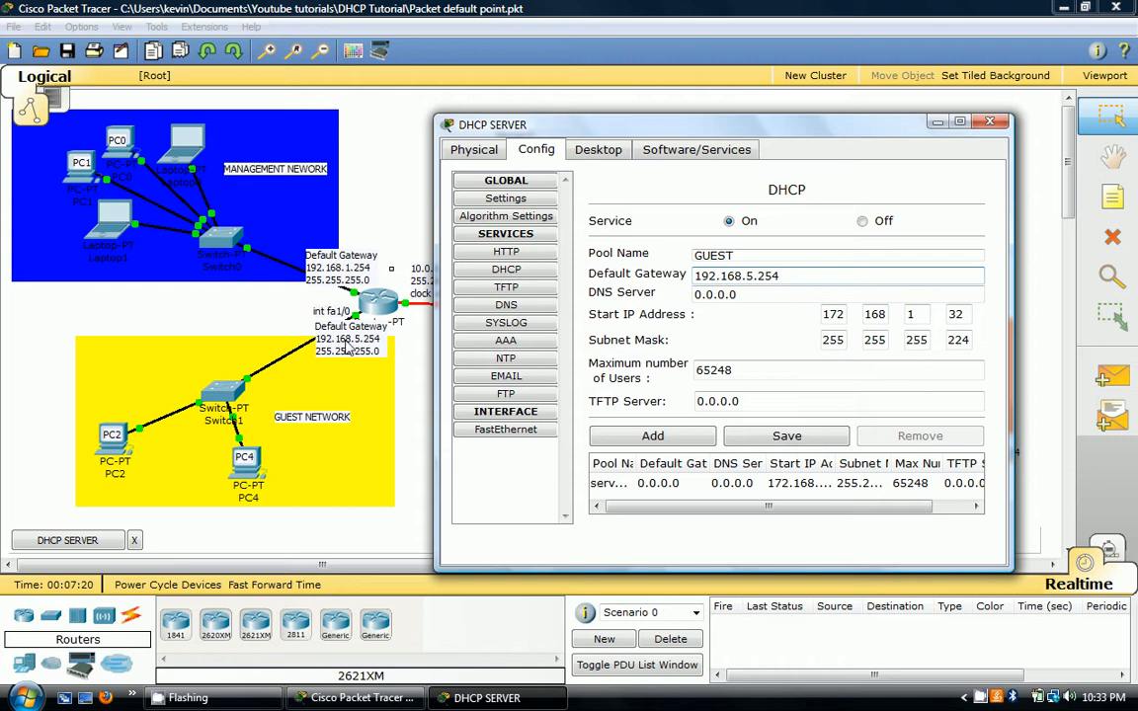
{"action": "mouse_move", "coordinate": [817, 351]}
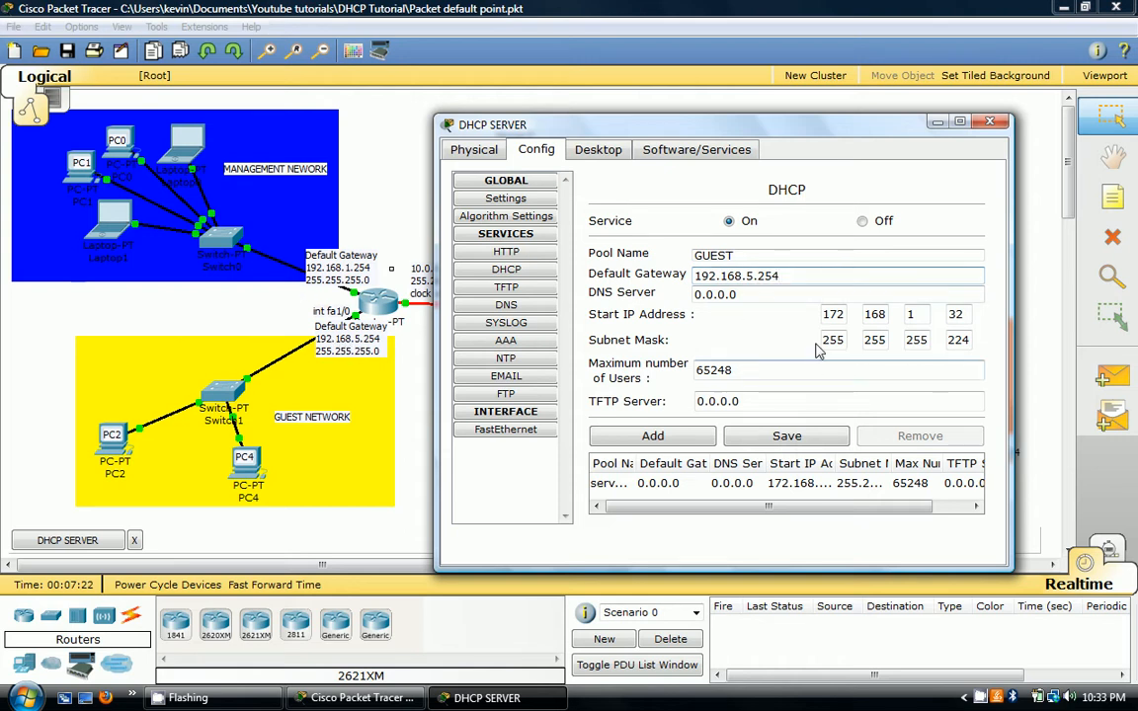
{"action": "left_click", "coordinate": [834, 314]}
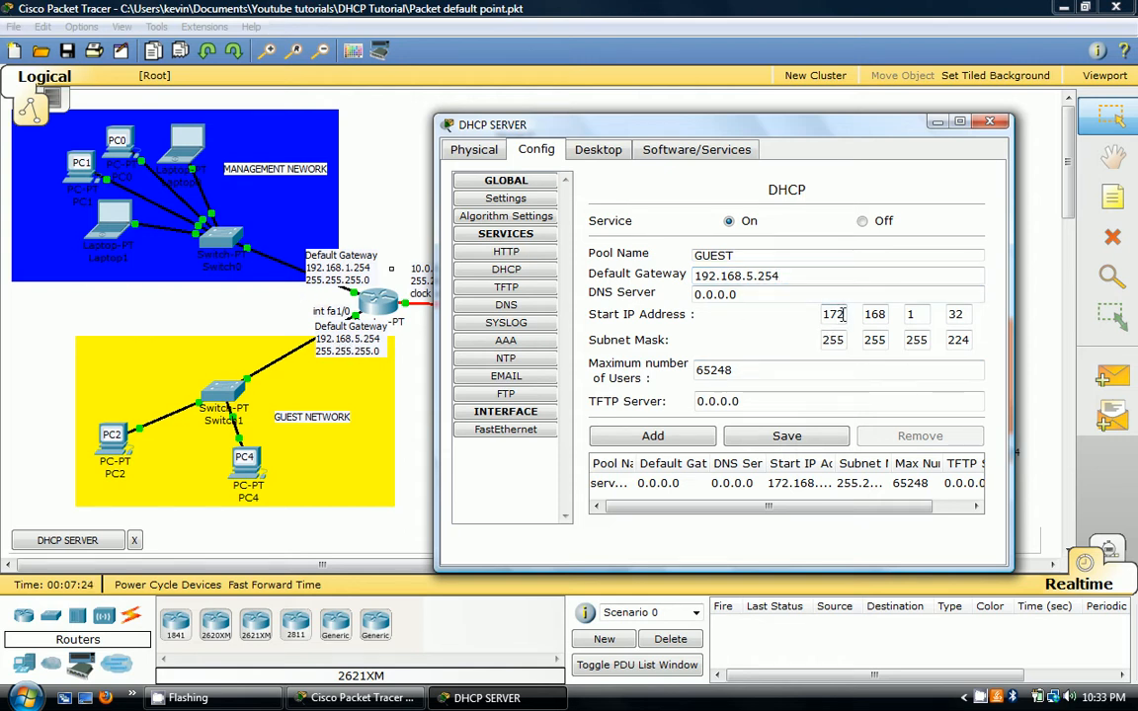
{"action": "type", "text": "192"}
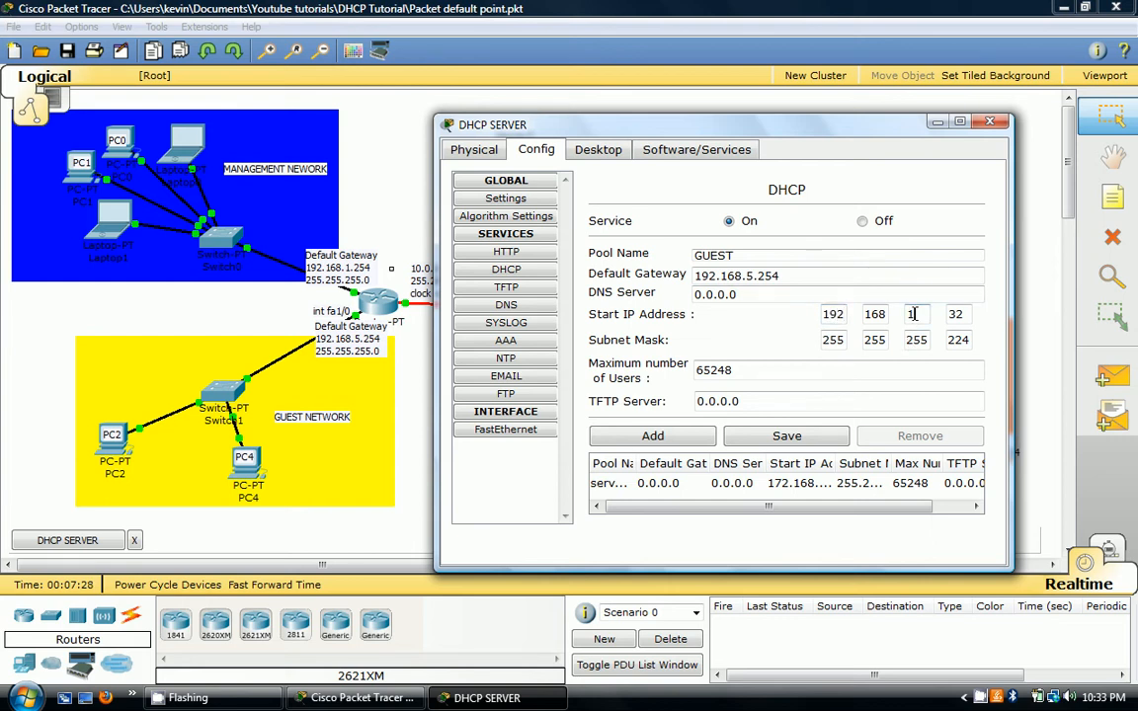
{"action": "type", "text": "5"}
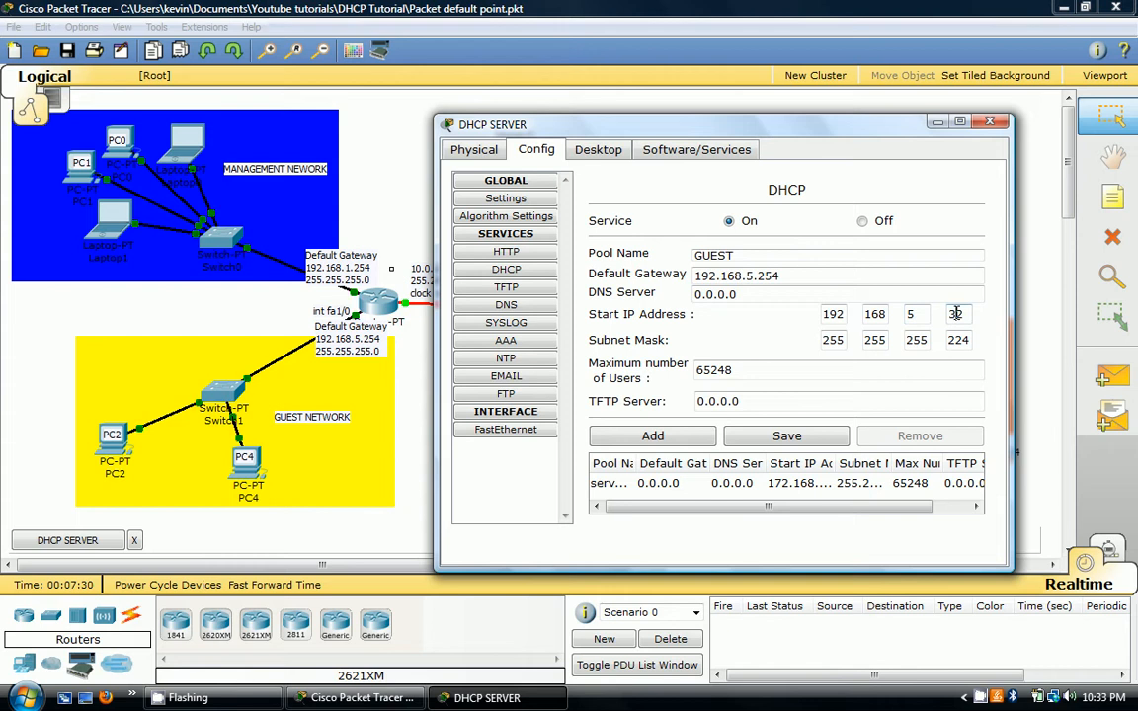
{"action": "left_click", "coordinate": [958, 314]}
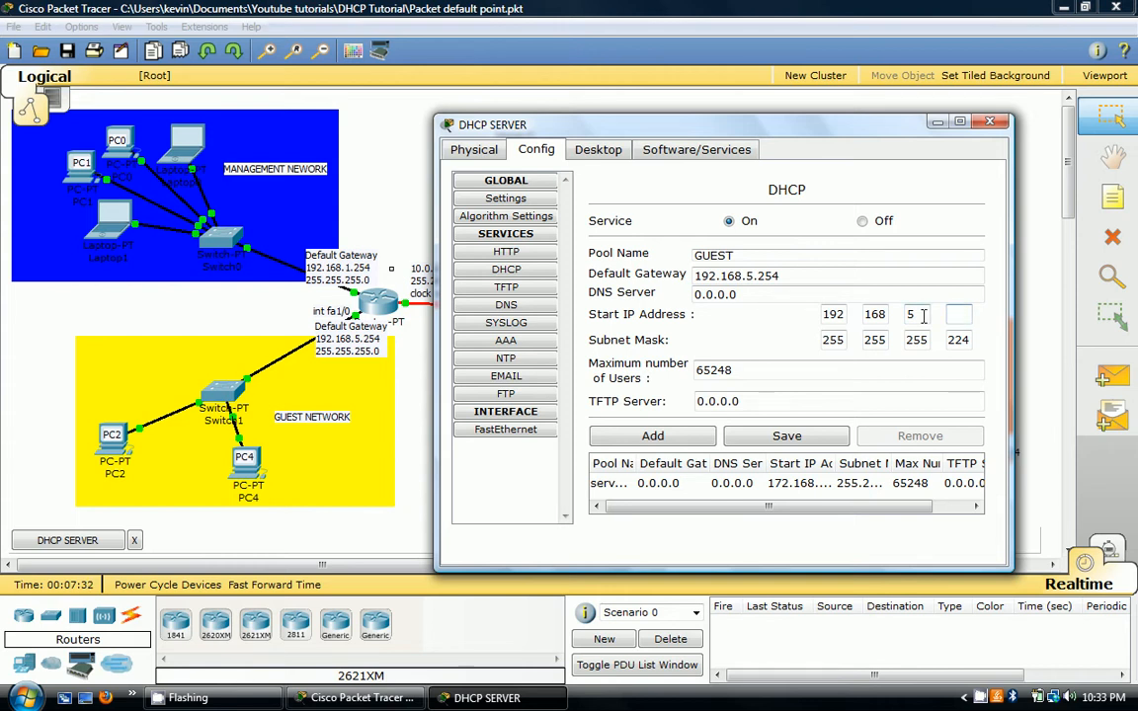
{"action": "type", "text": "0"}
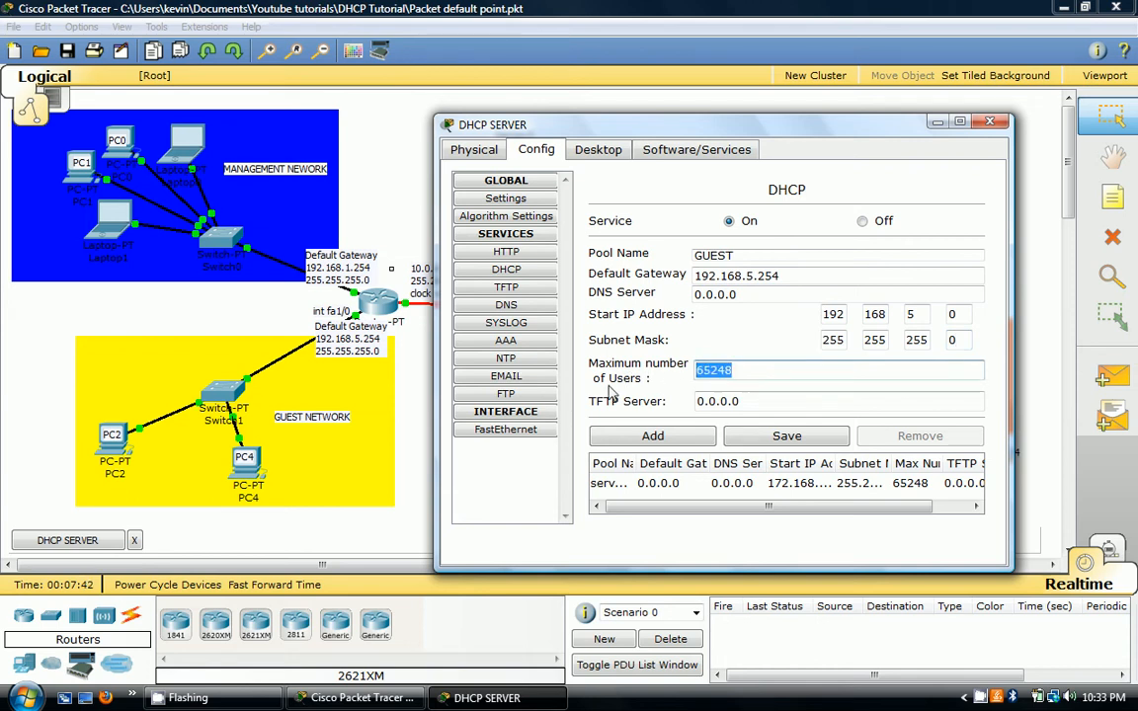
{"action": "type", "text": "254"}
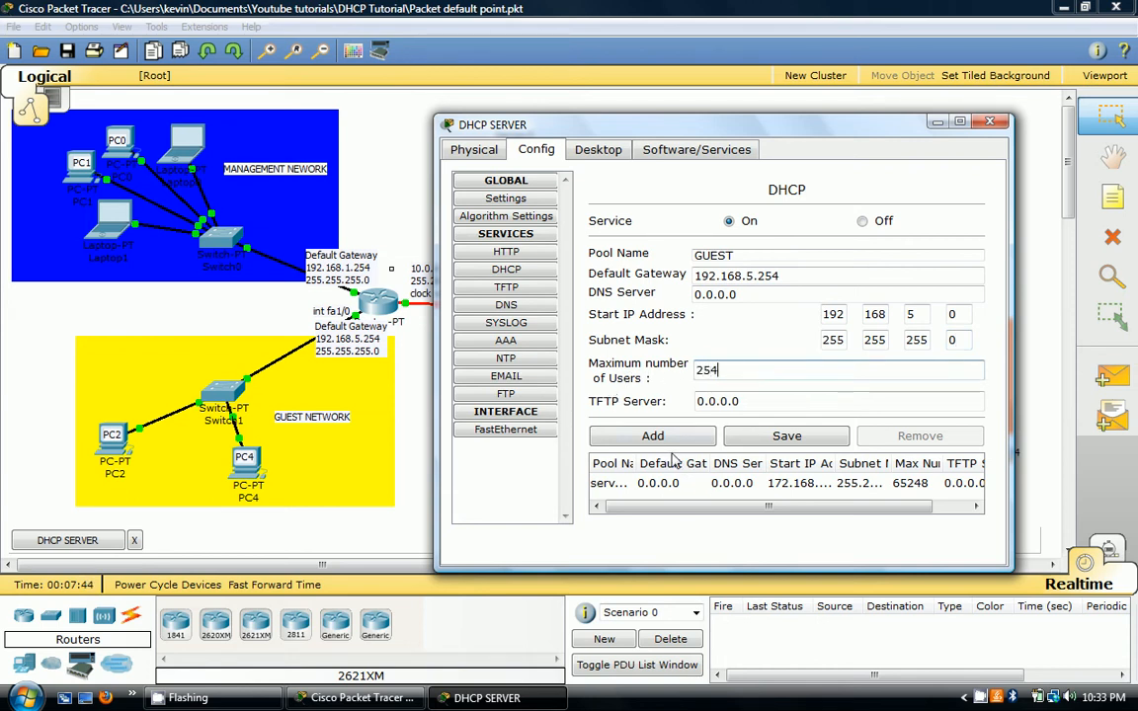
{"action": "left_click", "coordinate": [651, 436]}
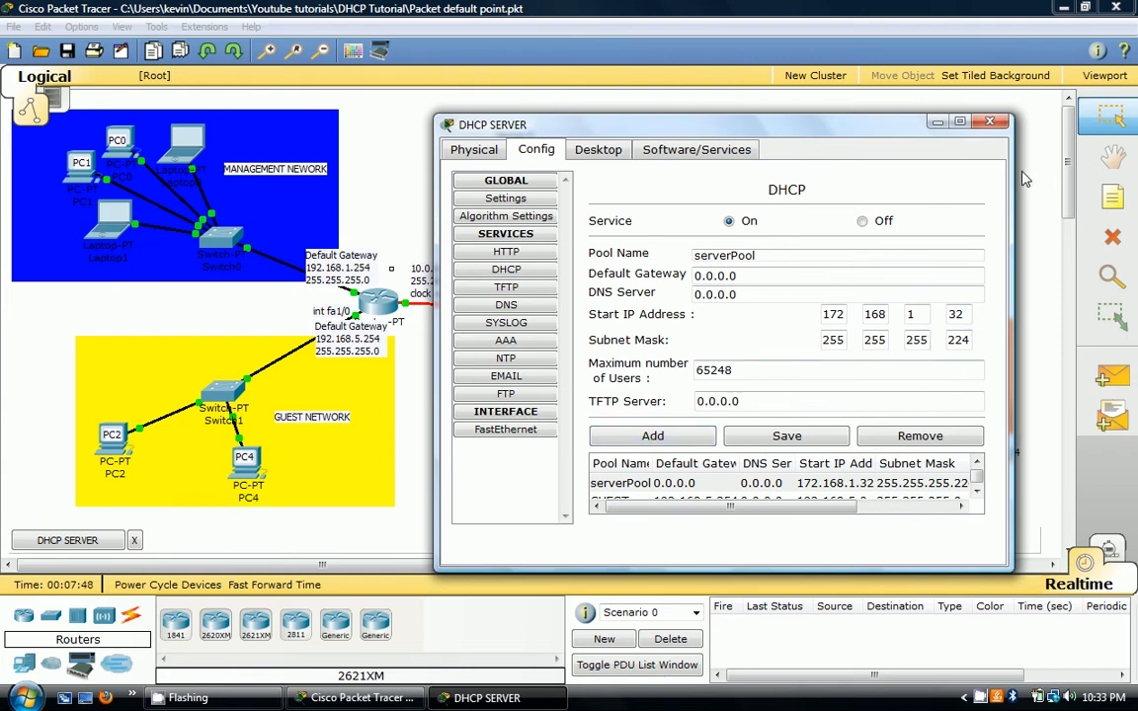
{"action": "left_click", "coordinate": [958, 121]}
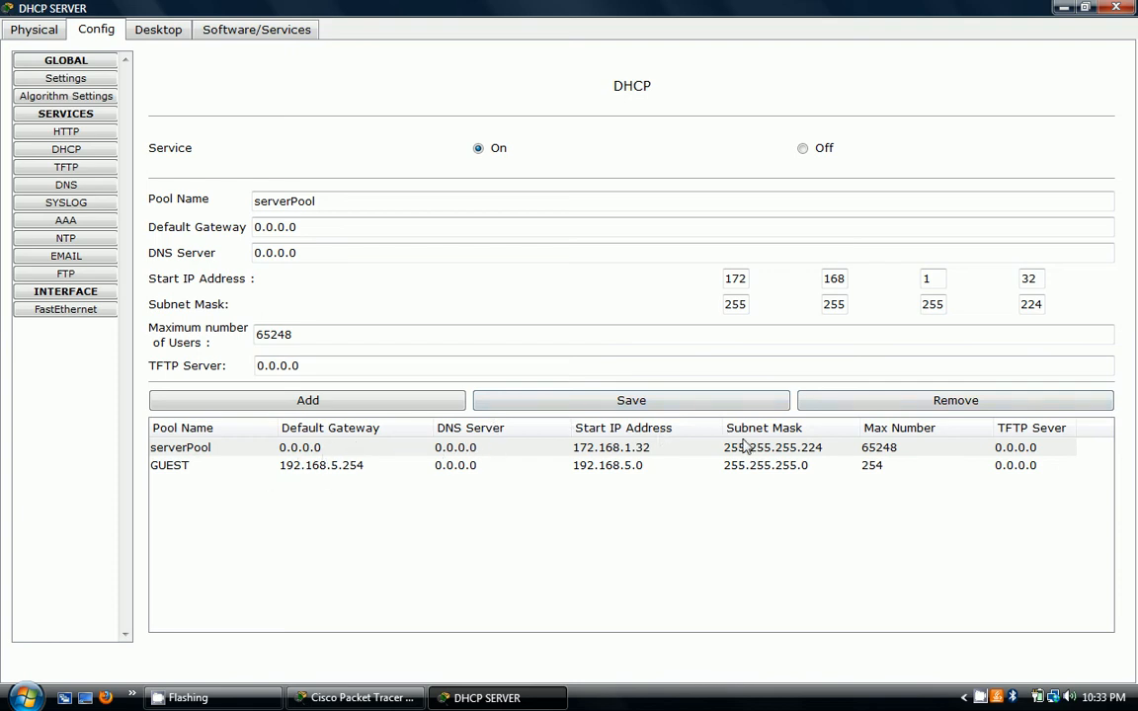
{"action": "mouse_move", "coordinate": [1106, 9]}
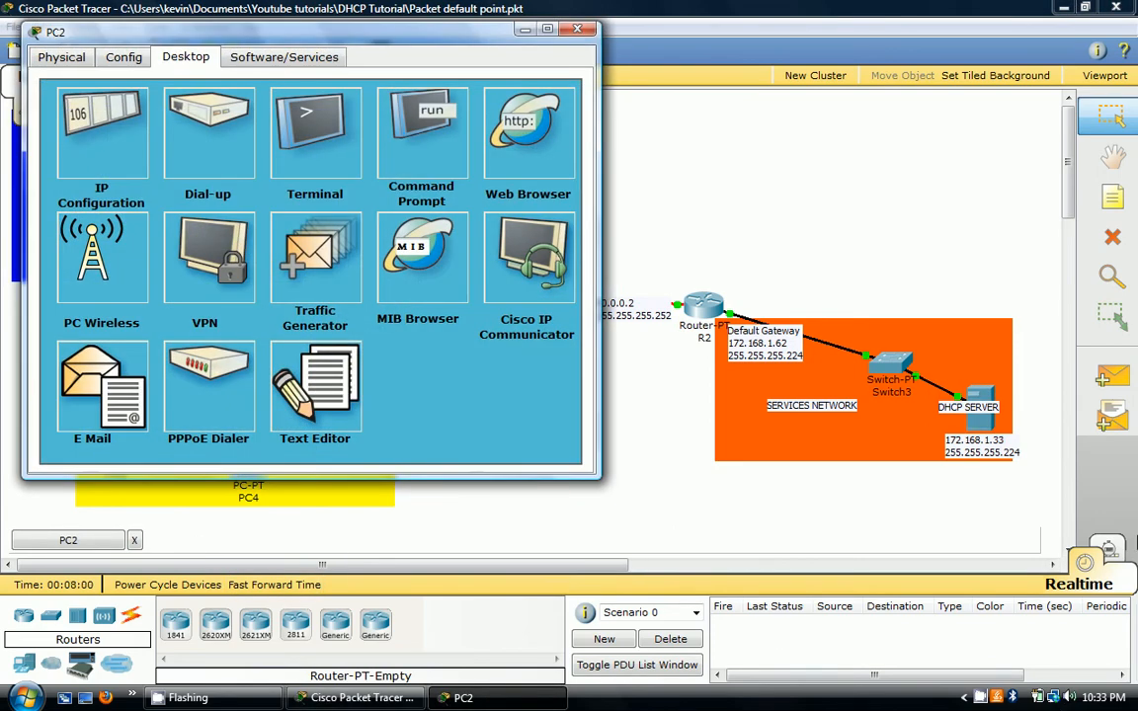
Step: Set PC2 to request its address via DHCP and close its window
{"action": "left_click", "coordinate": [1082, 582]}
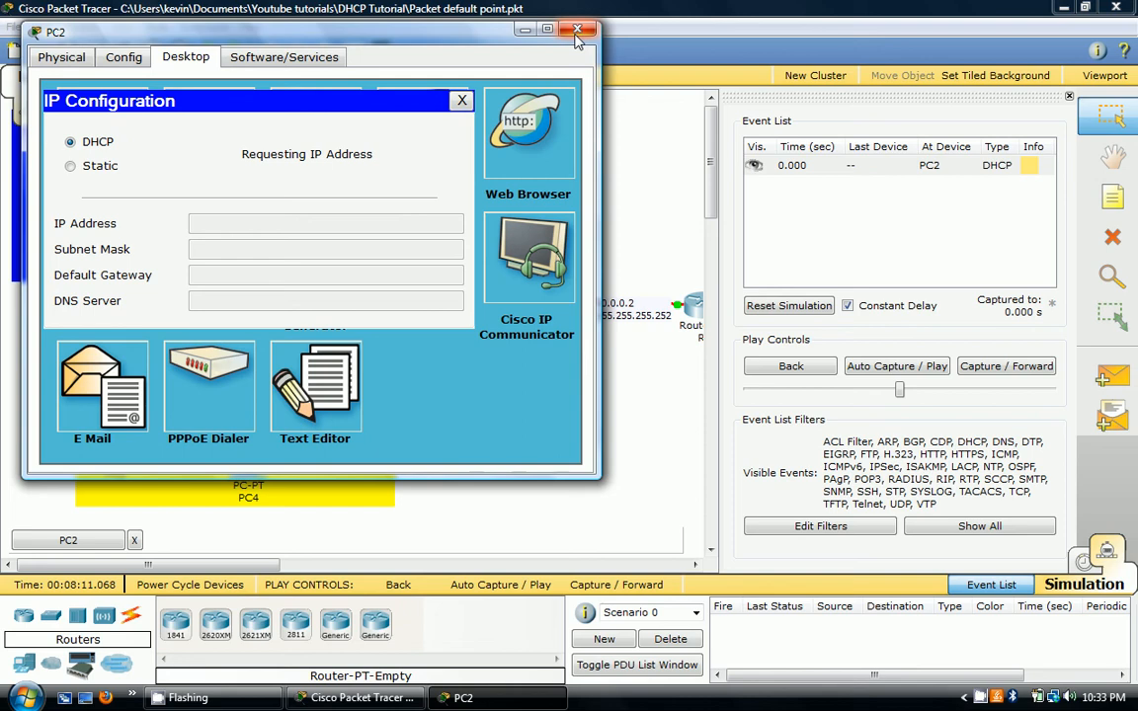
{"action": "left_click", "coordinate": [576, 30]}
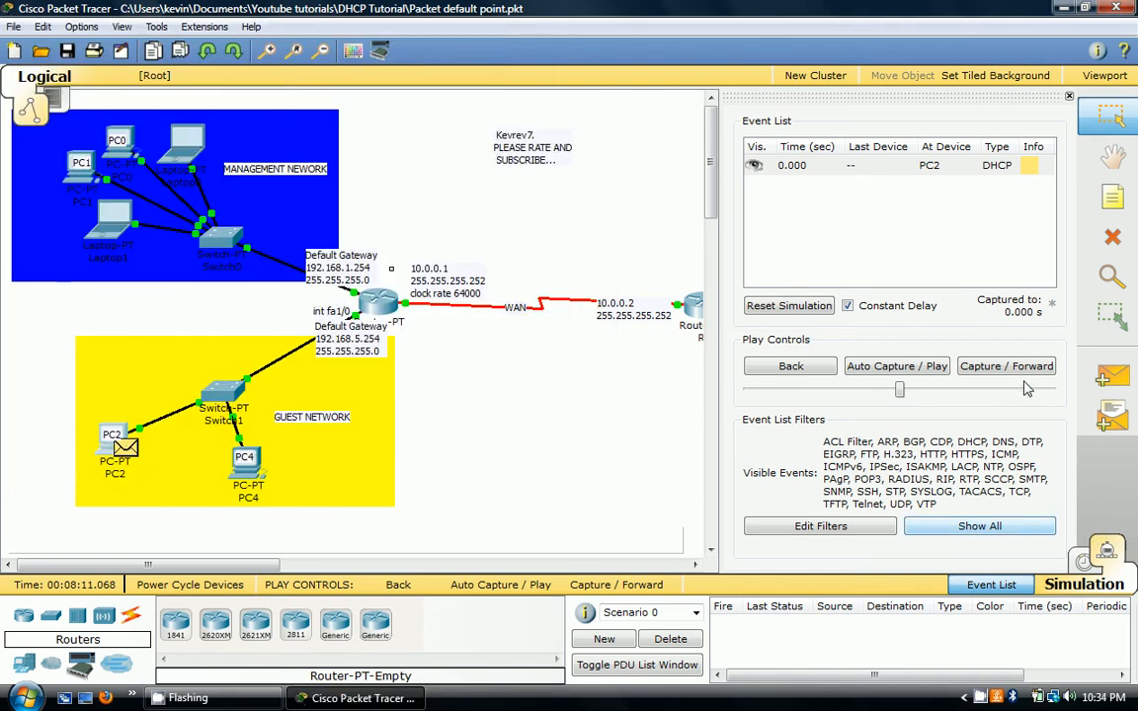
Step: Step the simulation twice to follow the DHCP request to R1, then return to realtime
{"action": "left_click", "coordinate": [1006, 365]}
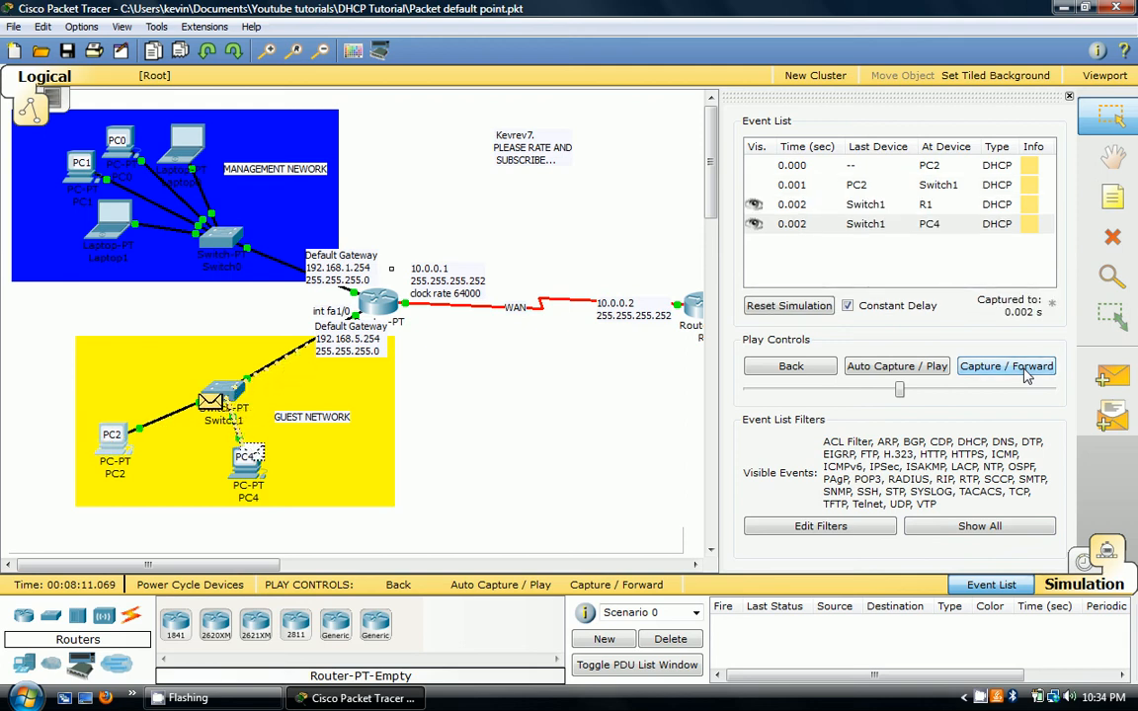
{"action": "left_click", "coordinate": [1006, 365]}
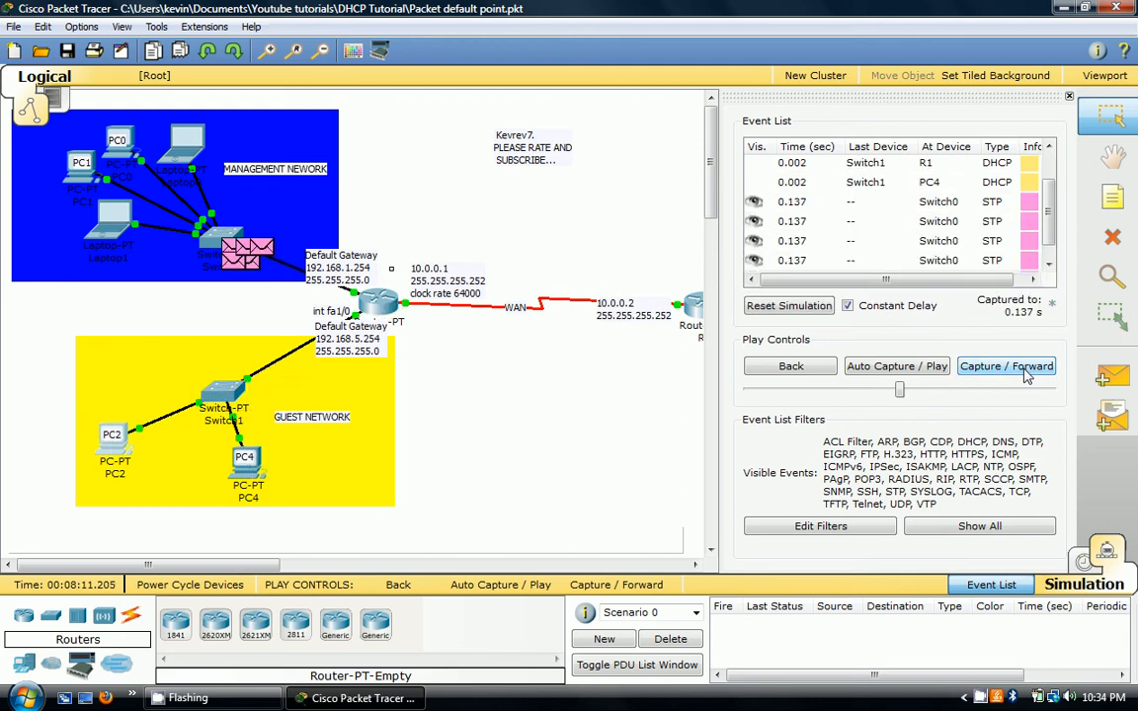
{"action": "left_click", "coordinate": [1086, 580]}
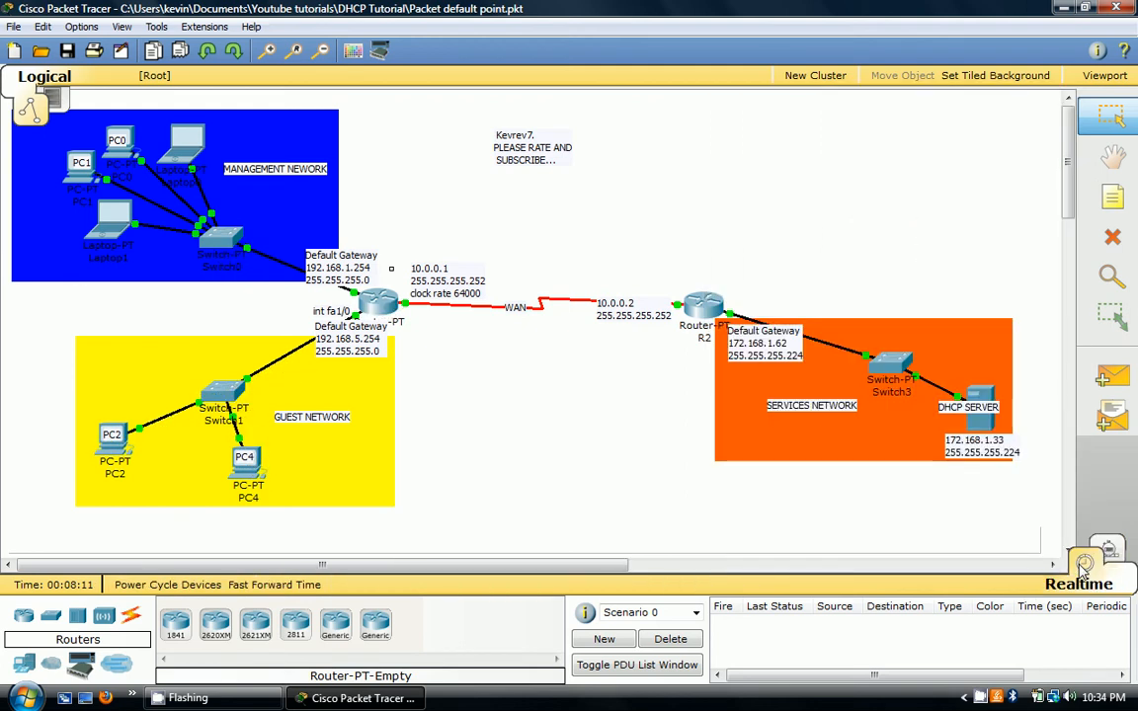
{"action": "mouse_move", "coordinate": [808, 449]}
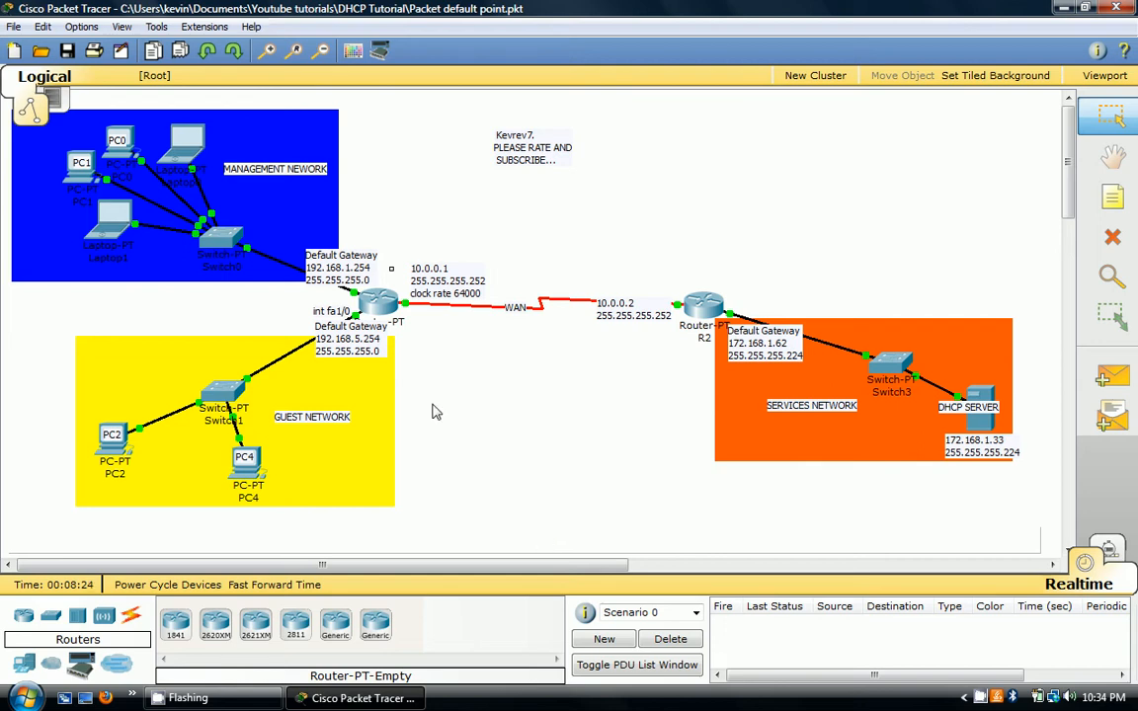
{"action": "mouse_move", "coordinate": [379, 300]}
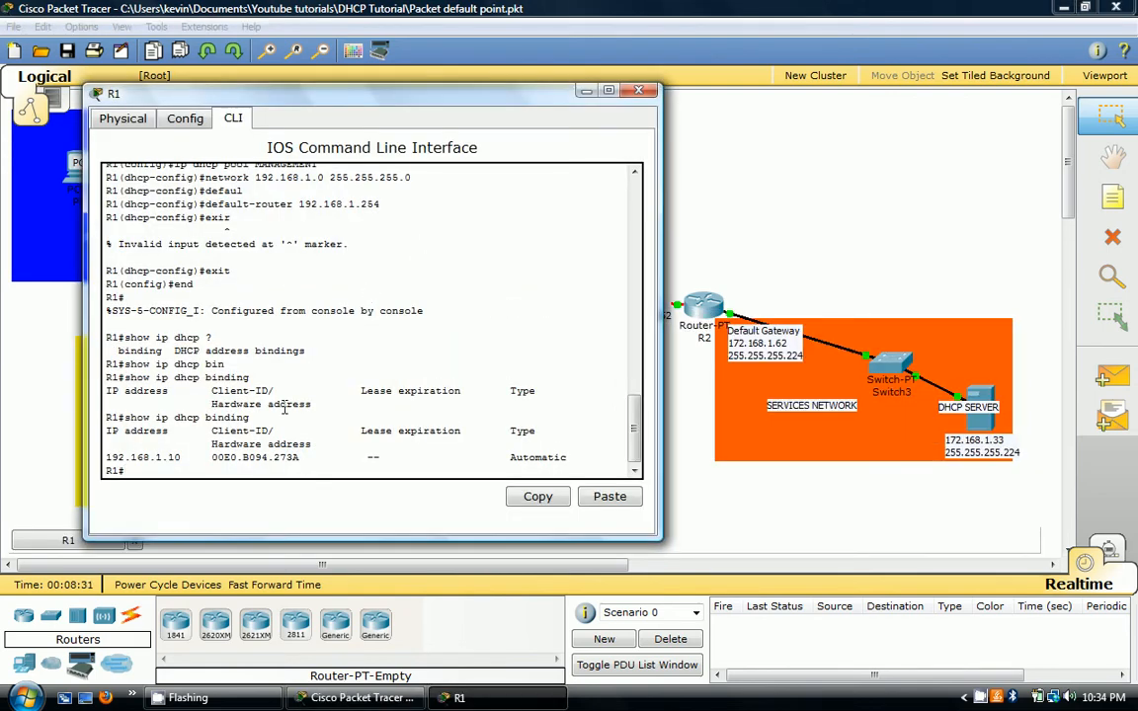
Step: On R1, enter config mode and give interface fa1/0 ip helper-address 172.168.1.33
{"action": "type", "text": "c"}
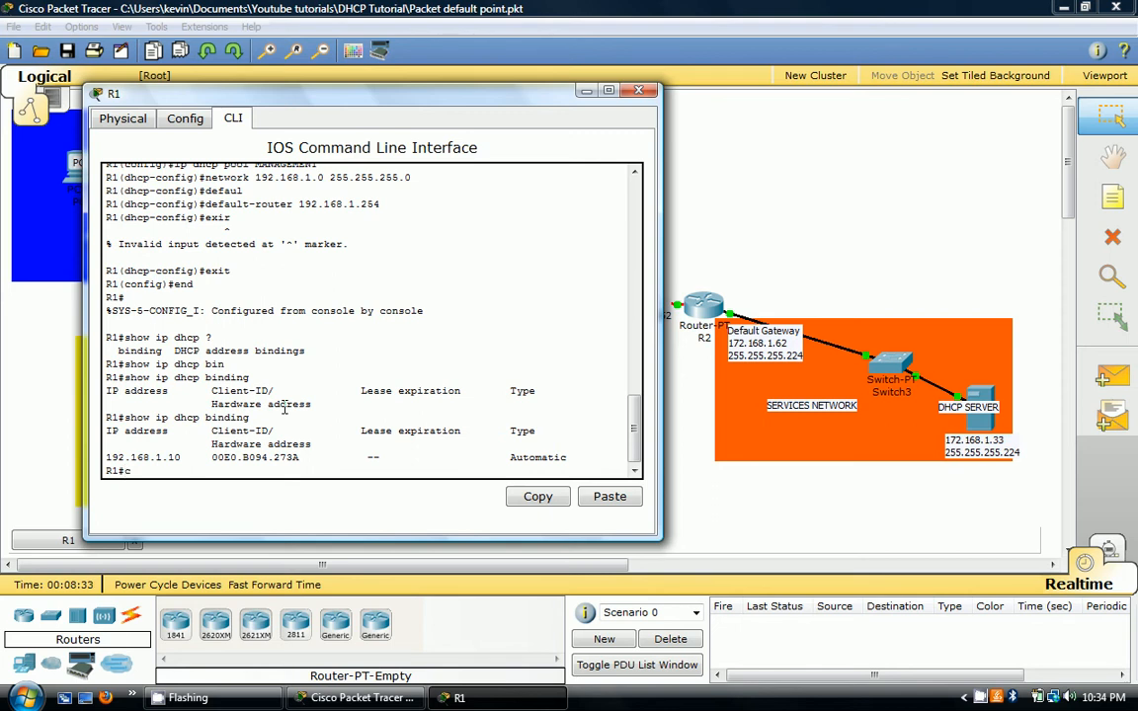
{"action": "type", "text": "conf t"}
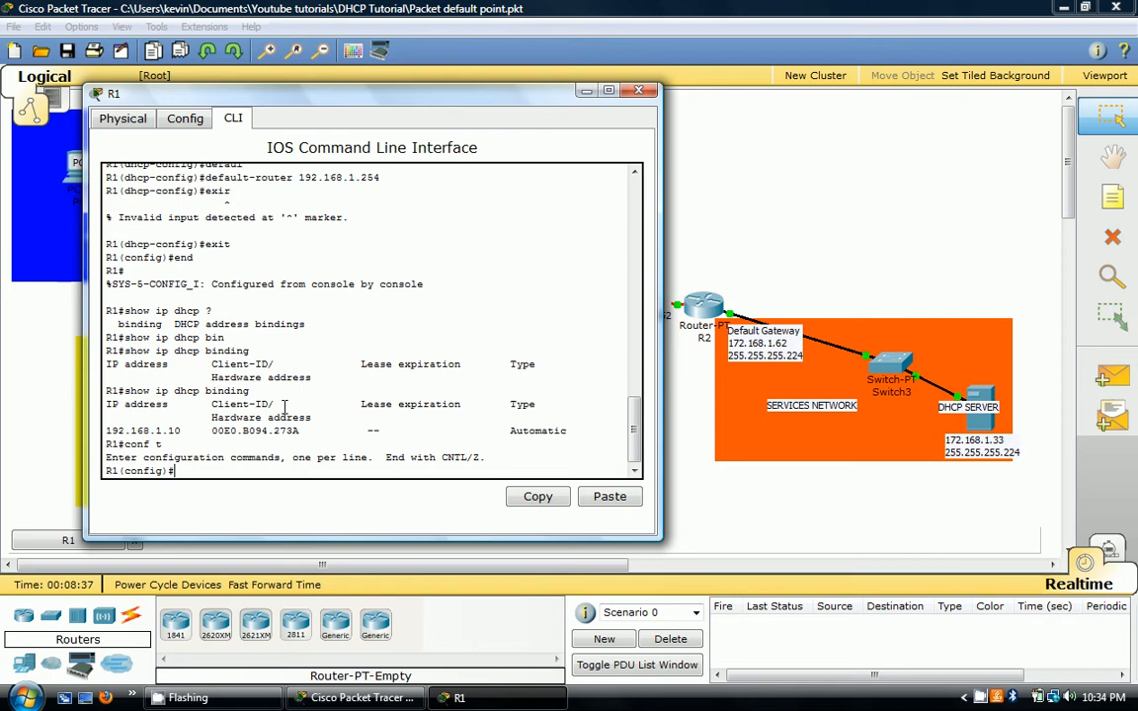
{"action": "type", "text": "int"}
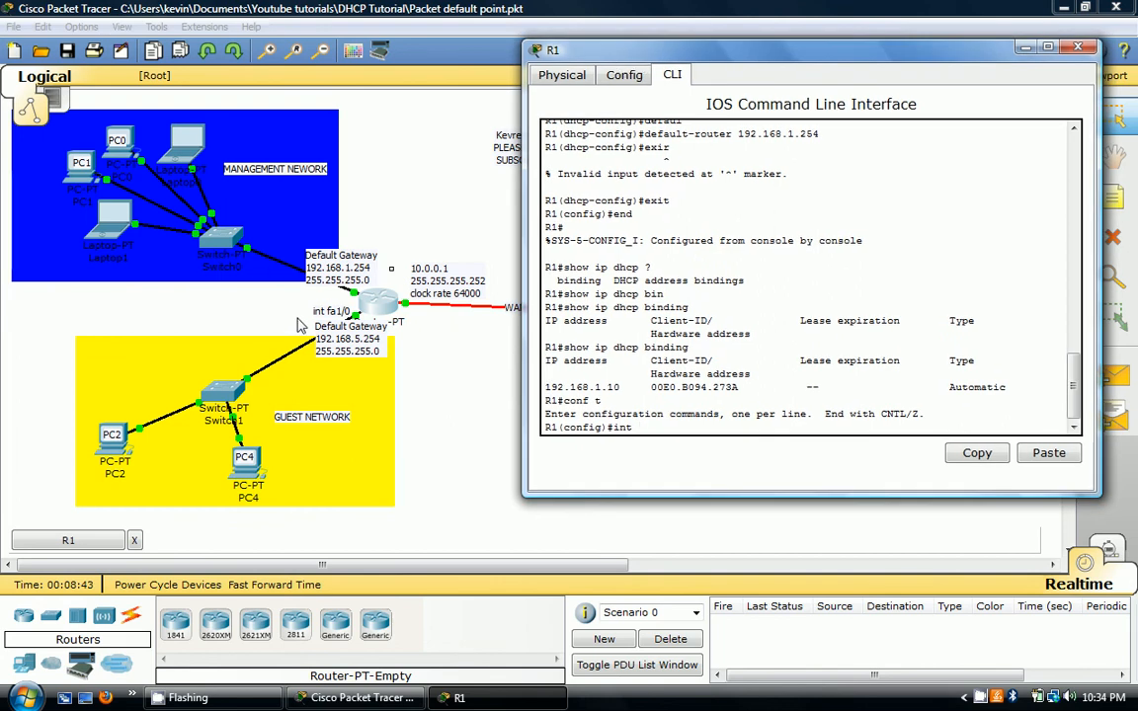
{"action": "mouse_move", "coordinate": [336, 318]}
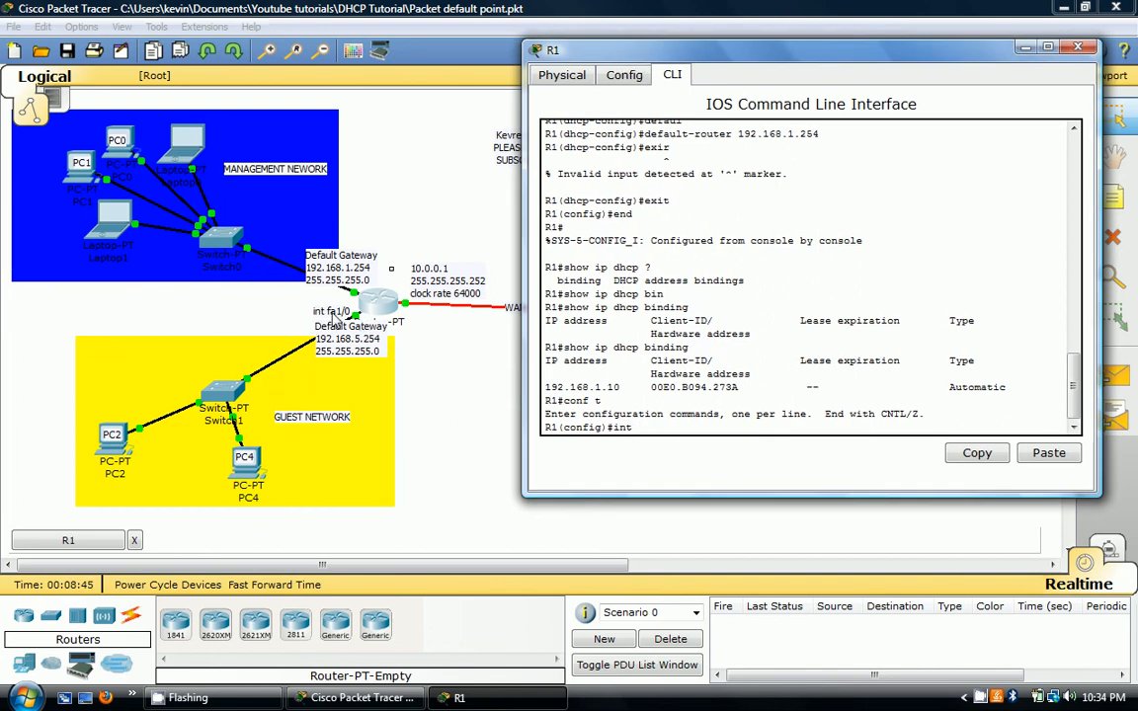
{"action": "type", "text": "fa1/0"}
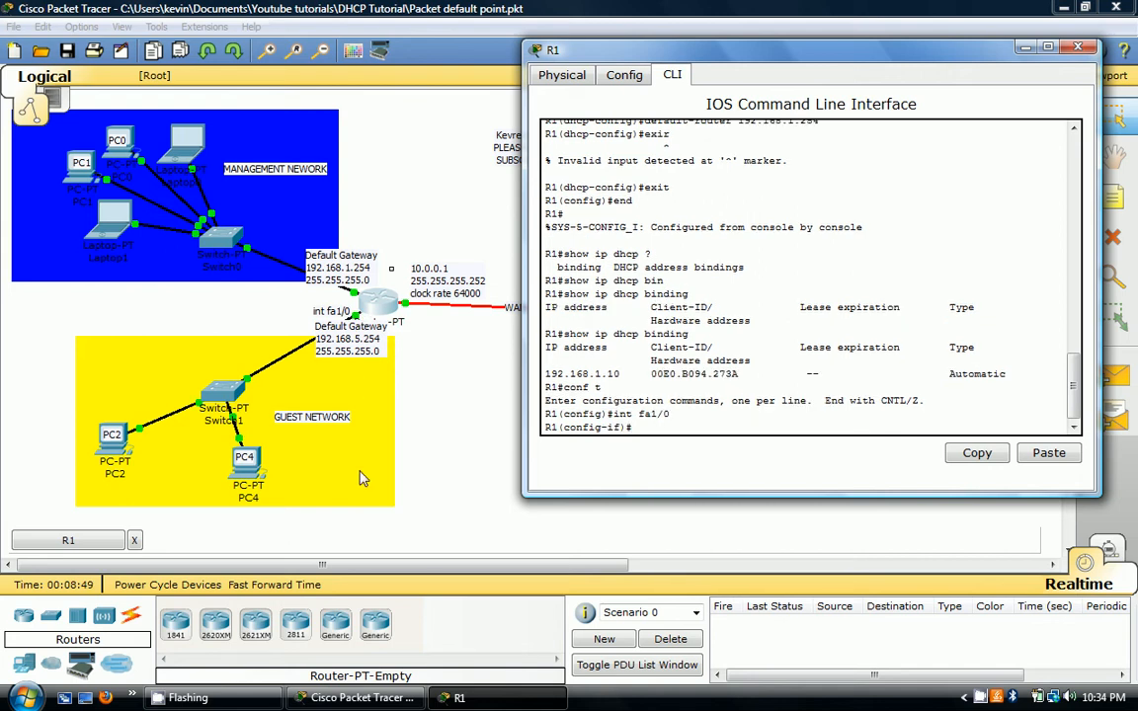
{"action": "mouse_move", "coordinate": [367, 522]}
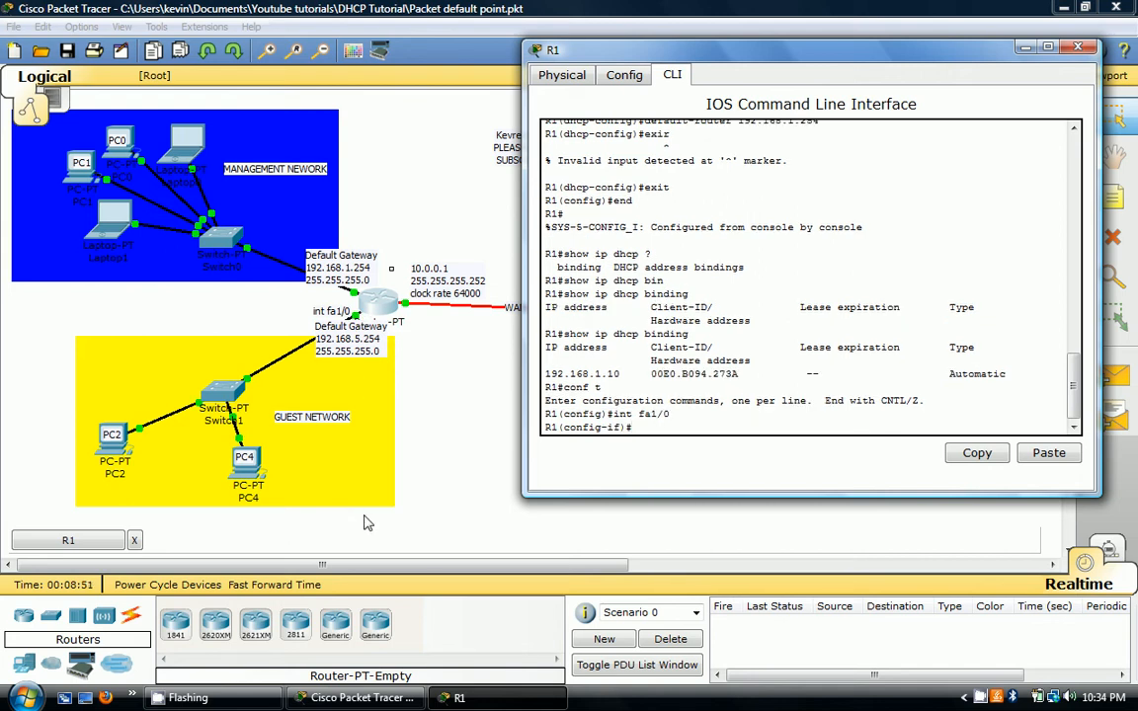
{"action": "type", "text": "ip helper-address 172"}
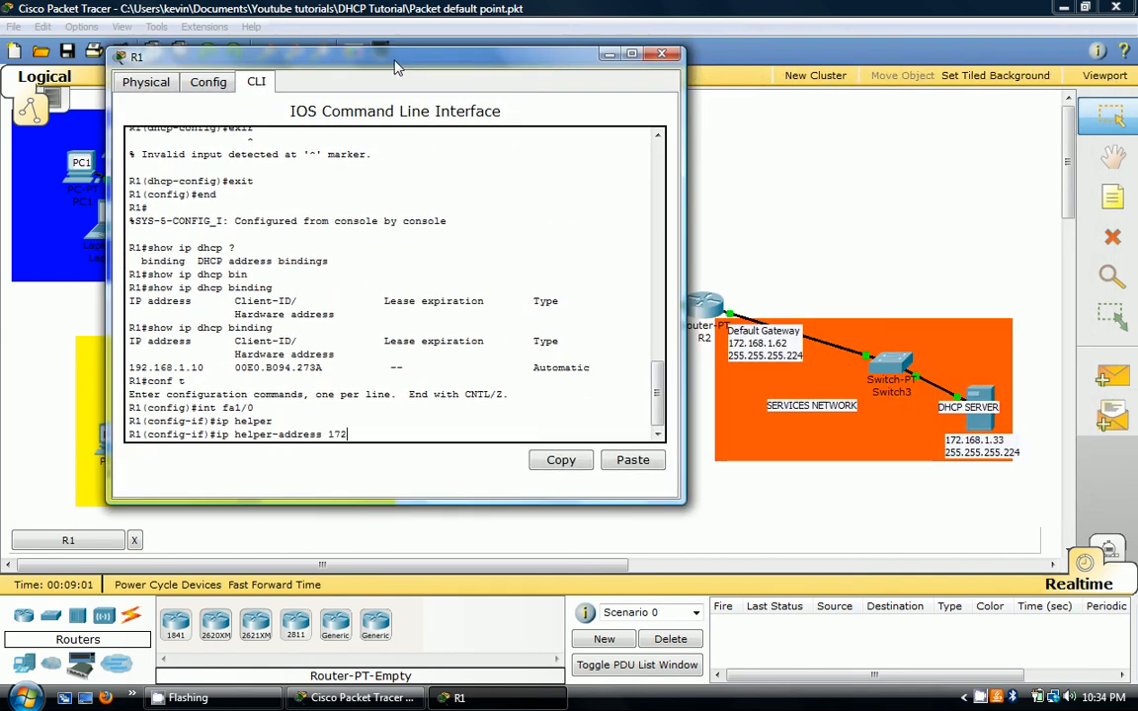
{"action": "type", "text": ".168"}
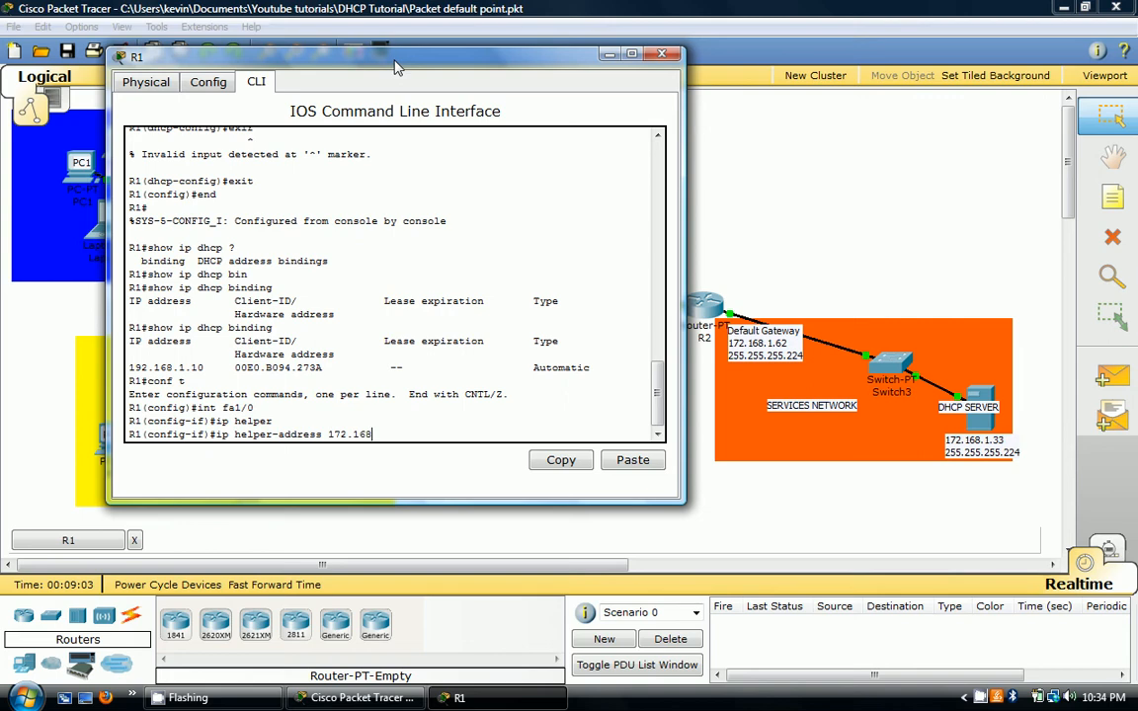
{"action": "type", "text": ".1.33"}
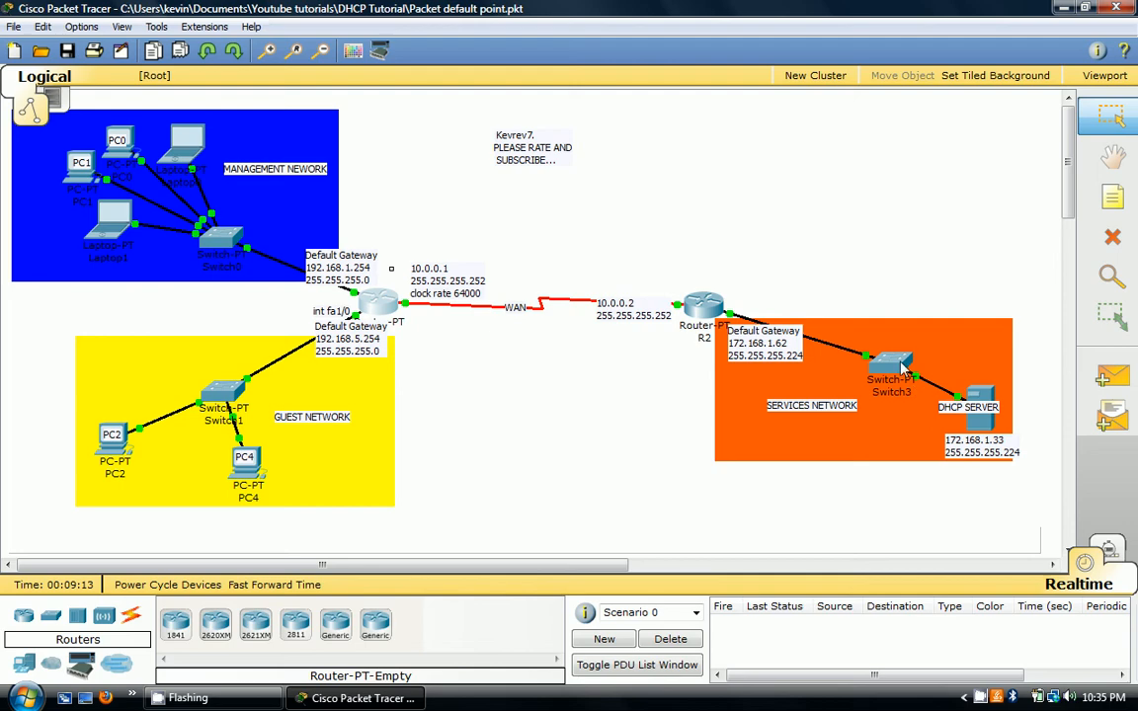
{"action": "mouse_move", "coordinate": [735, 276]}
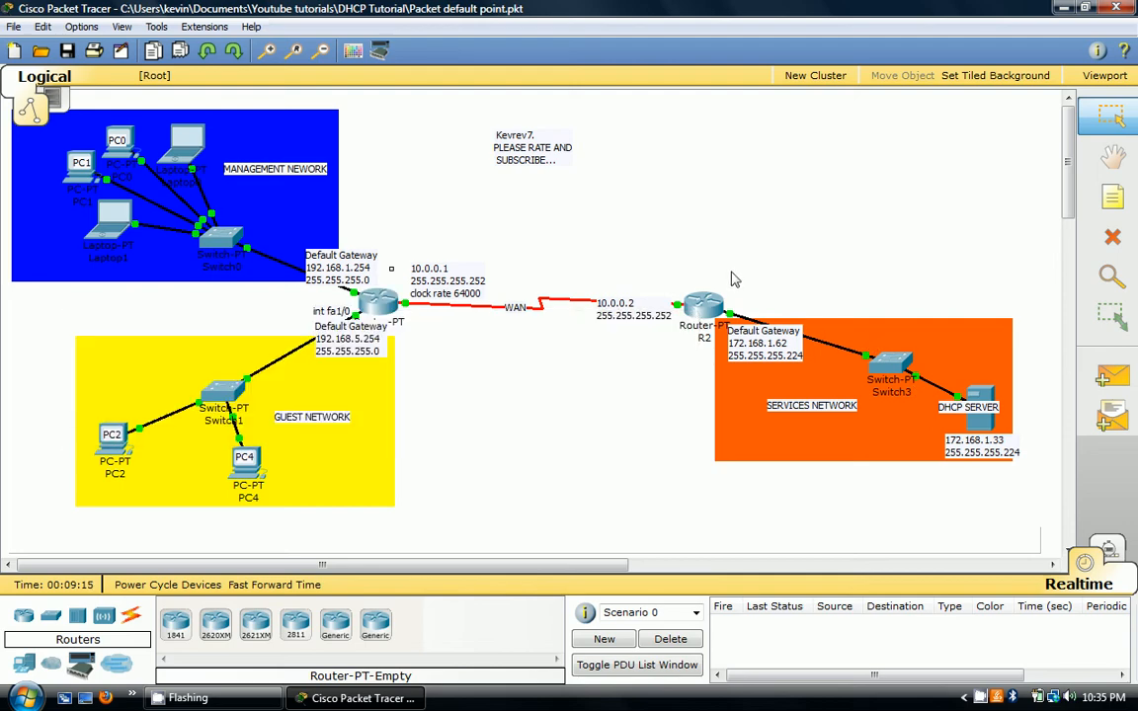
Step: Bring up R2's CLI and enter global configuration mode with conf t
{"action": "left_click", "coordinate": [705, 304]}
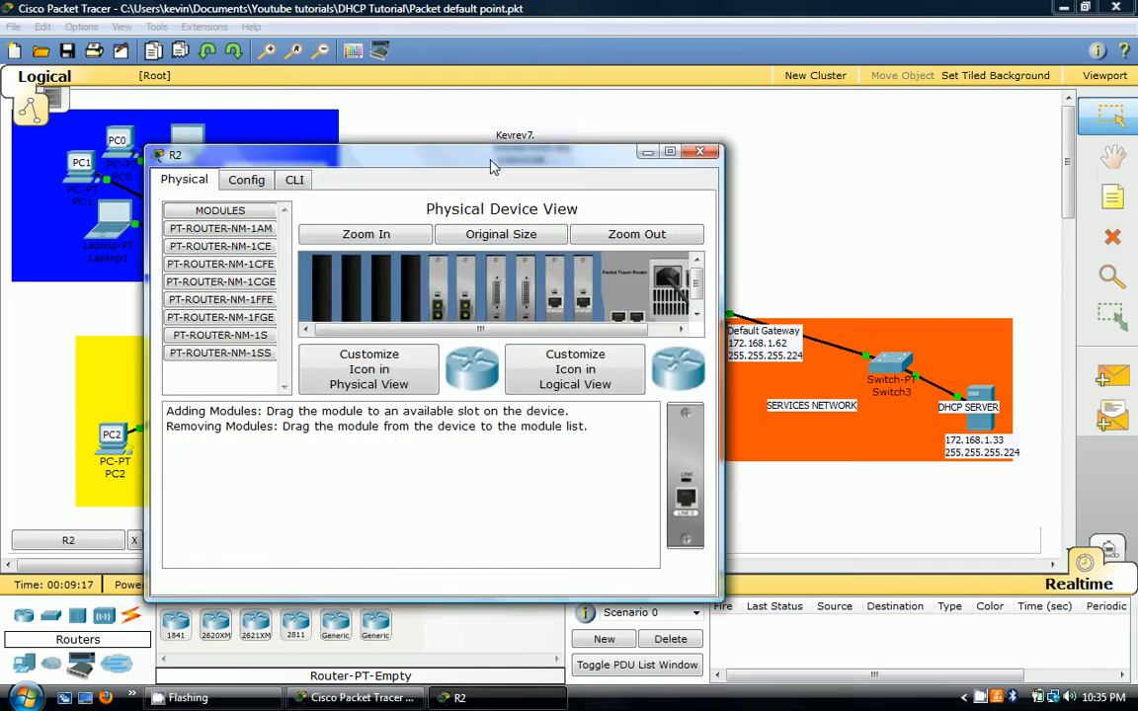
{"action": "left_click", "coordinate": [699, 151]}
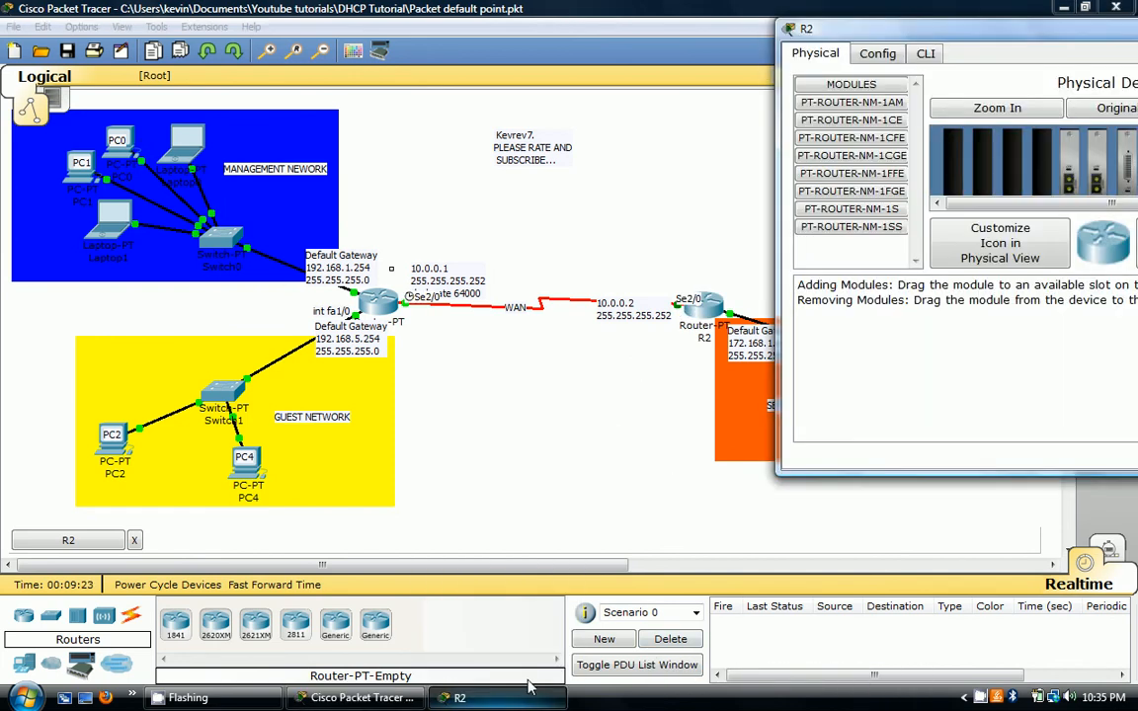
{"action": "left_click", "coordinate": [924, 54]}
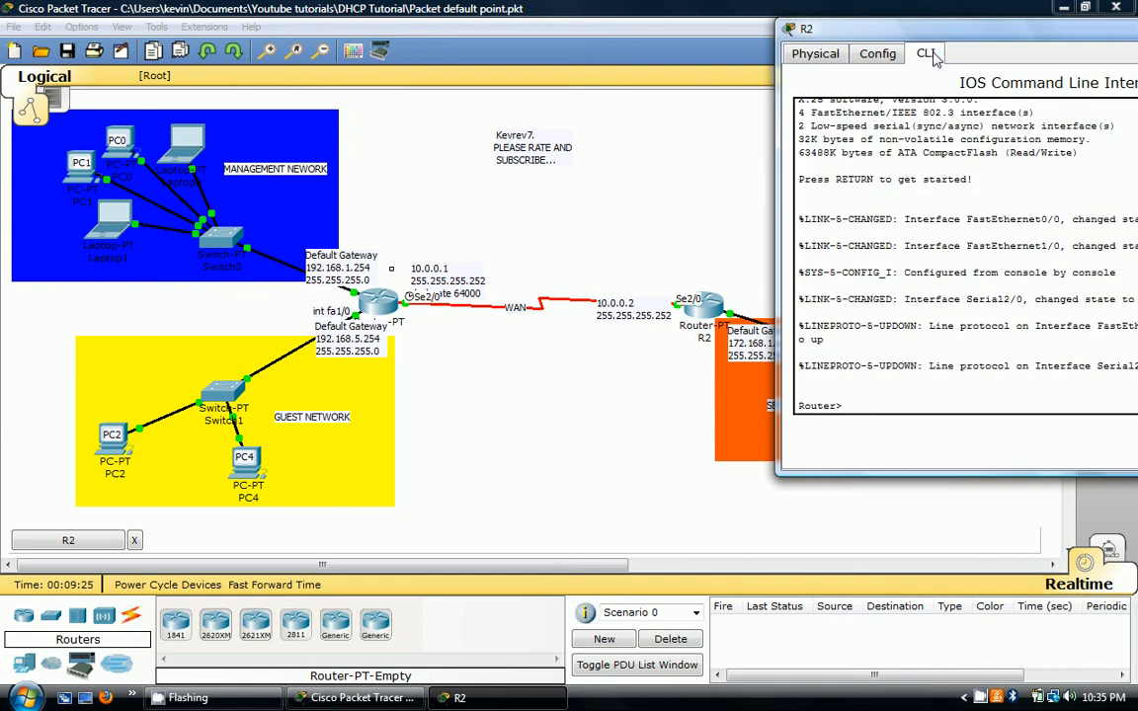
{"action": "type", "text": "conf t"}
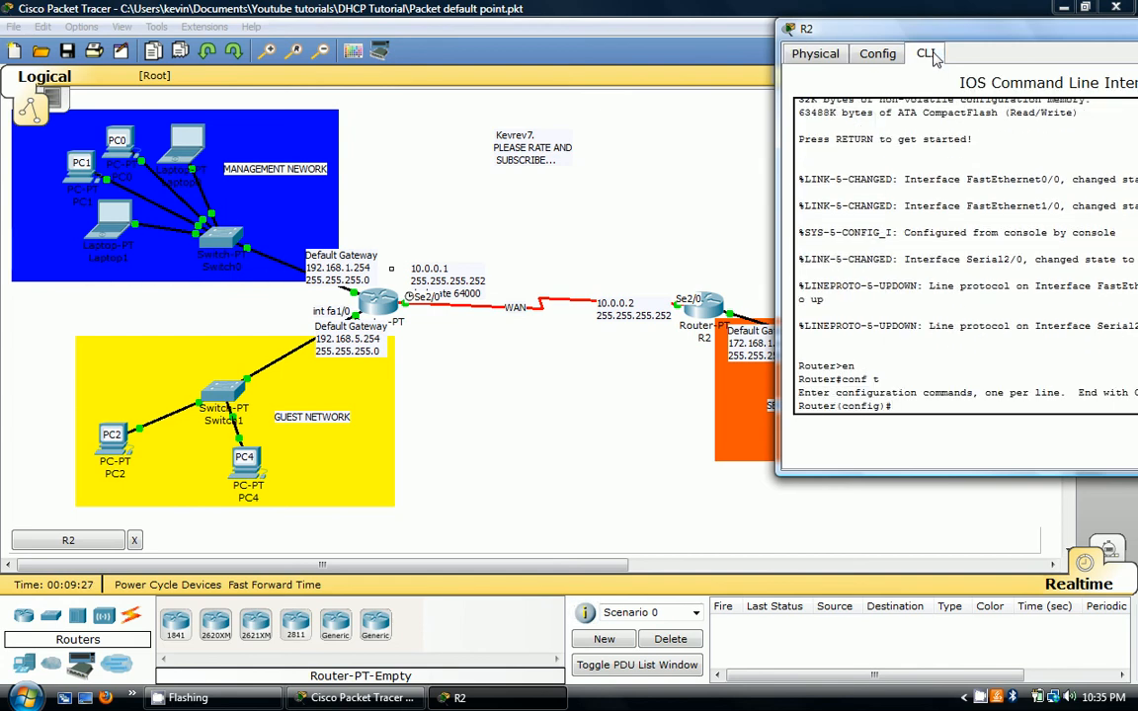
Step: Give R2's interface se2/0 ip helper-address 172.168.1.33 and close R2's window
{"action": "type", "text": "int se"}
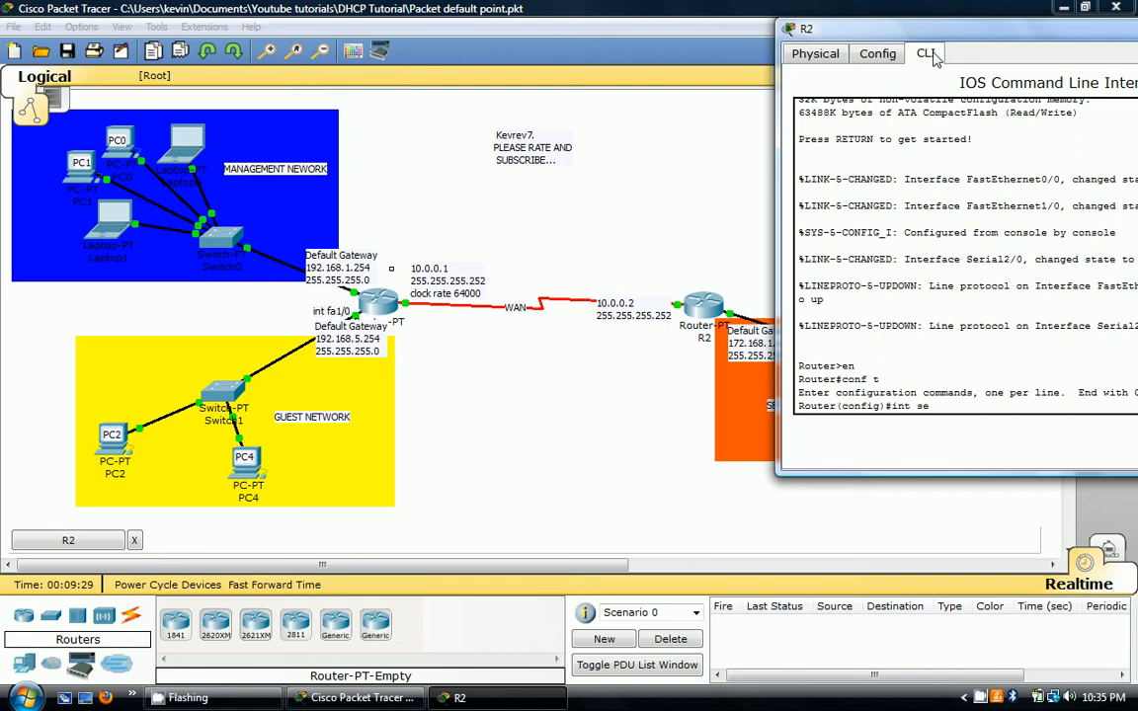
{"action": "type", "text": "2/0"}
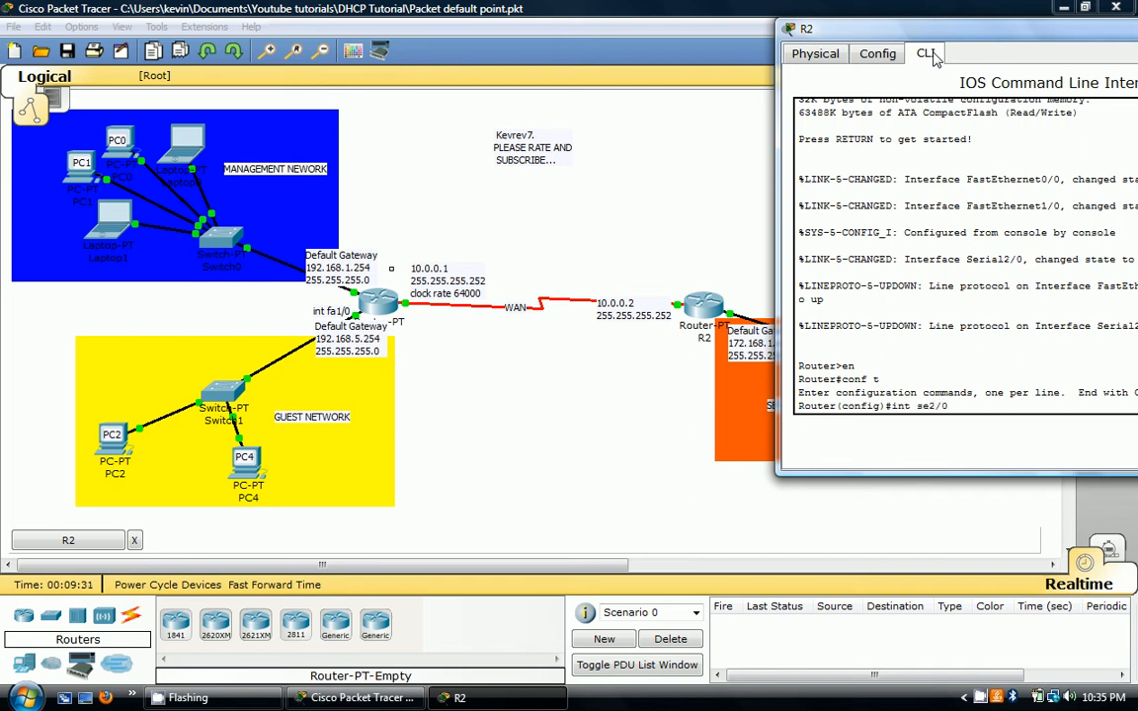
{"action": "type", "text": "ip helper-address"}
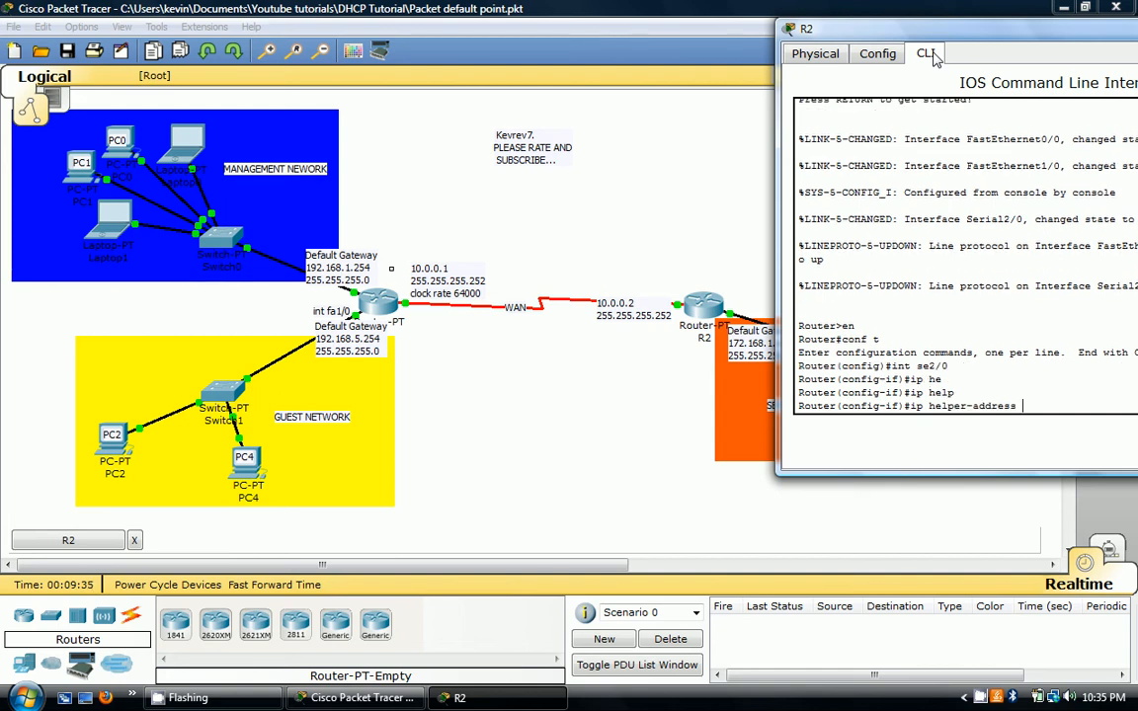
{"action": "type", "text": "172.168.1.33"}
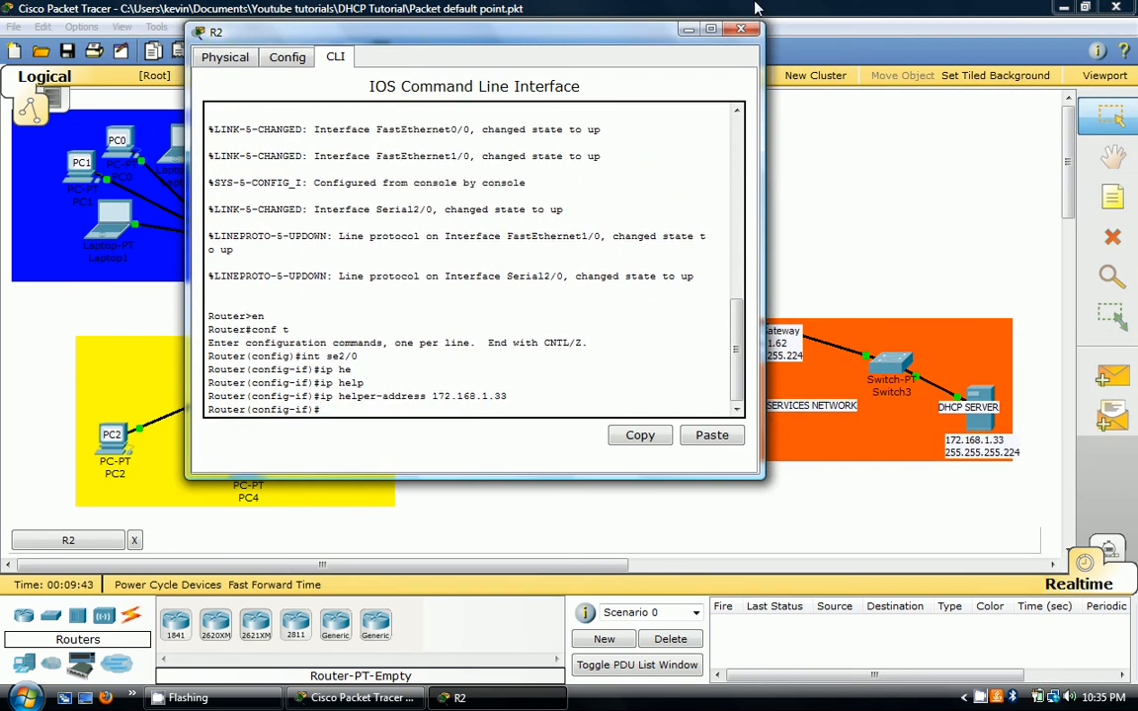
{"action": "left_click", "coordinate": [739, 29]}
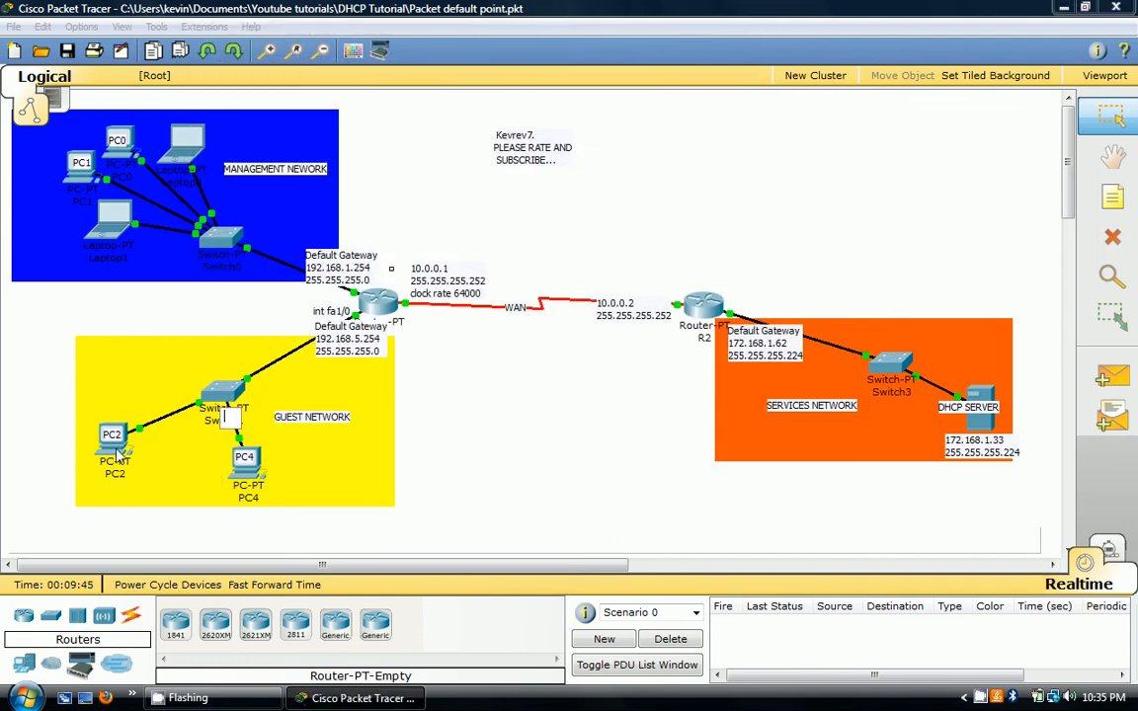
Step: Switch PC2's IP configuration from static to DHCP so it requests an address
{"action": "double_click", "coordinate": [111, 434]}
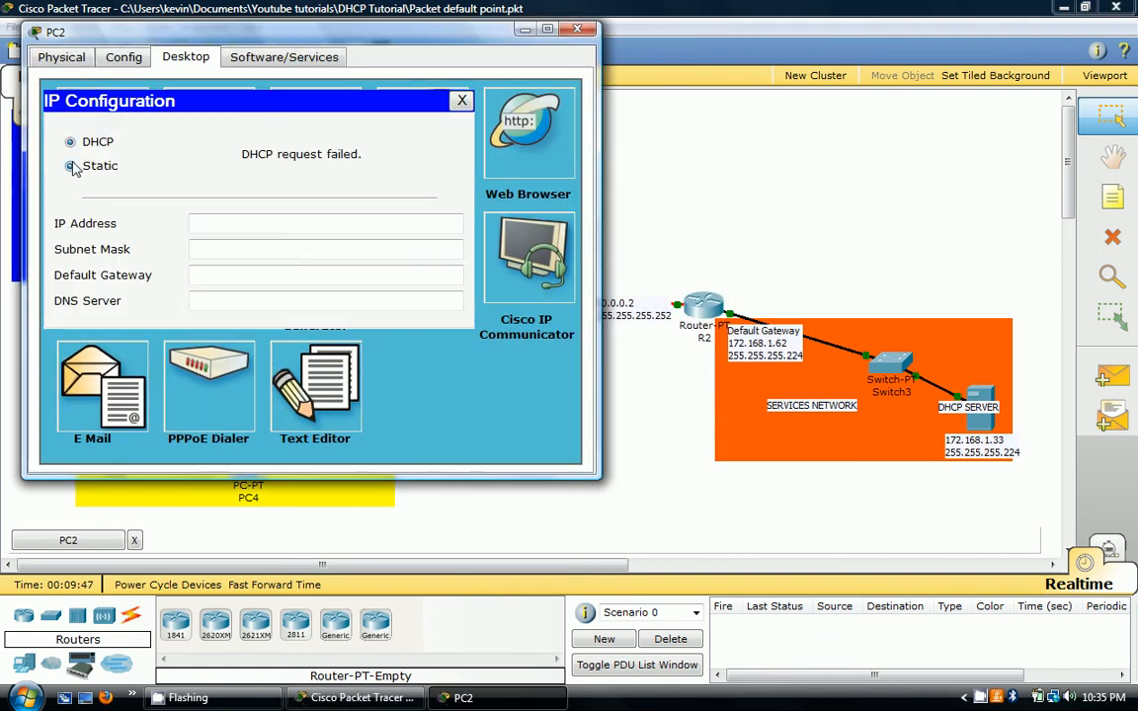
{"action": "left_click", "coordinate": [69, 166]}
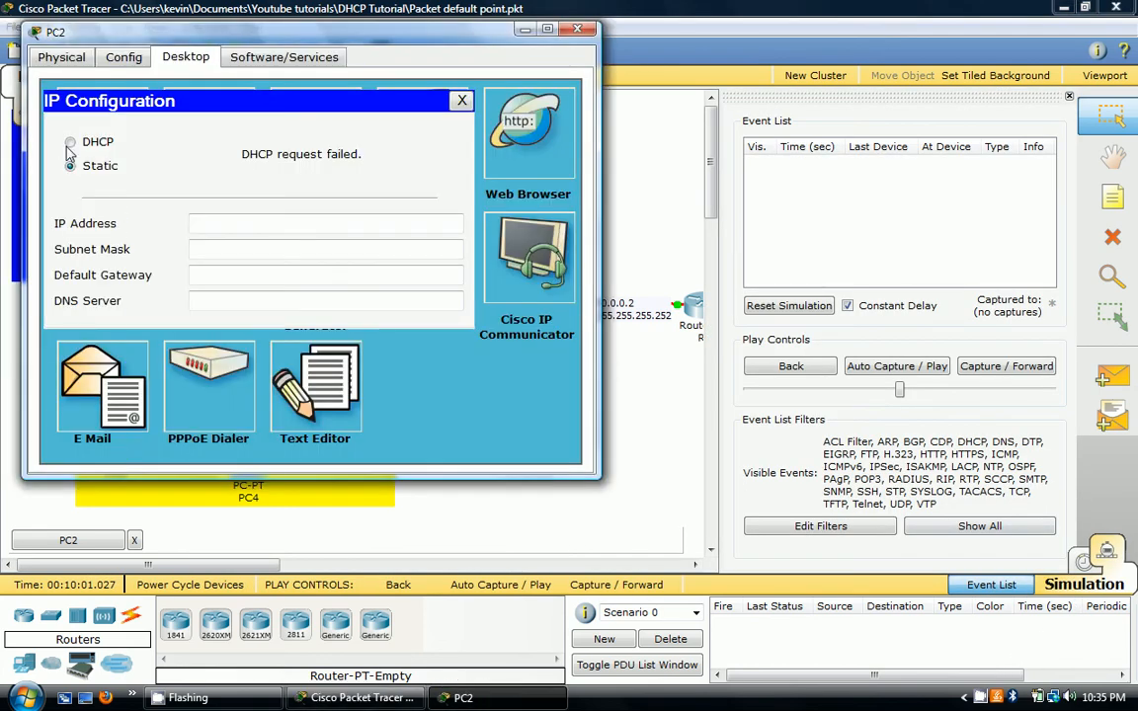
{"action": "left_click", "coordinate": [67, 142]}
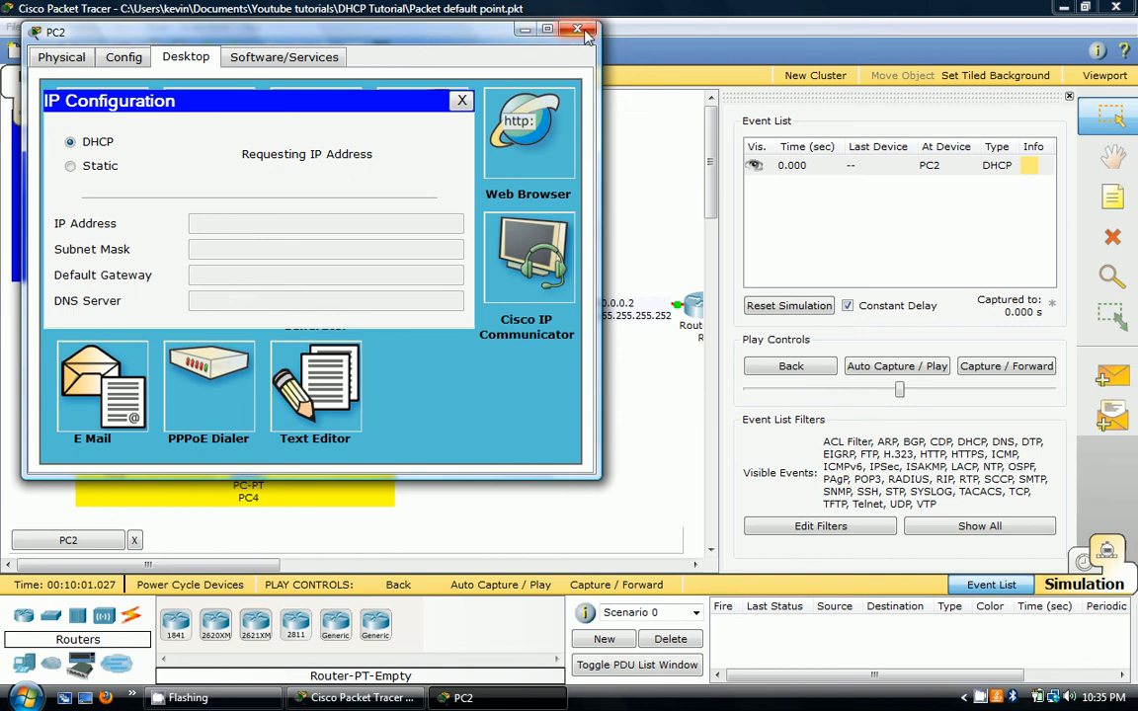
{"action": "left_click", "coordinate": [584, 32]}
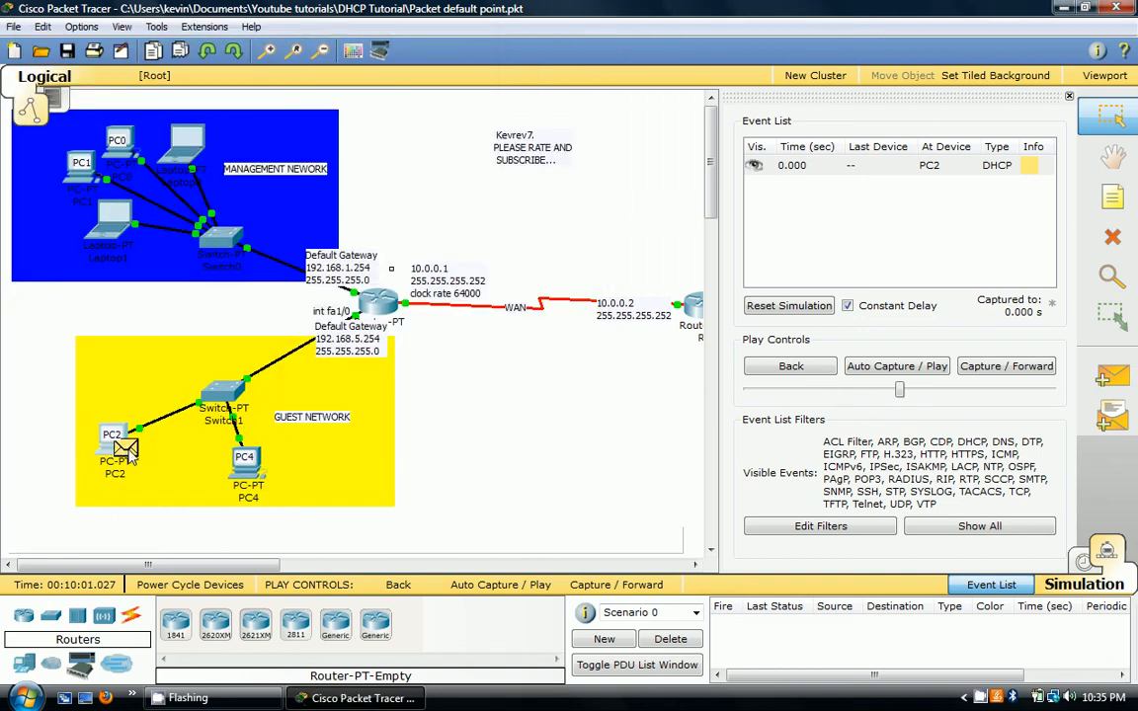
Step: Step the simulation forward so PC2's DHCP packets relay through R1 and R2 toward the server
{"action": "left_click", "coordinate": [1005, 365]}
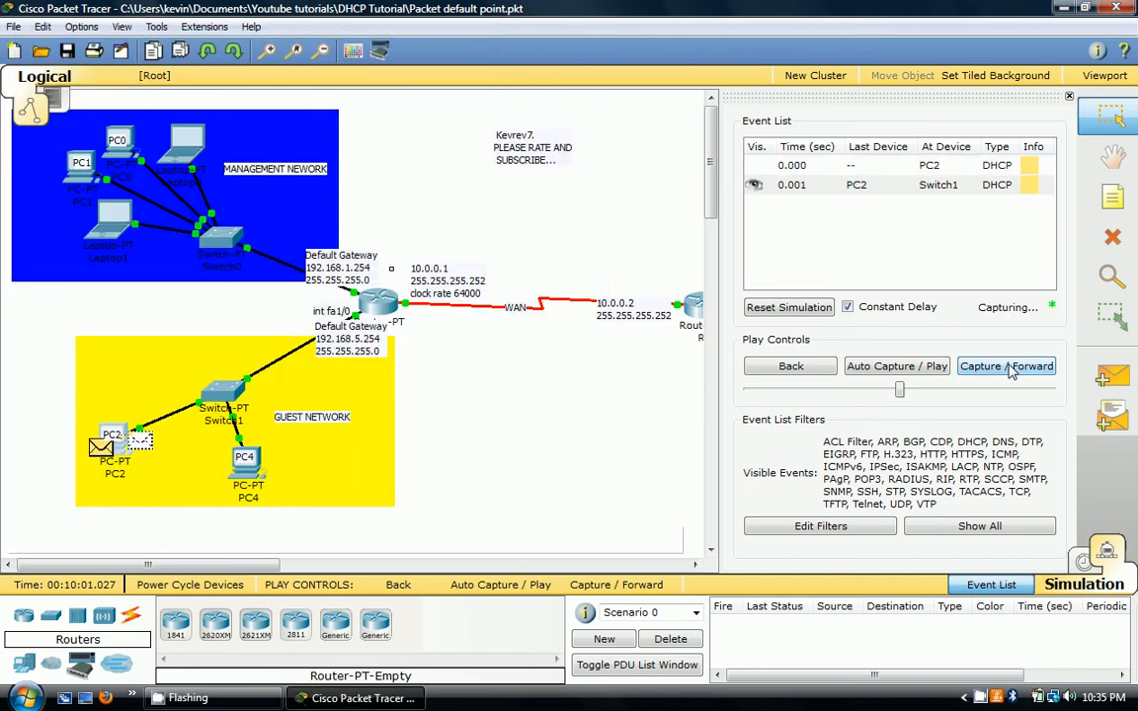
{"action": "left_click", "coordinate": [1007, 365]}
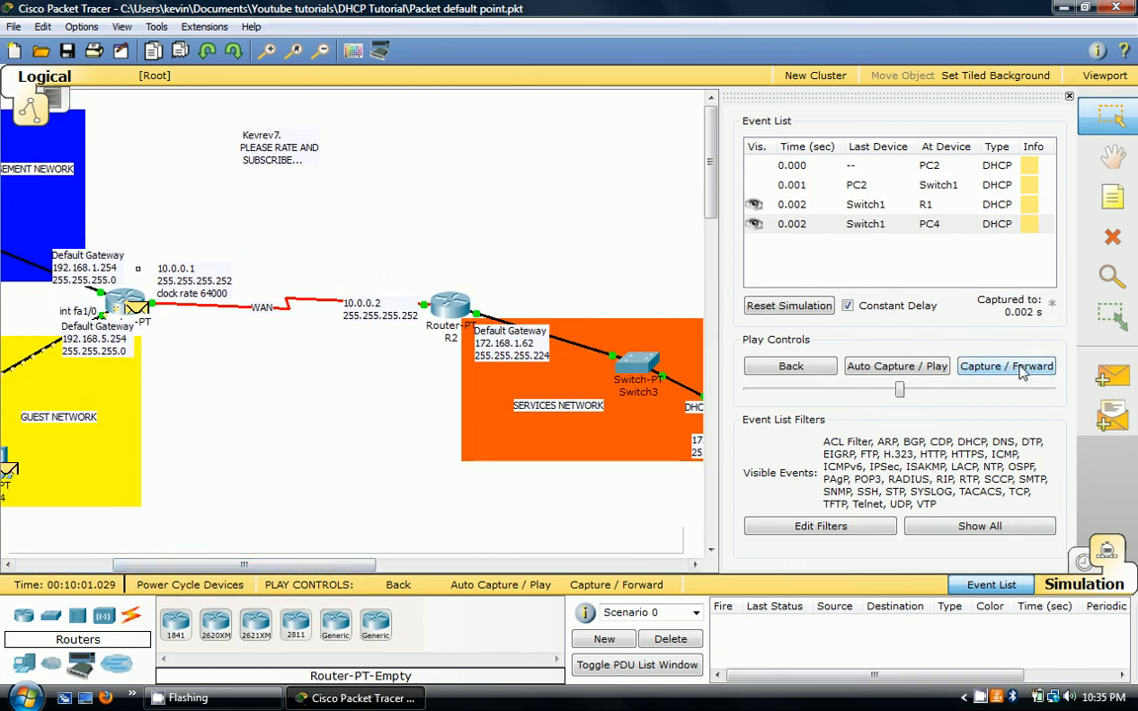
{"action": "left_click", "coordinate": [1005, 366]}
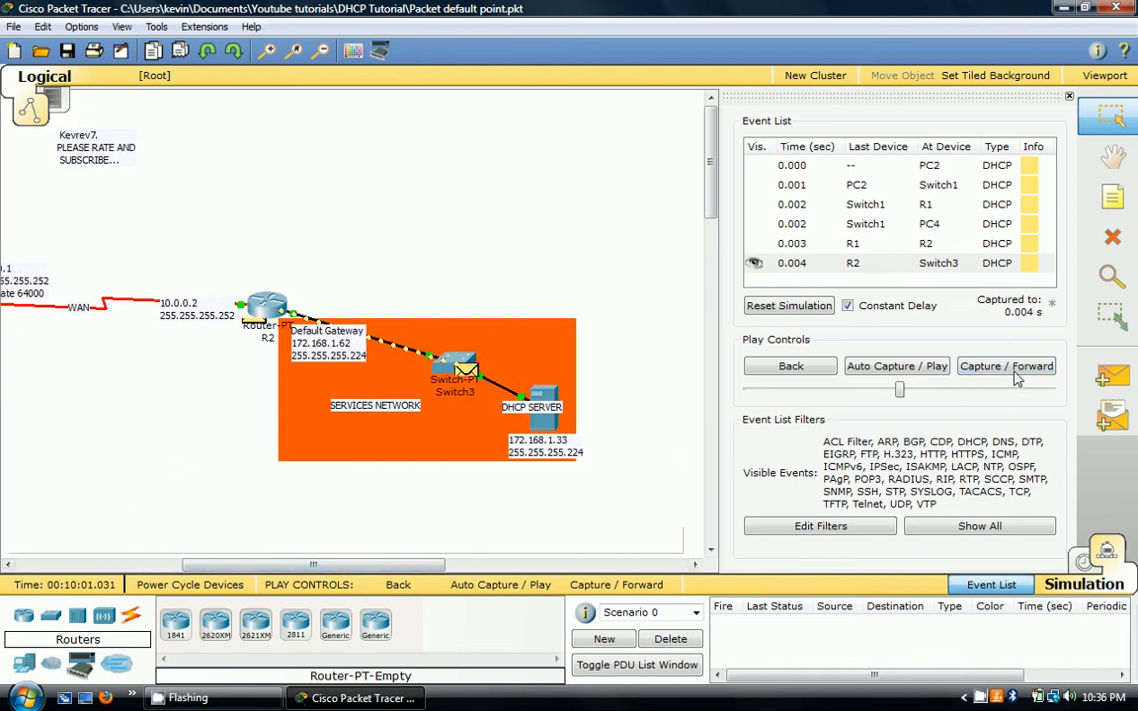
{"action": "left_click", "coordinate": [1005, 366]}
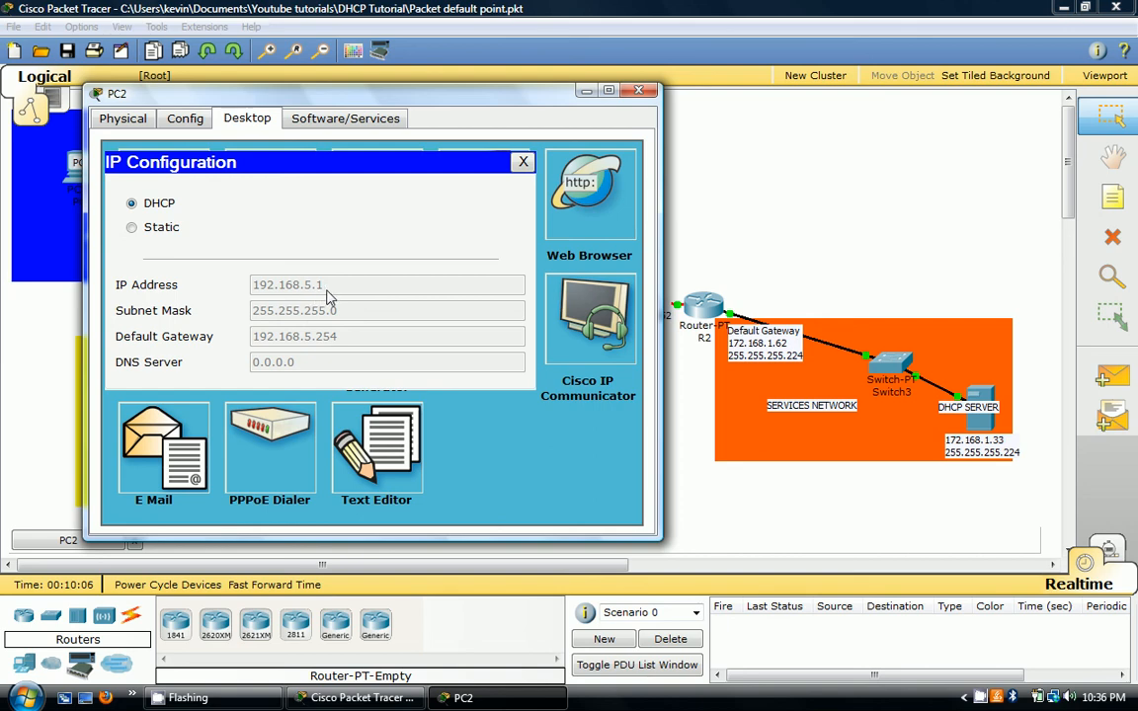
Step: Close PC2's confirmed 192.168.5.1 lease and set PC4 to obtain its address via DHCP
{"action": "left_click", "coordinate": [522, 162]}
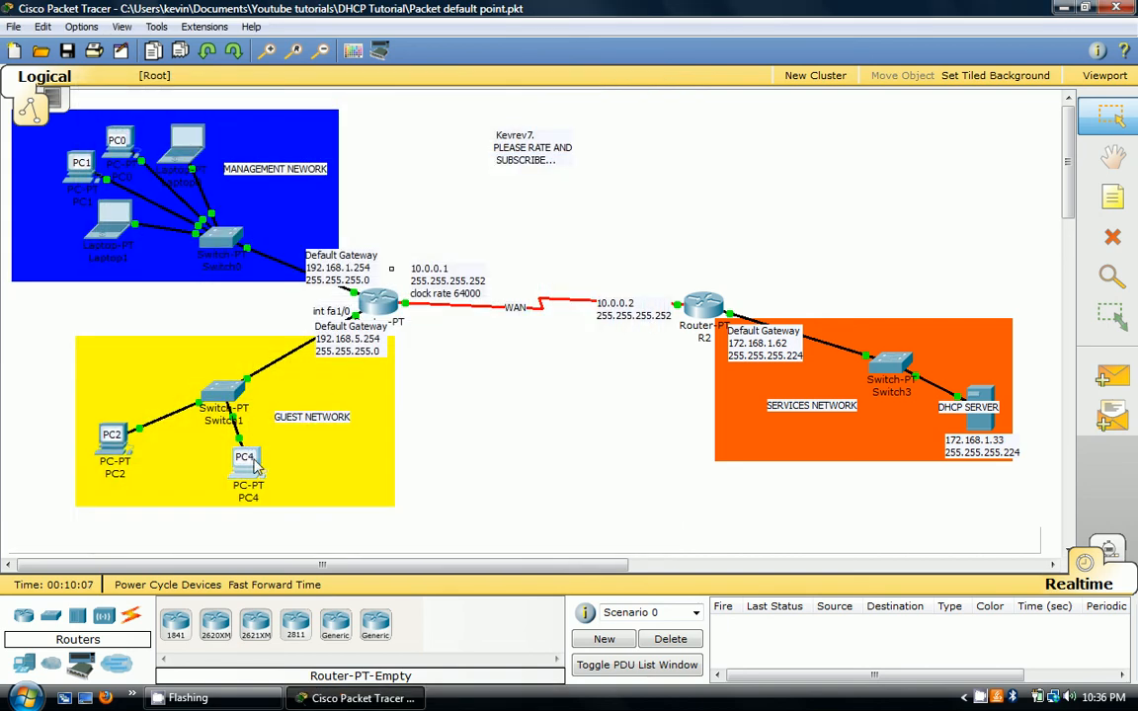
{"action": "double_click", "coordinate": [241, 459]}
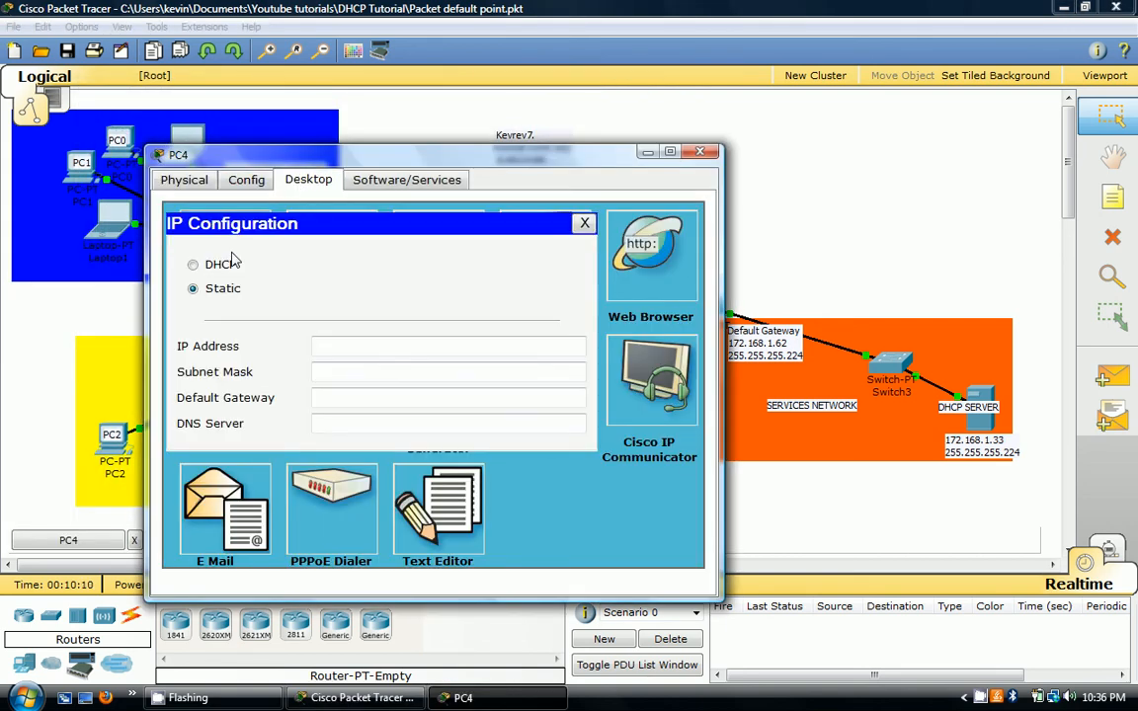
{"action": "left_click", "coordinate": [193, 265]}
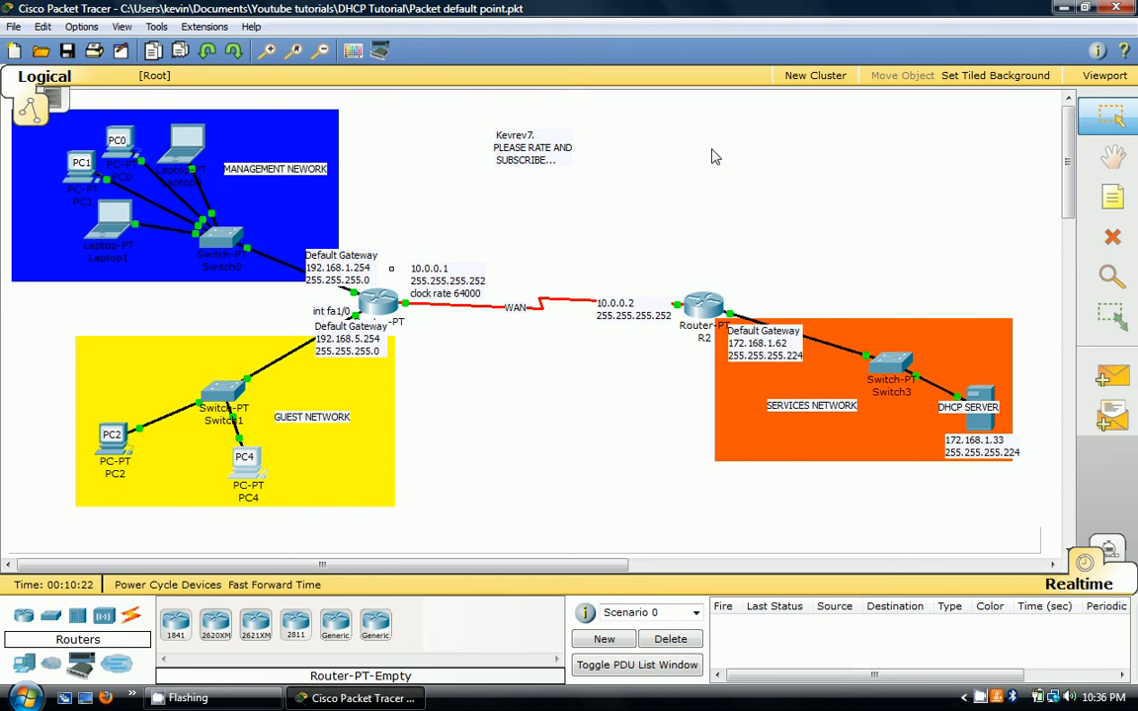
{"action": "mouse_move", "coordinate": [948, 482]}
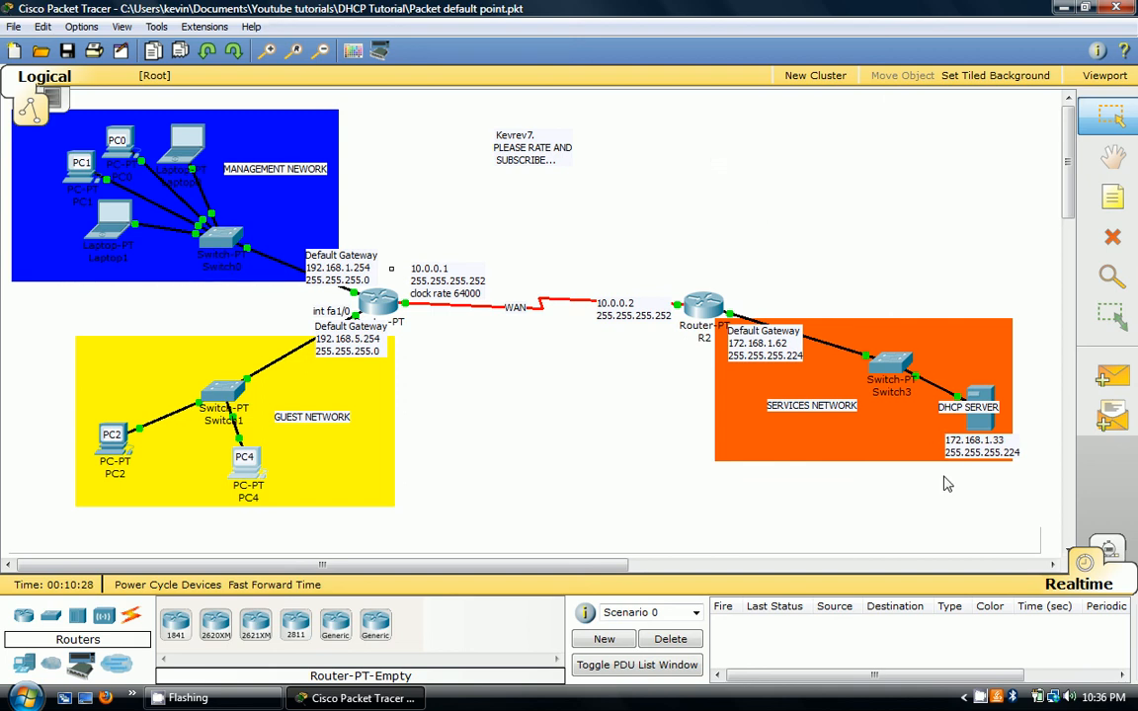